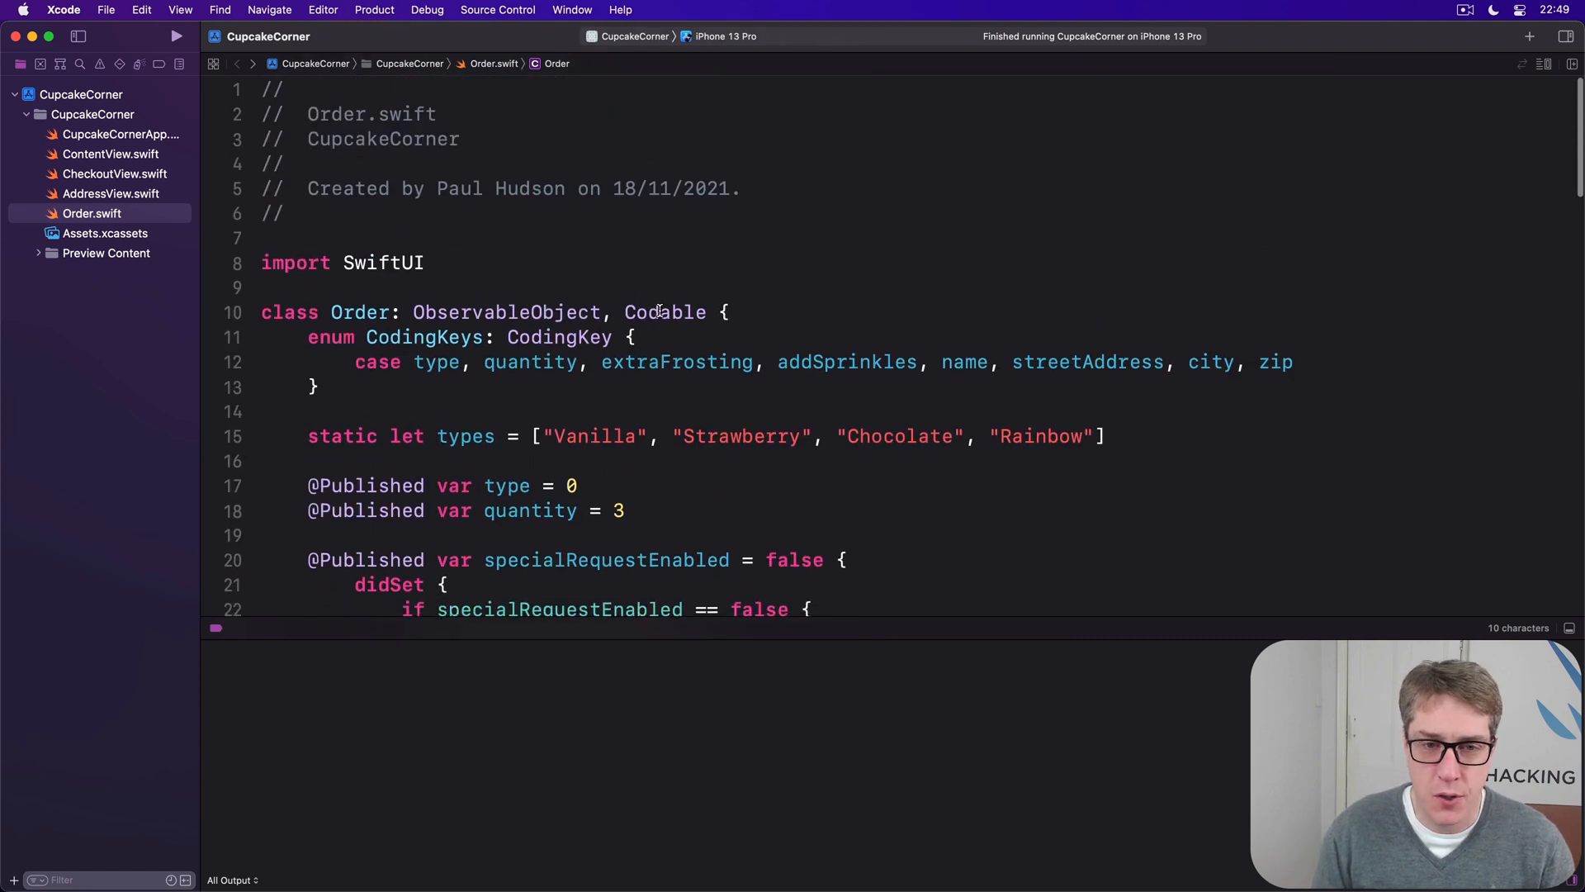
Step: Add an empty 'func placeOrder() async { }' to CheckoutView below the body property
double_click(666, 312)
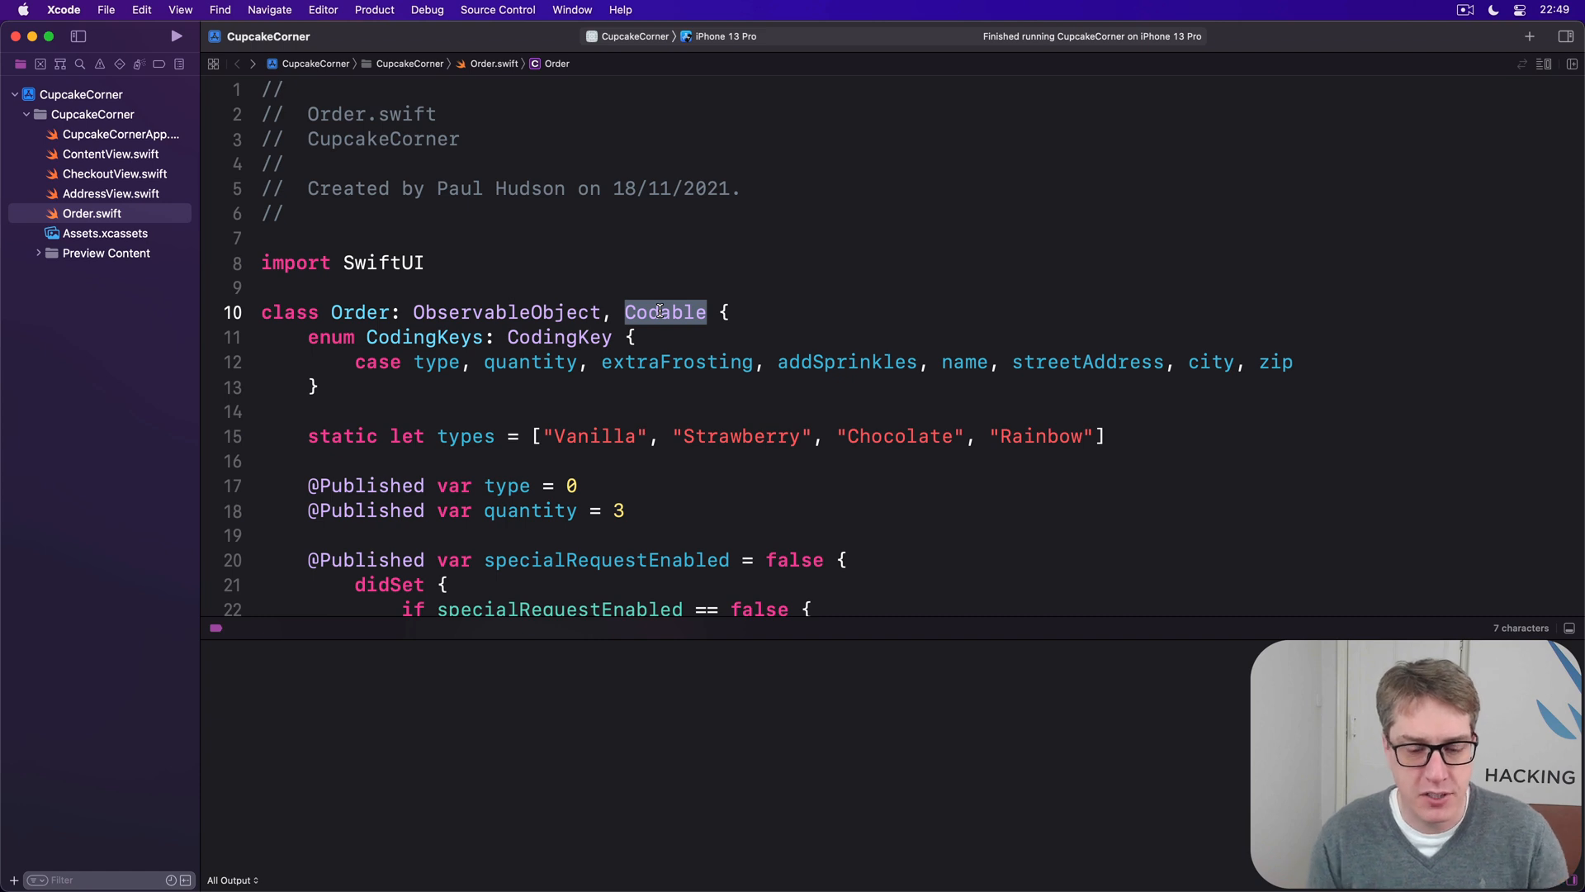
left_click(115, 174)
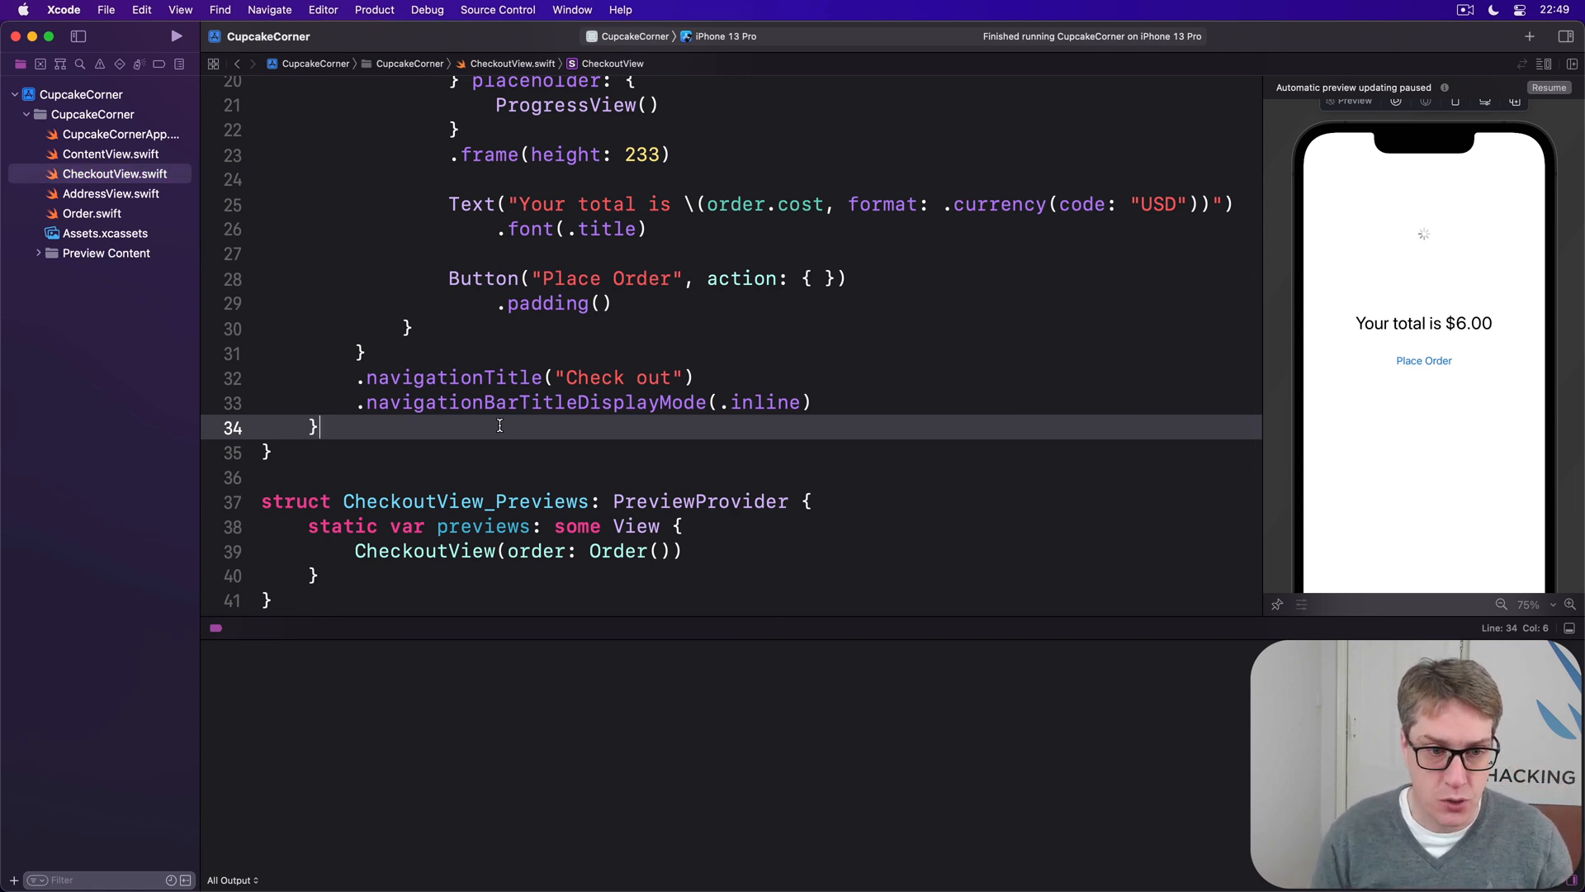
type("func placeOrder() async {")
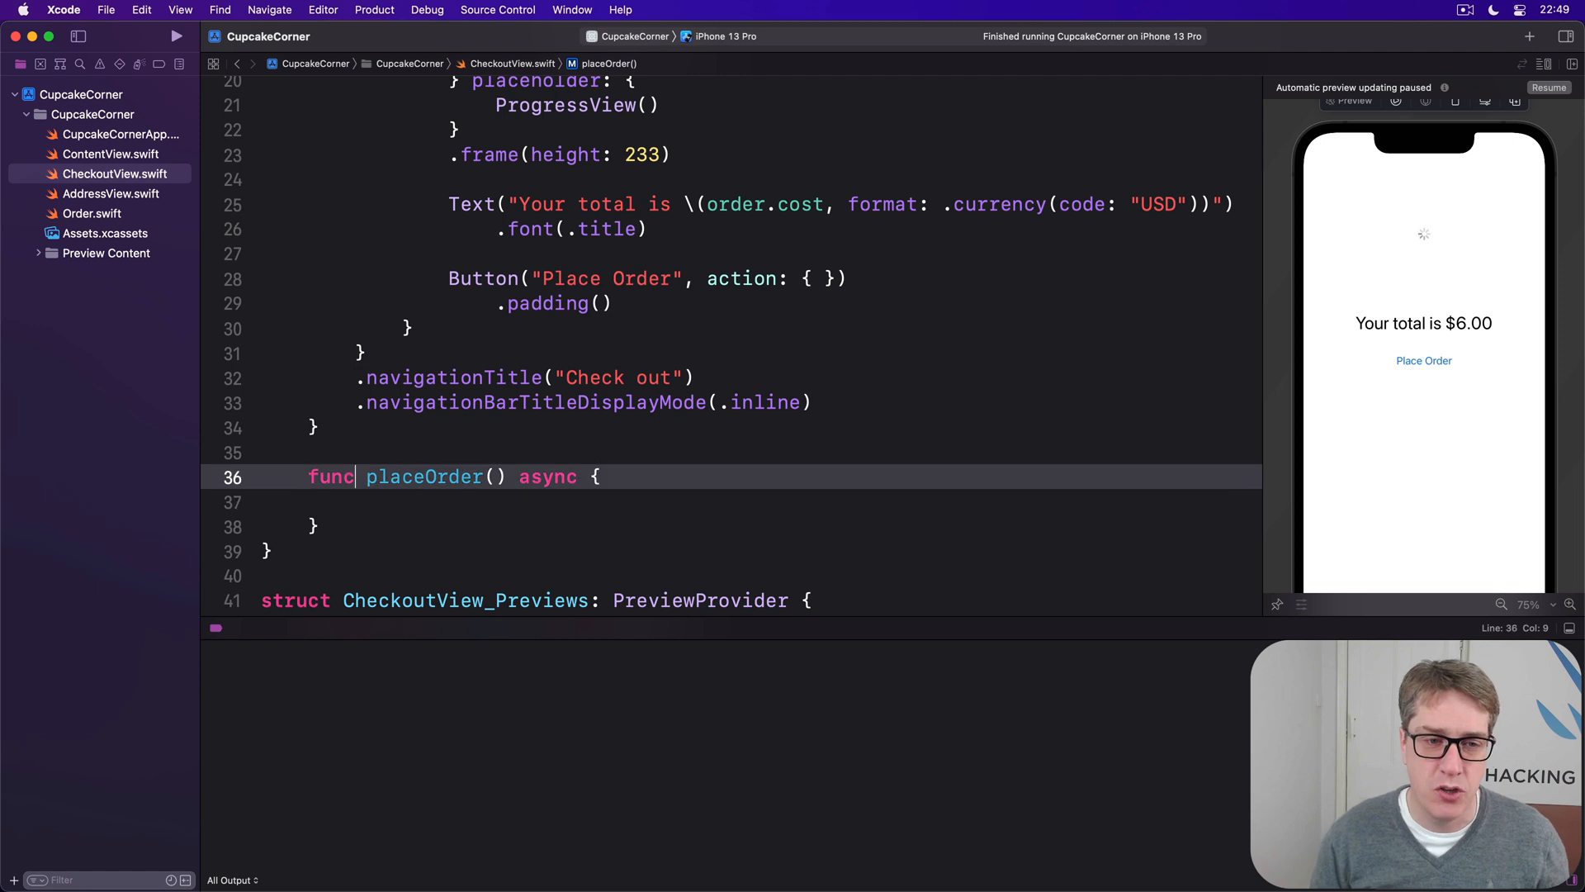
triple_click(453, 476)
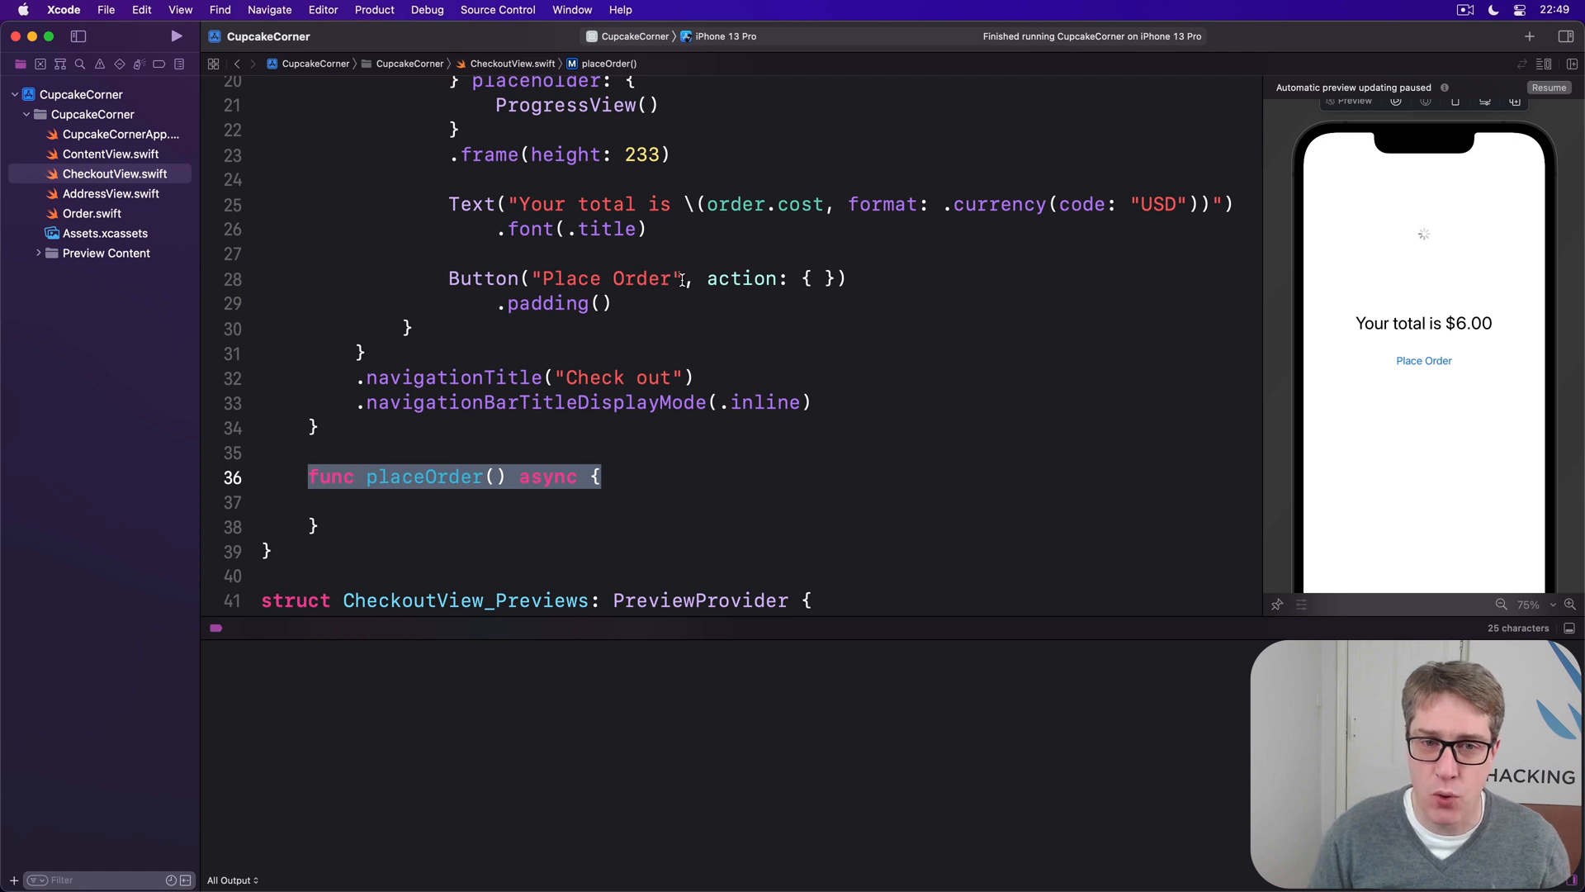
left_click(606, 277)
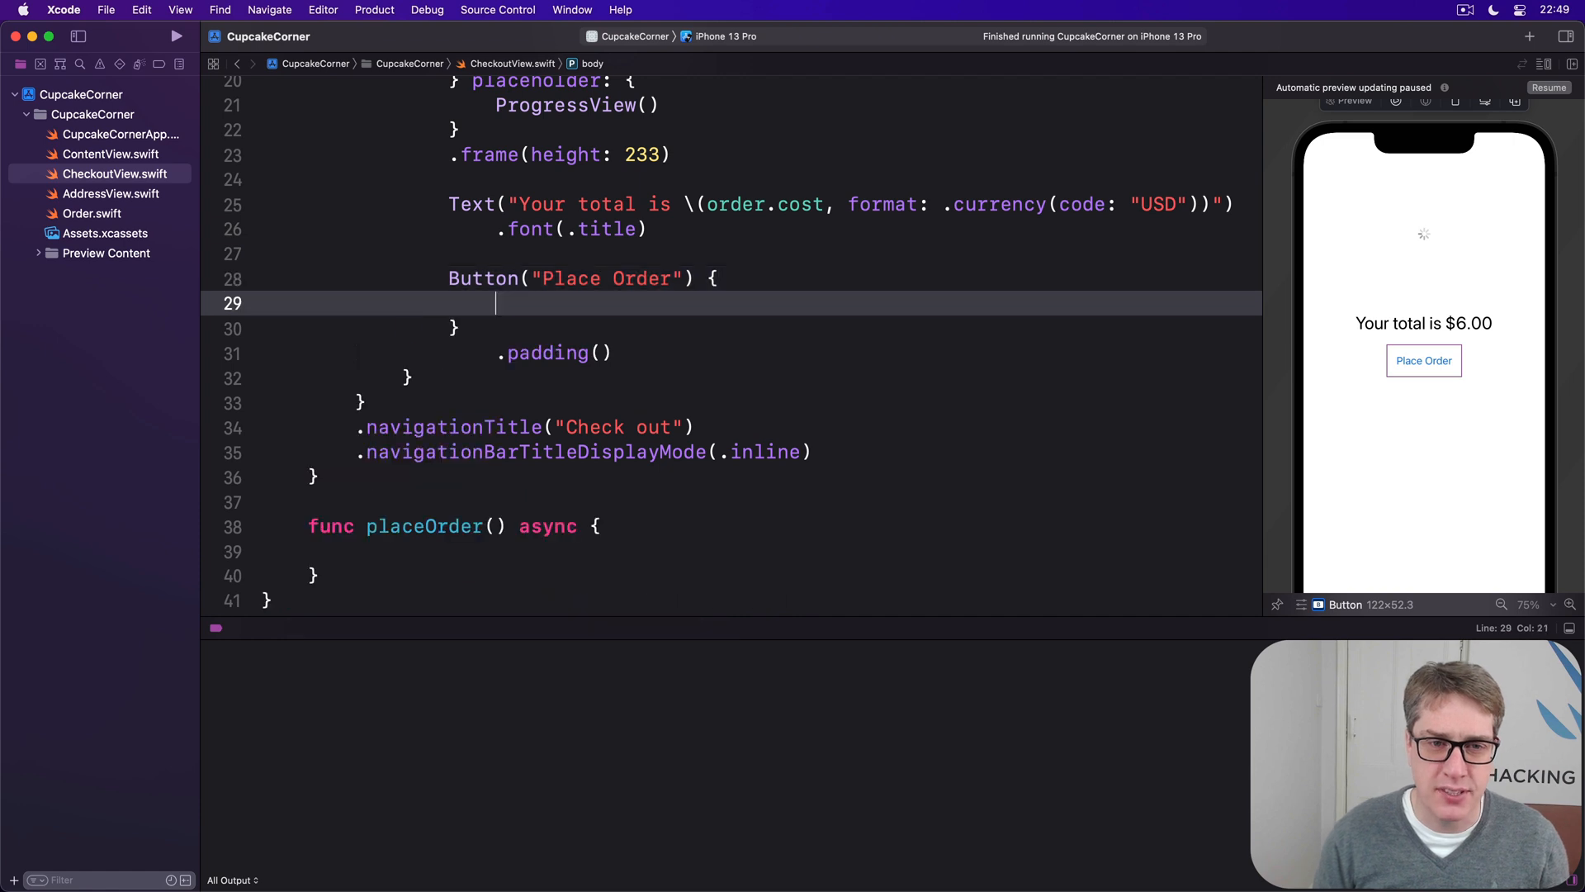
Step: Make the Place Order button's trailing closure call await placeOrder()
type("pl")
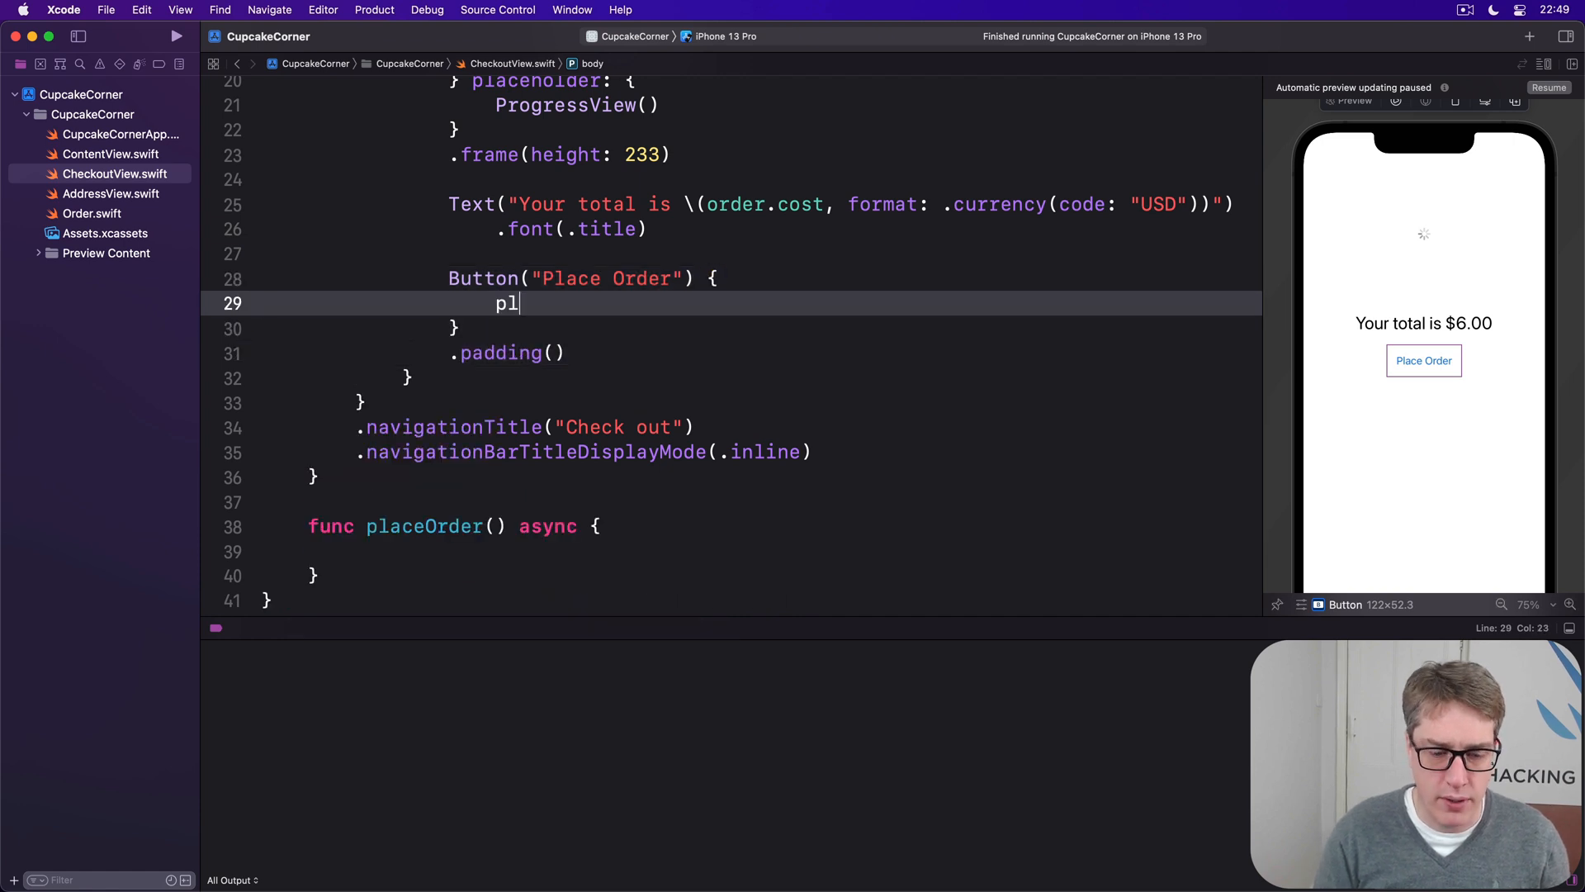
type("aceOrder()")
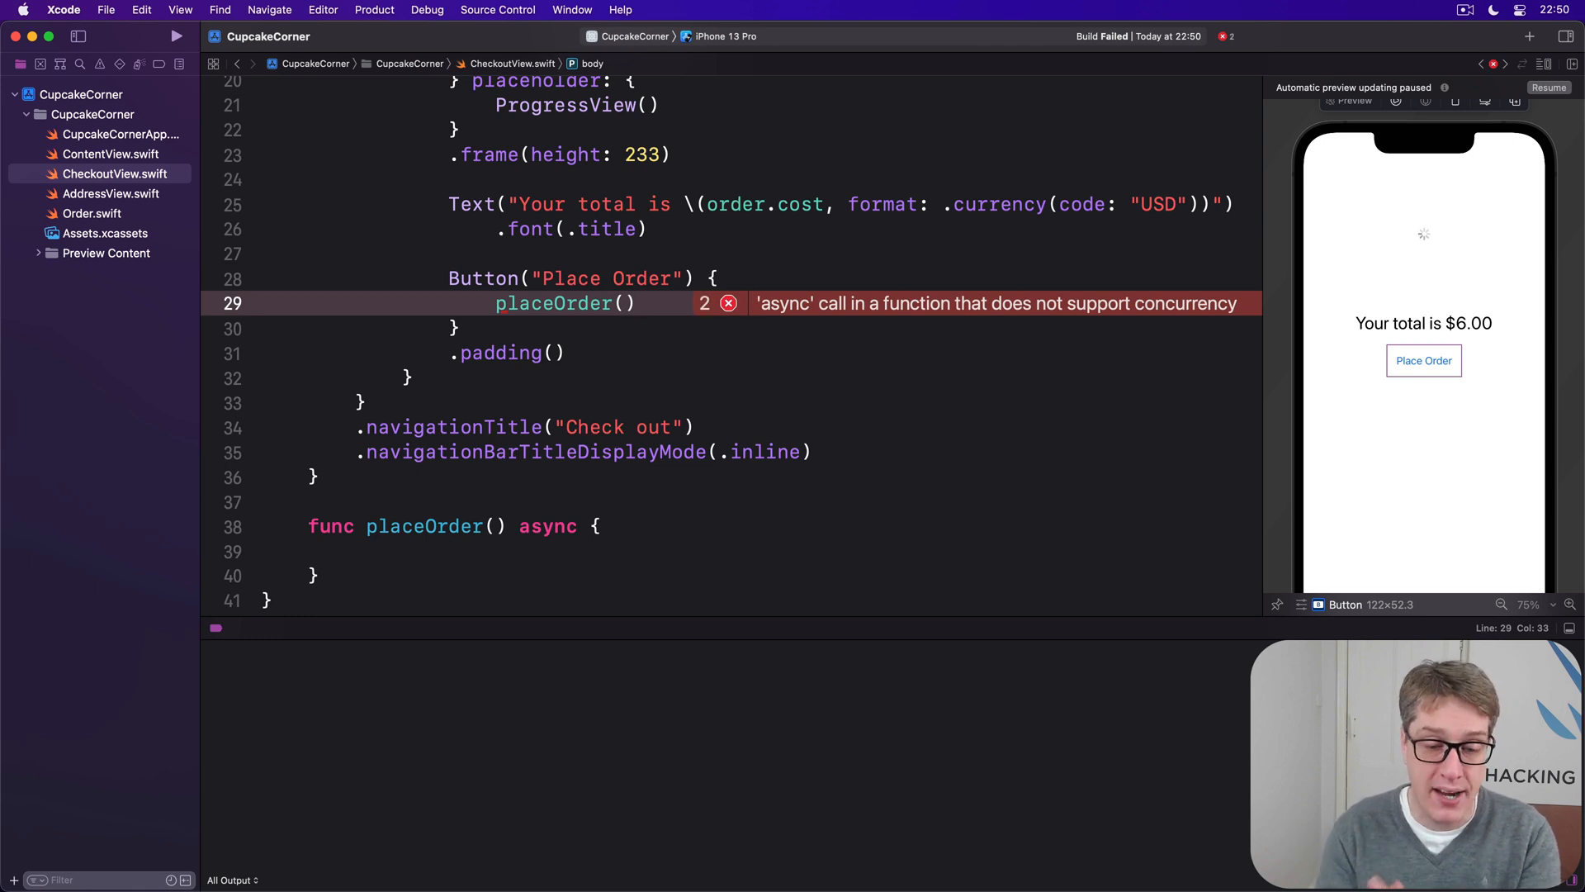
left_click(634, 304)
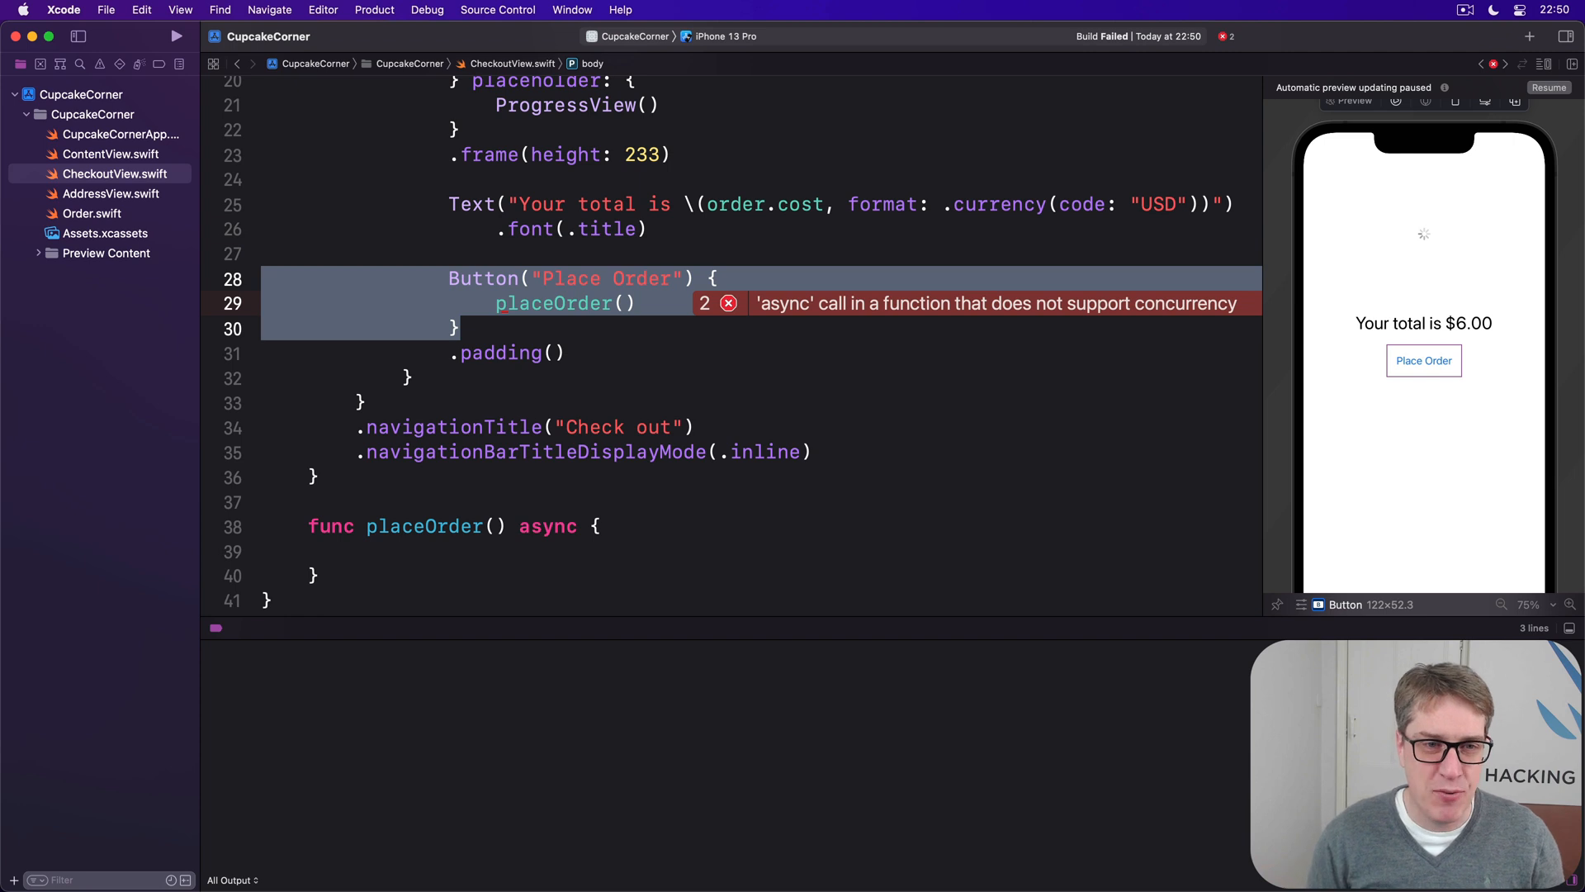
type("await")
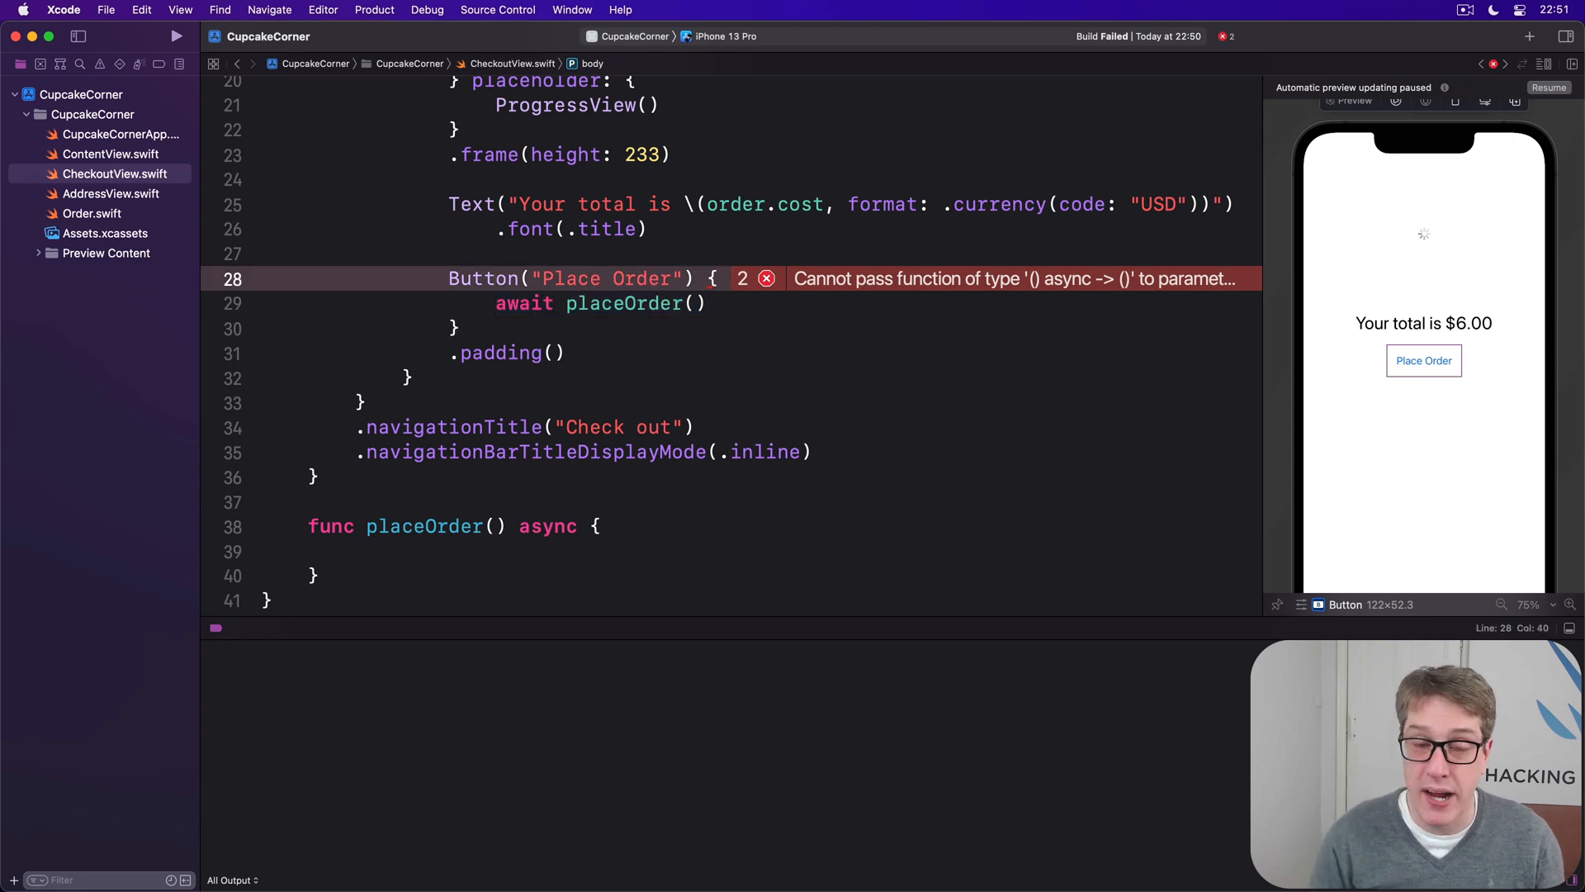
Step: Wrap the await placeOrder() call in a Task { } block so the build succeeds
type("T")
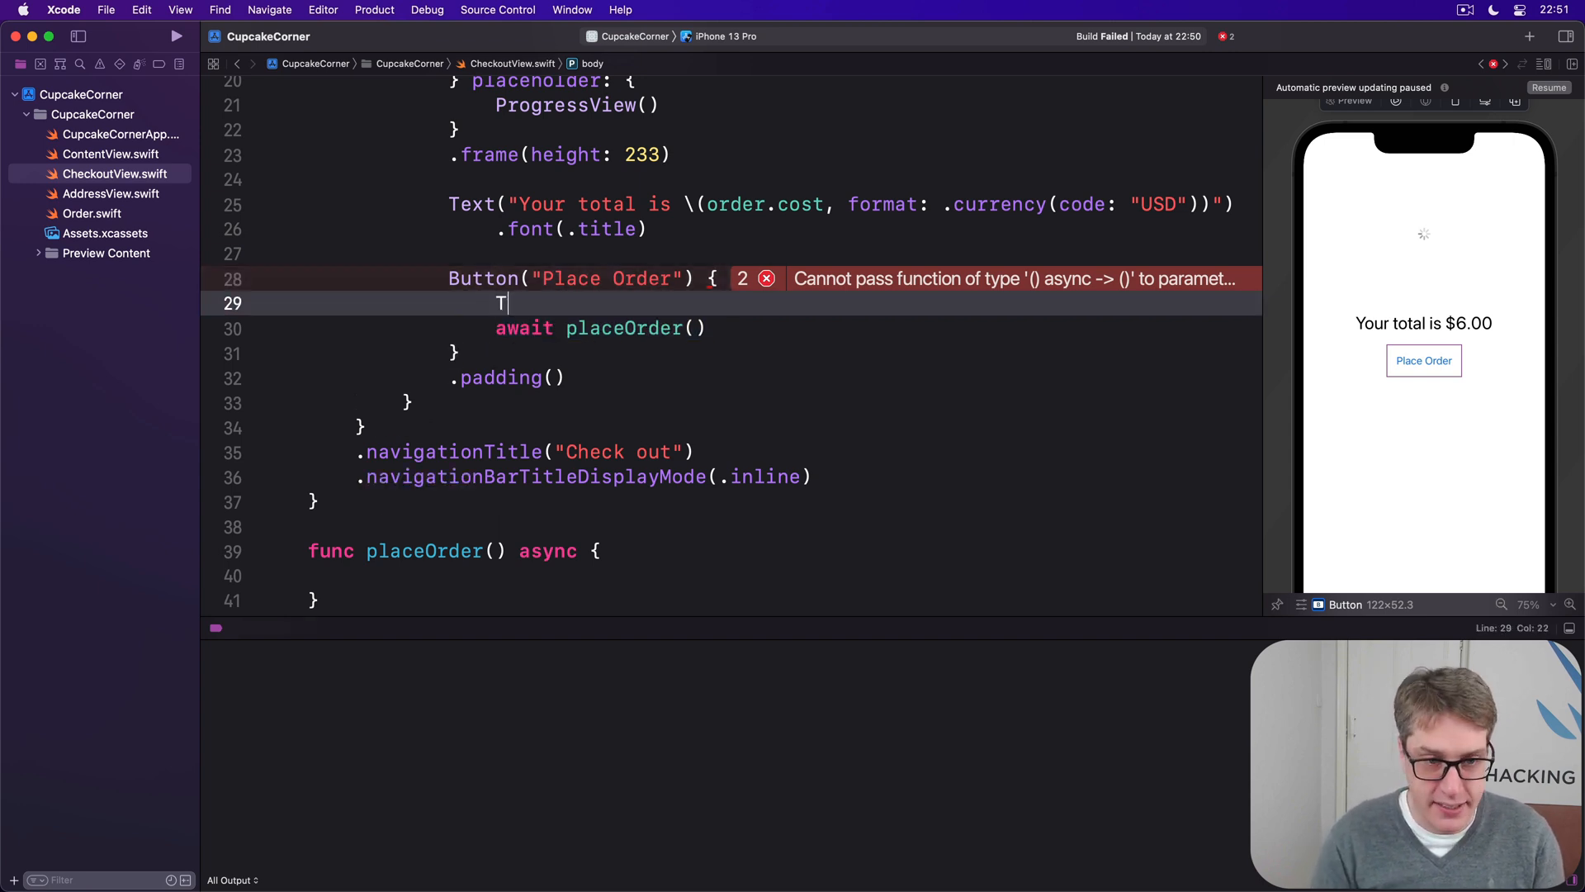
type("ask {")
type("}")
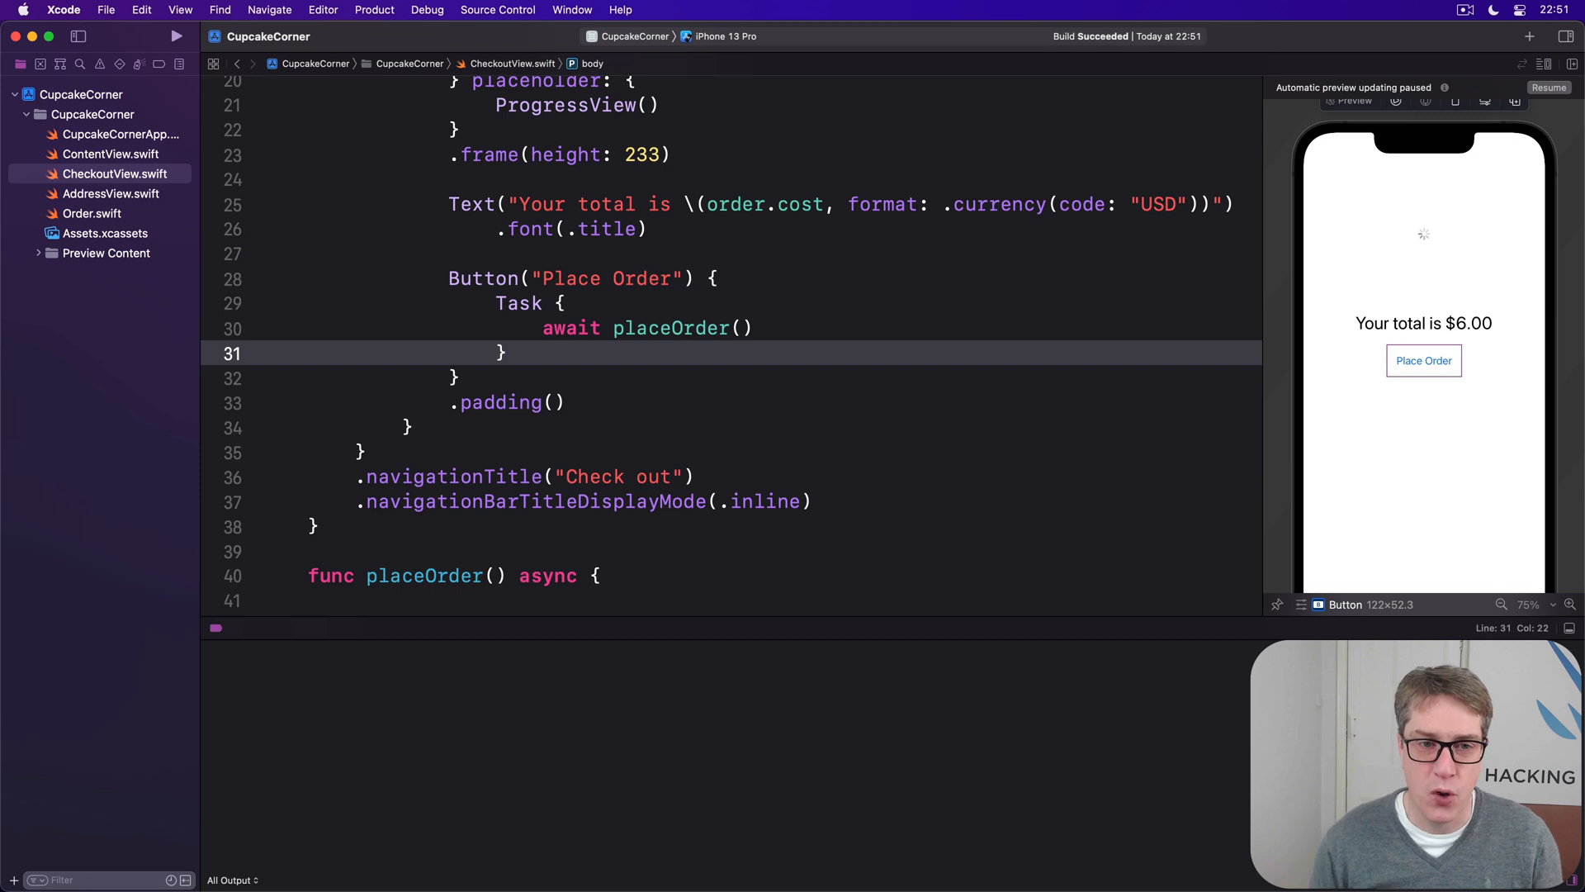
left_click_drag(495, 303, 505, 354)
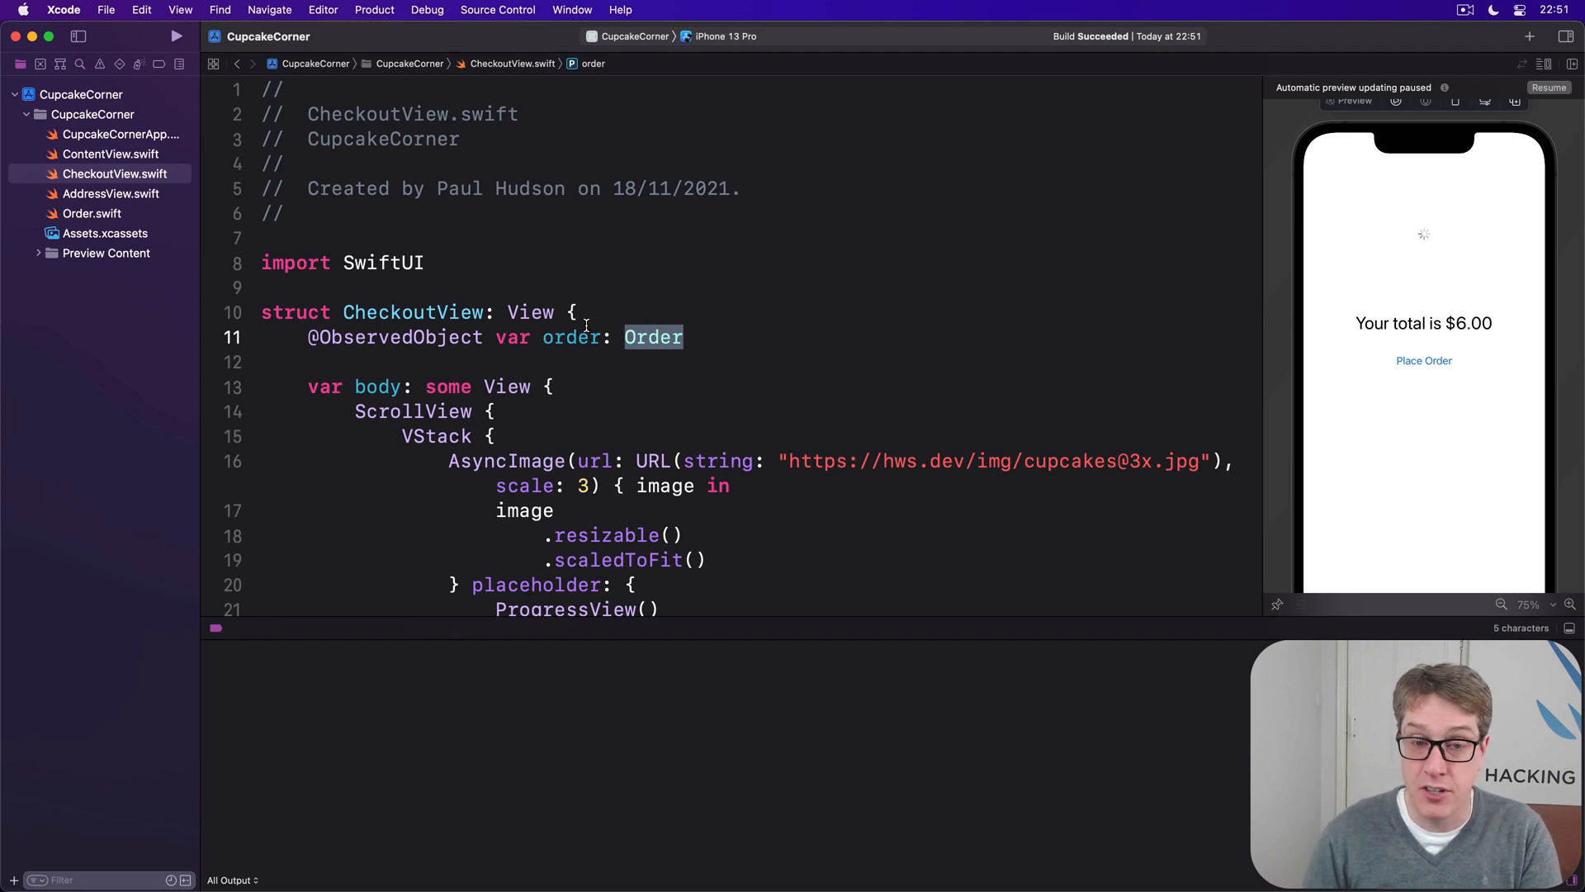
Step: Start placeOrder() with a guard encoding order via JSONEncoder, printing "Failed to encode order" and returning
scroll("down", 3)
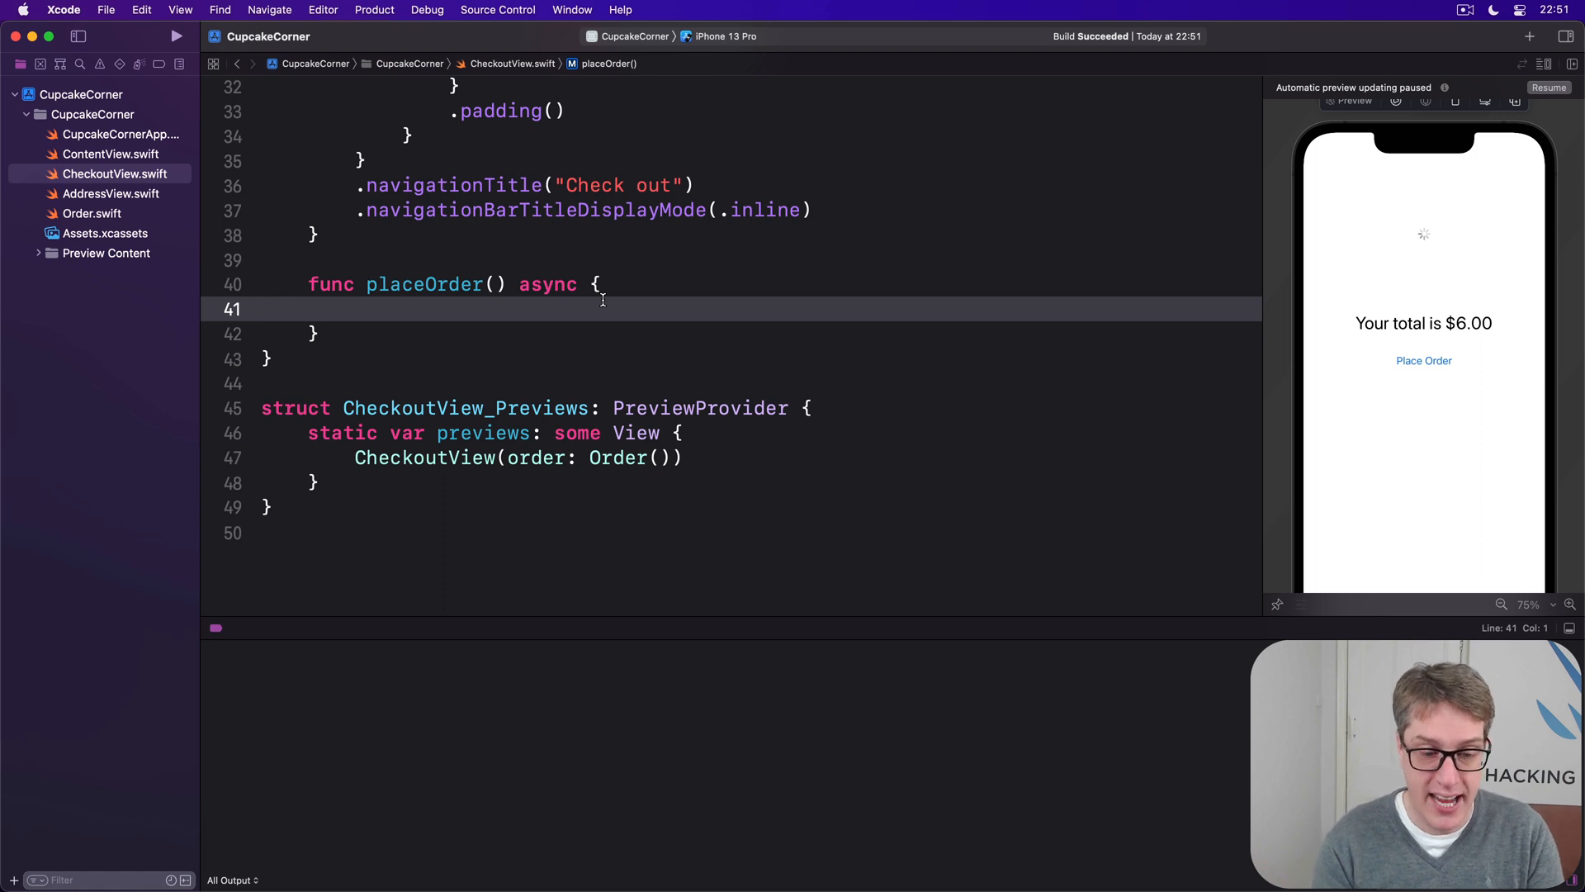
type("guard let encoded = try")
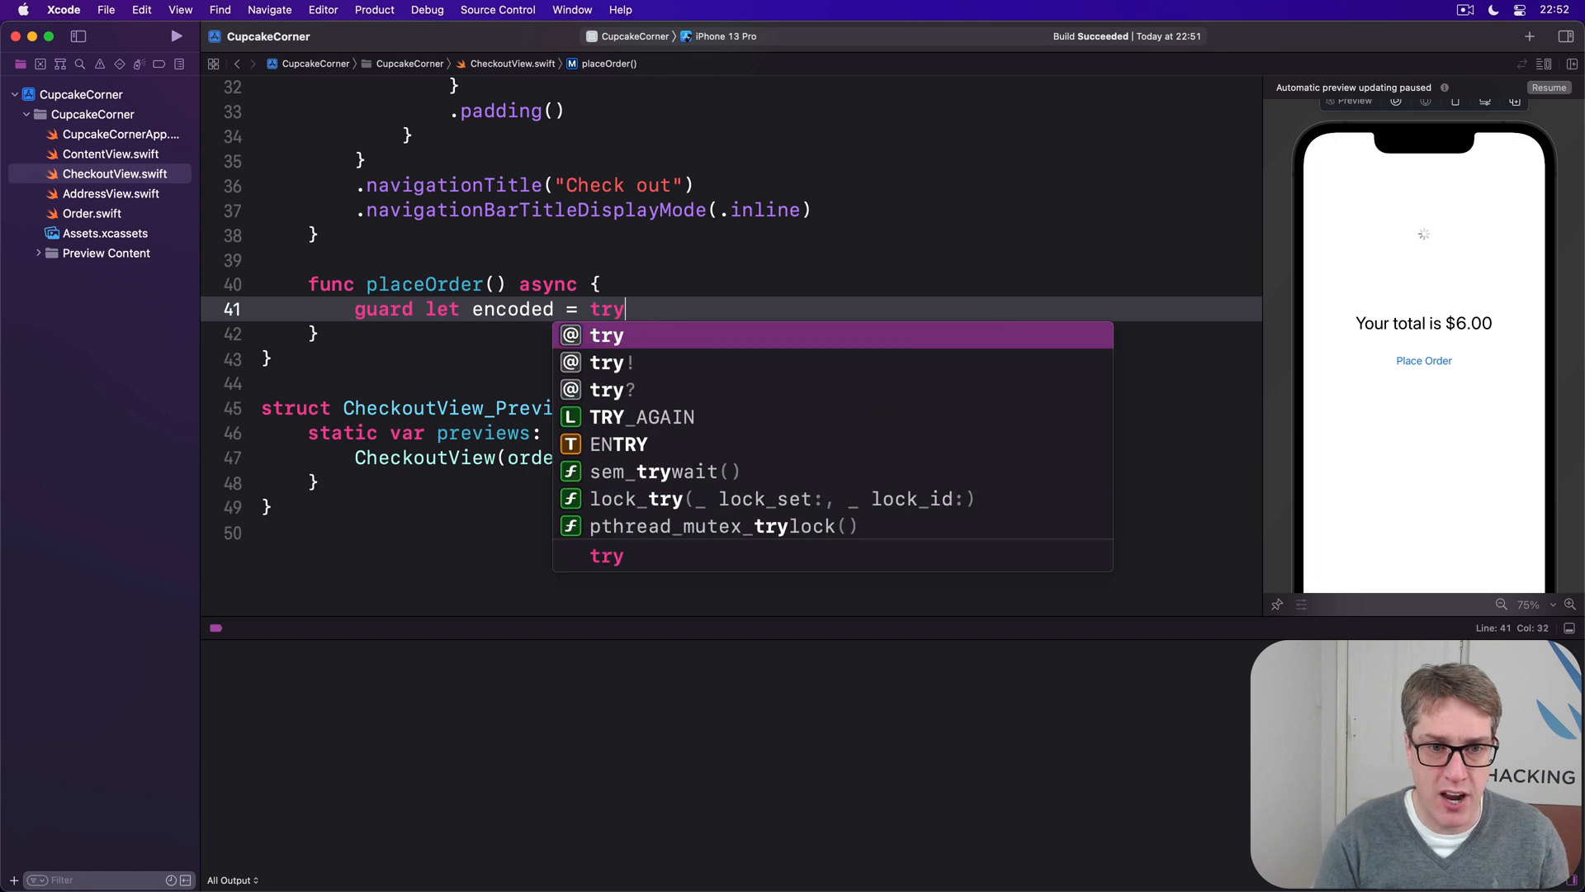
type("? JSON")
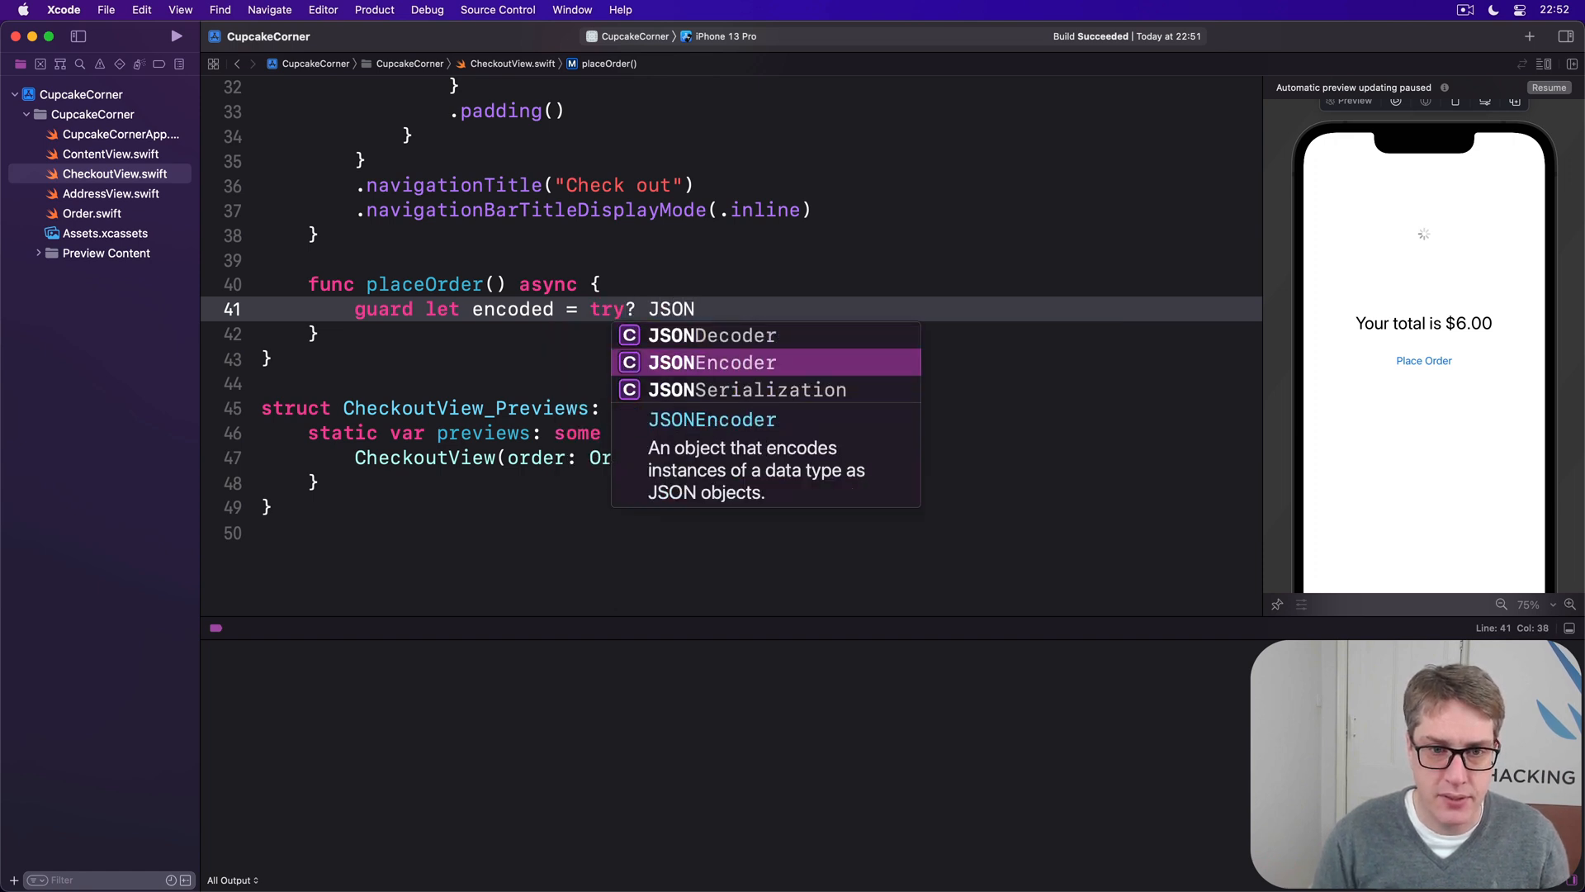
type("Encoder().encode(order")
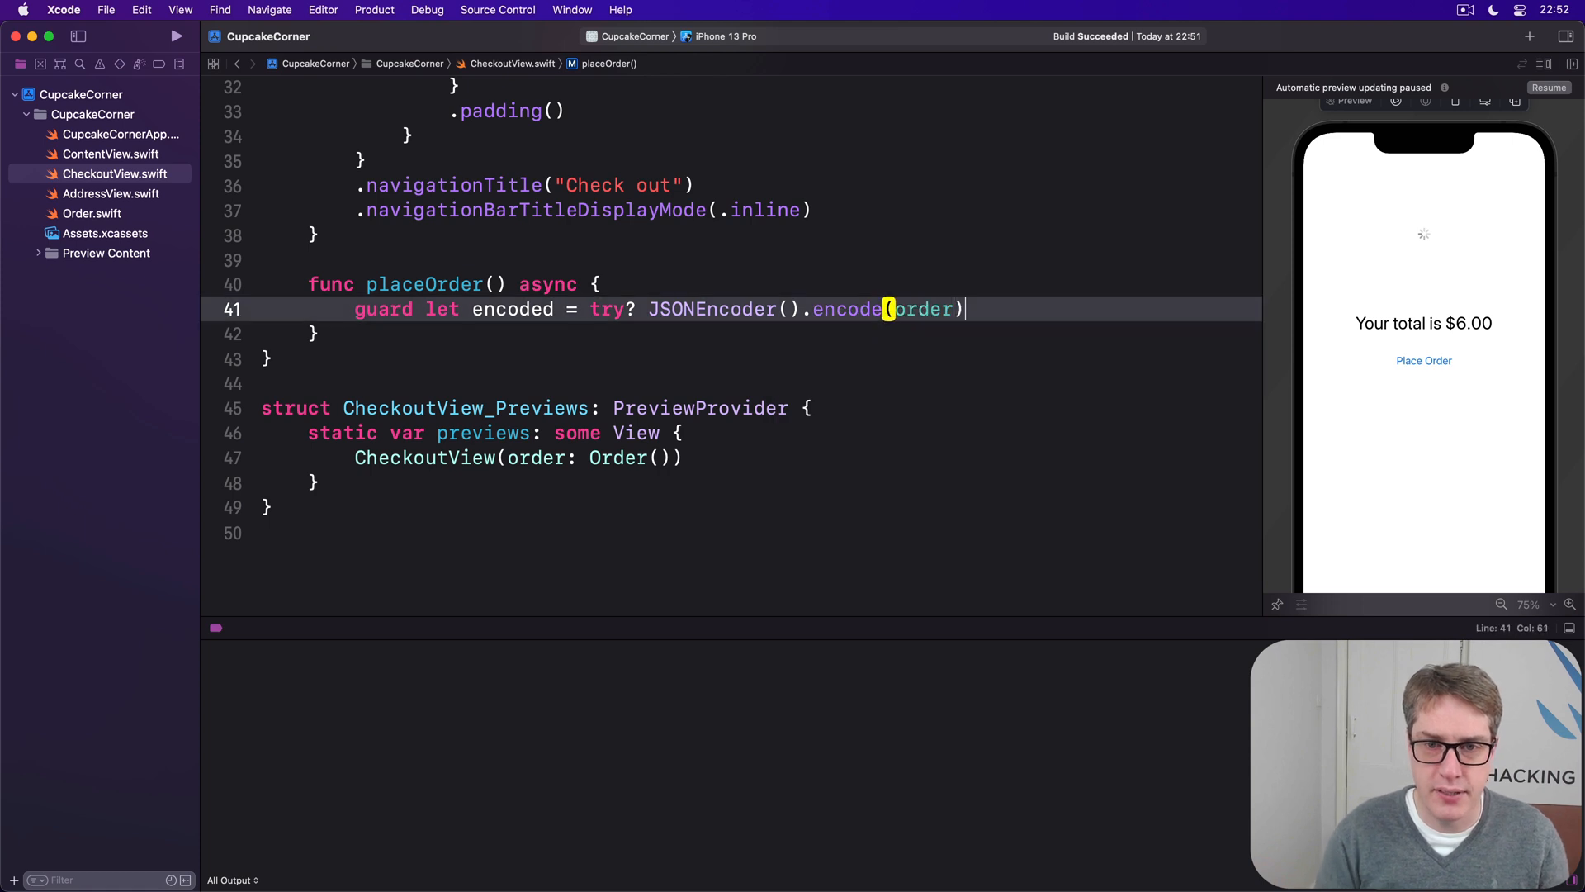
type("else {")
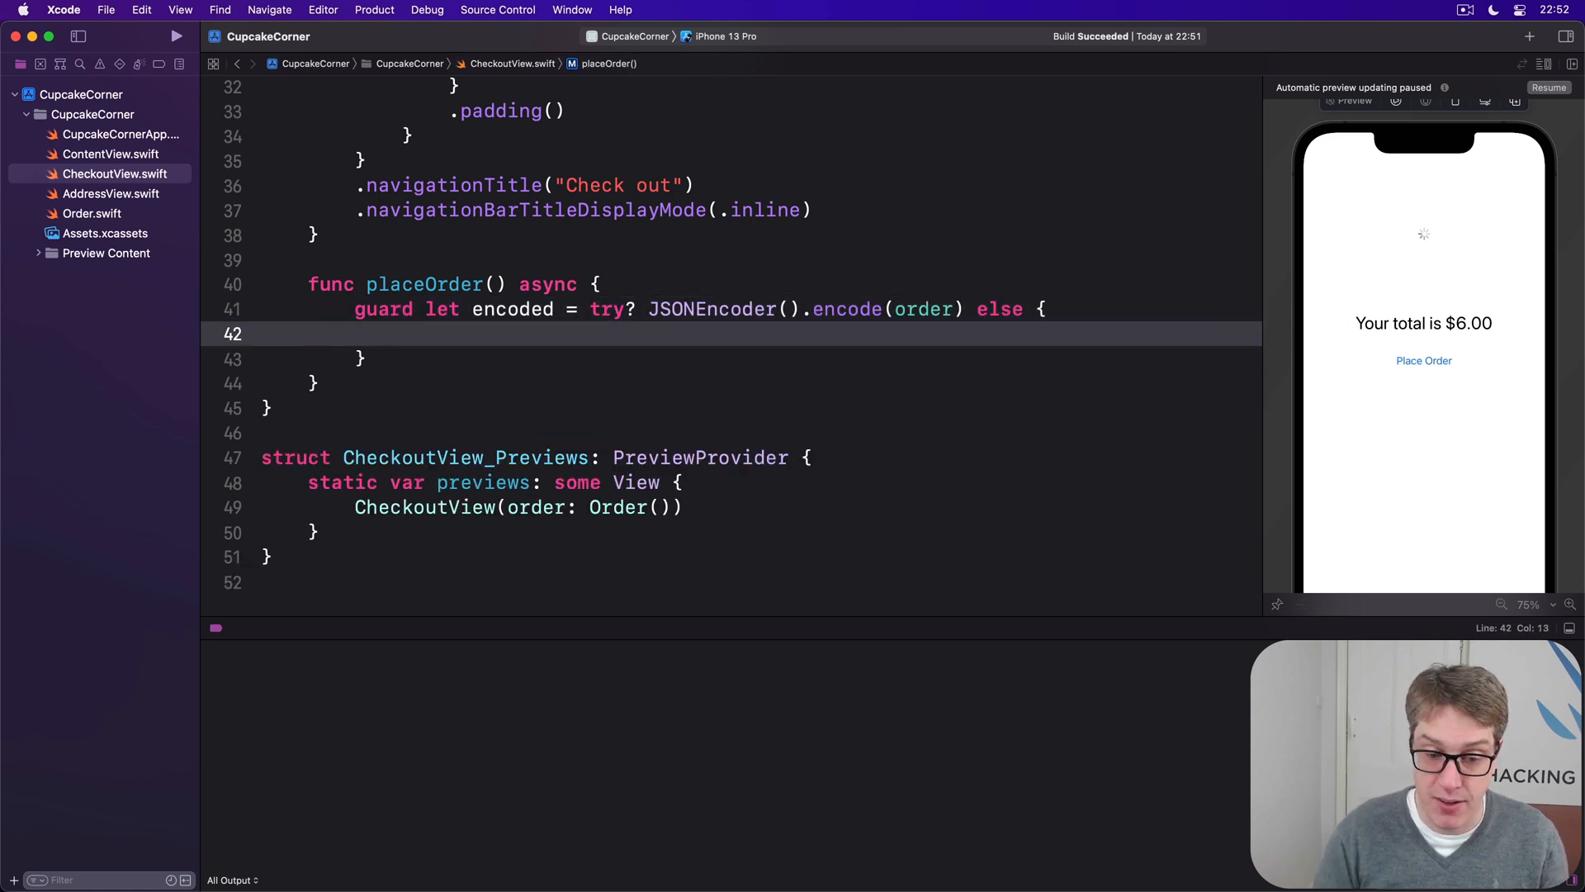
type("print(\"Failed \")")
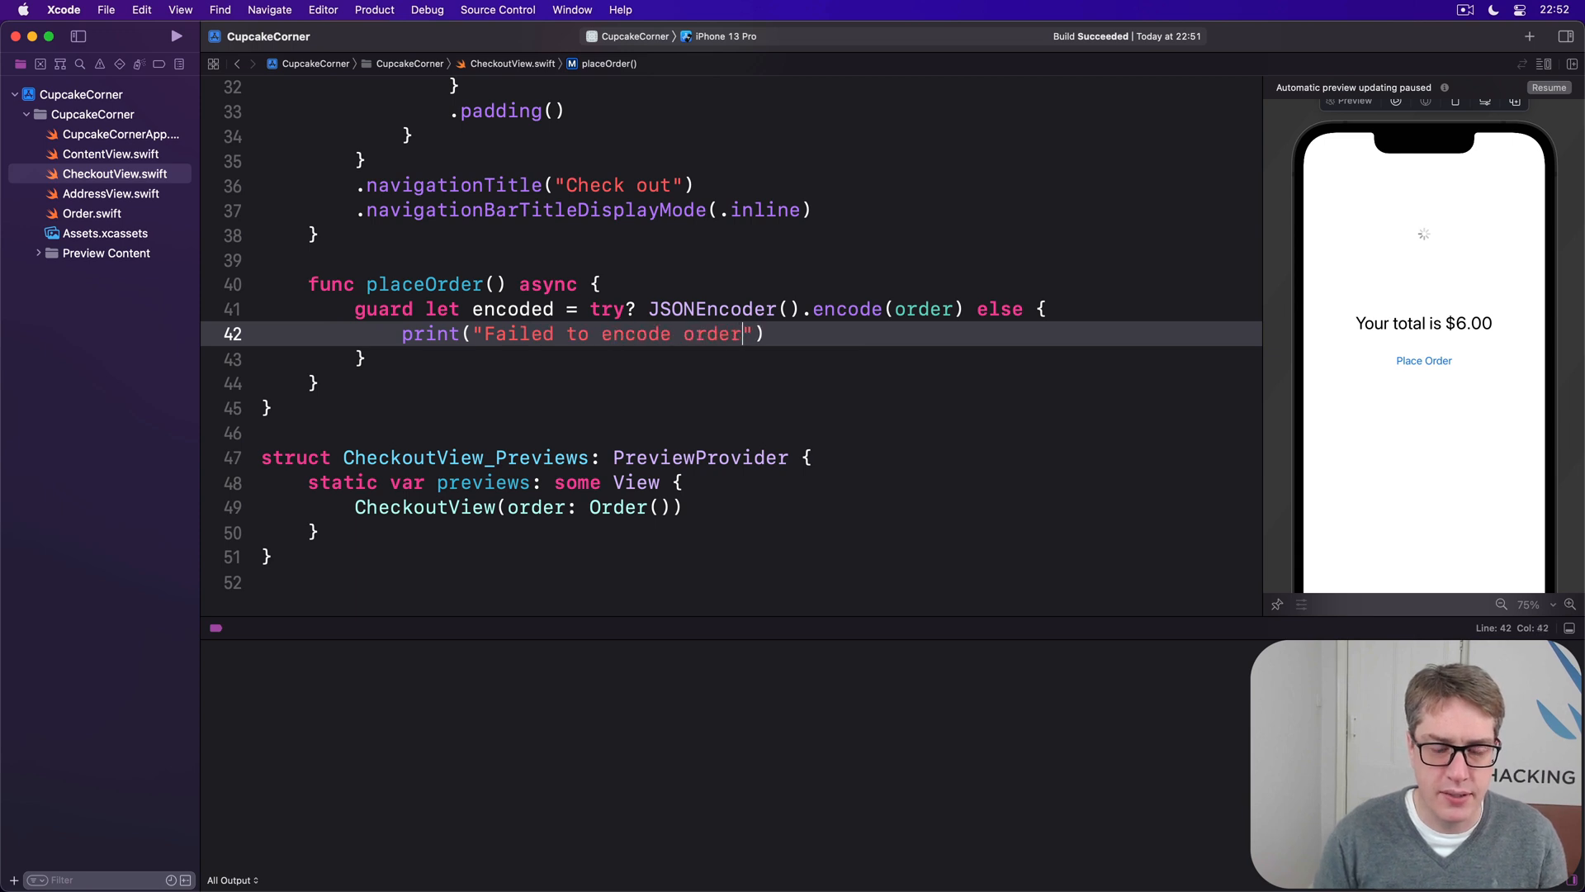
type("return")
type("let url")
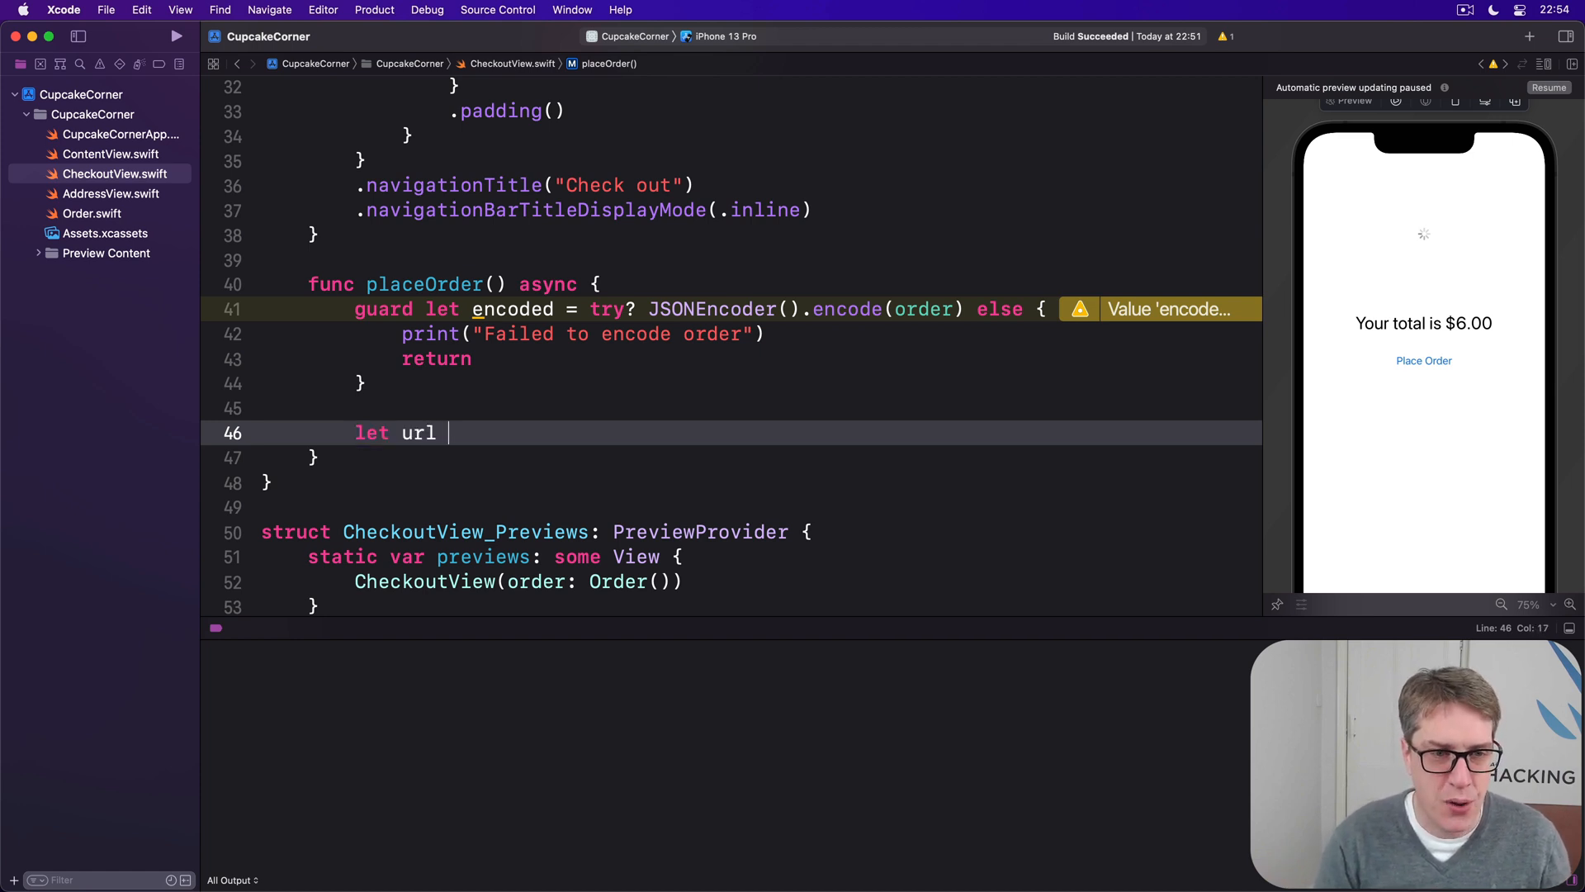
Step: Create the reqres.in/api/cupcakes URL and a URLRequest for it
type("= URL(stx")
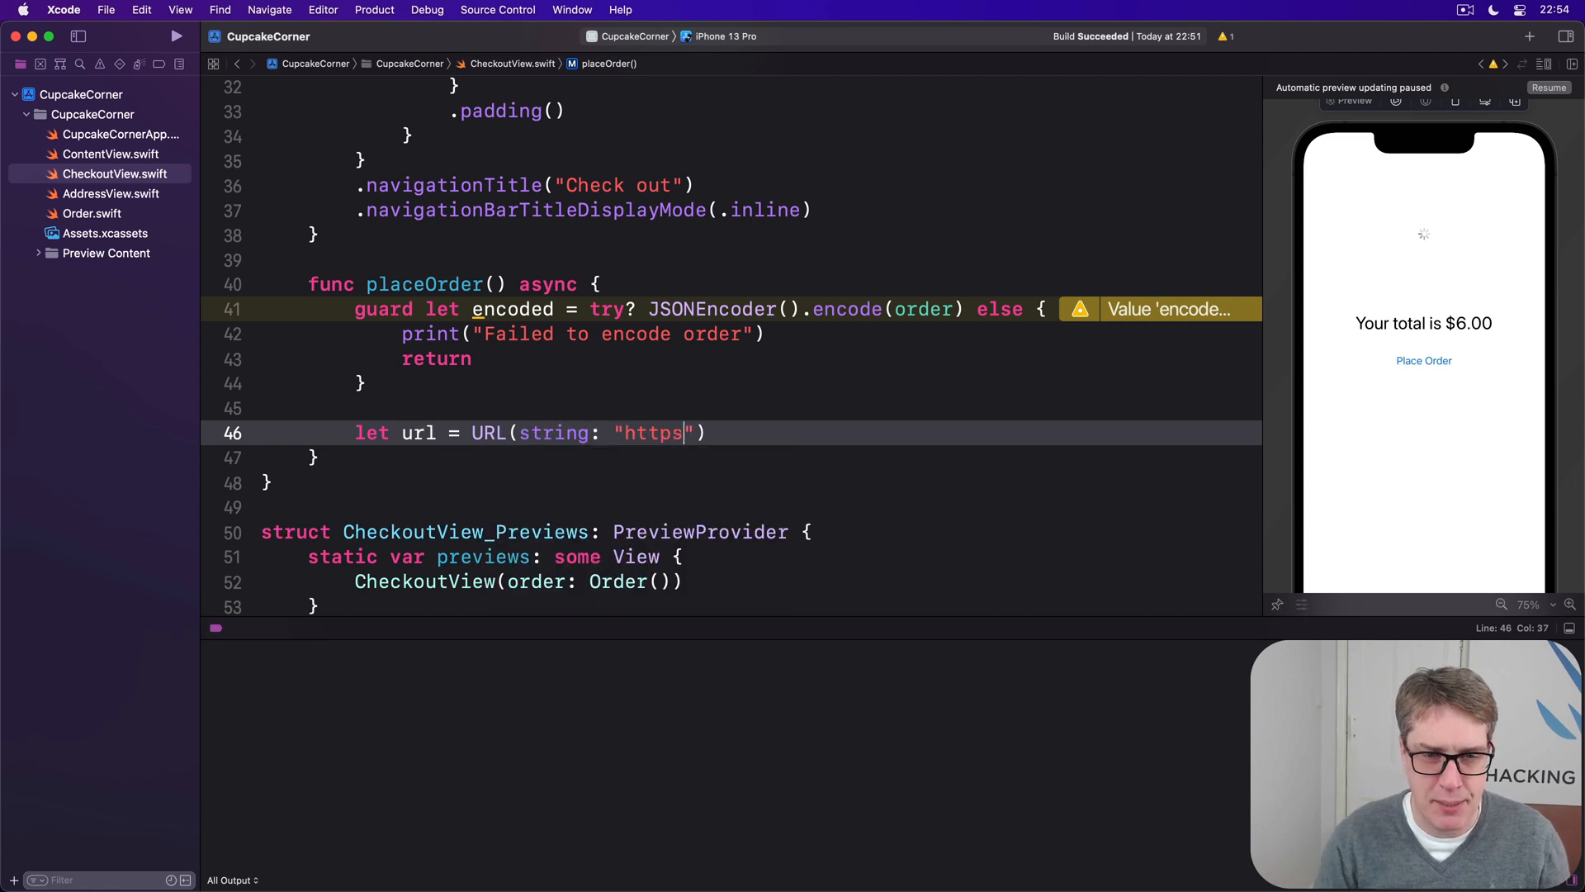
type("://req")
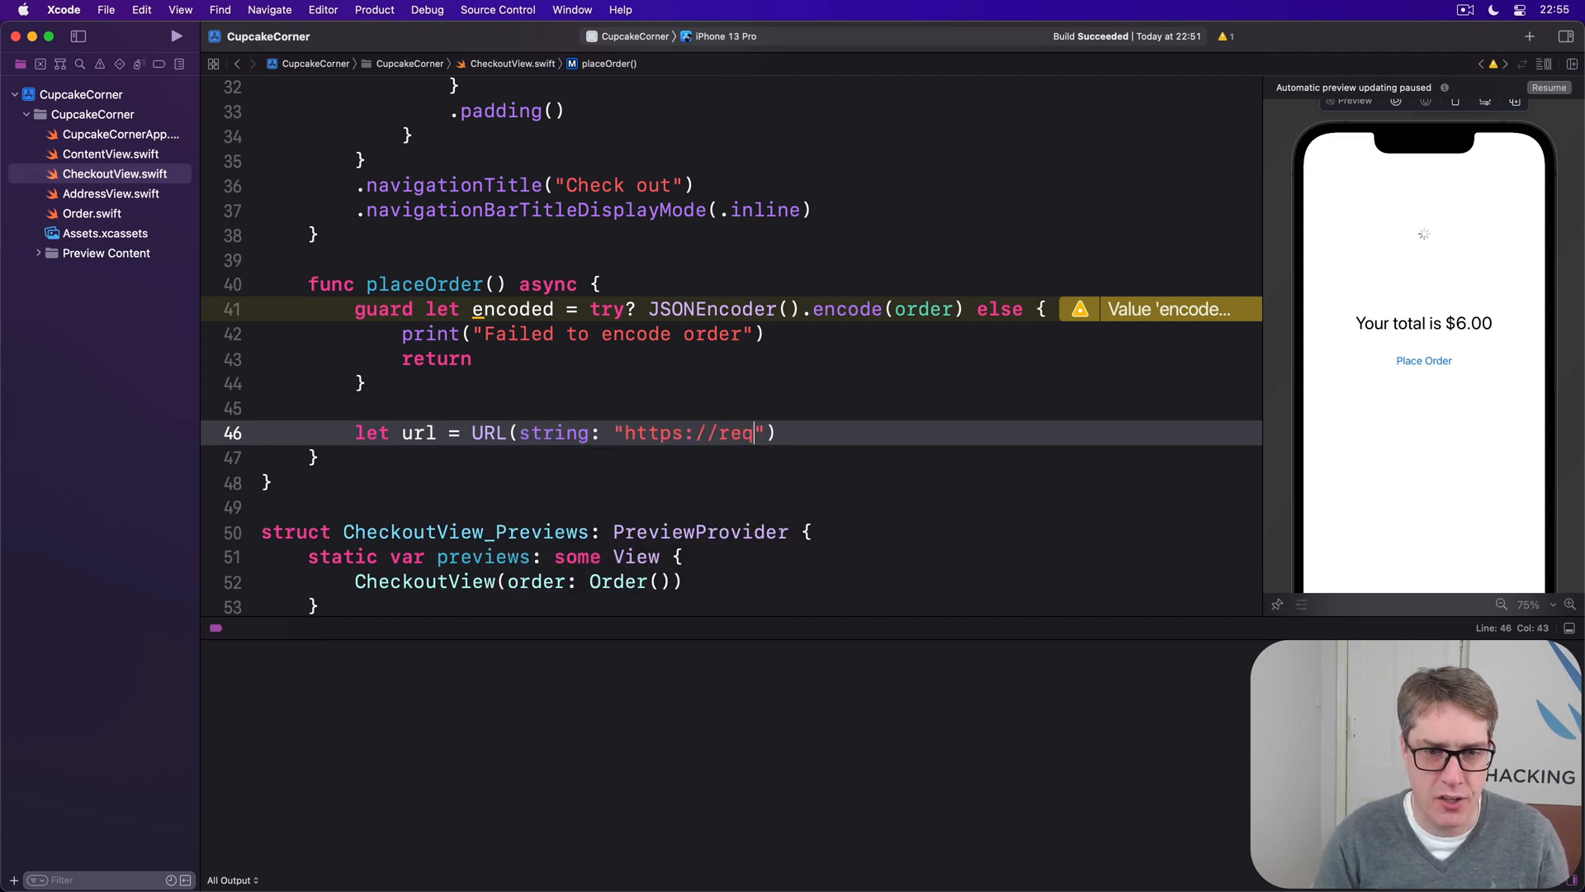
type("res.in/ap")
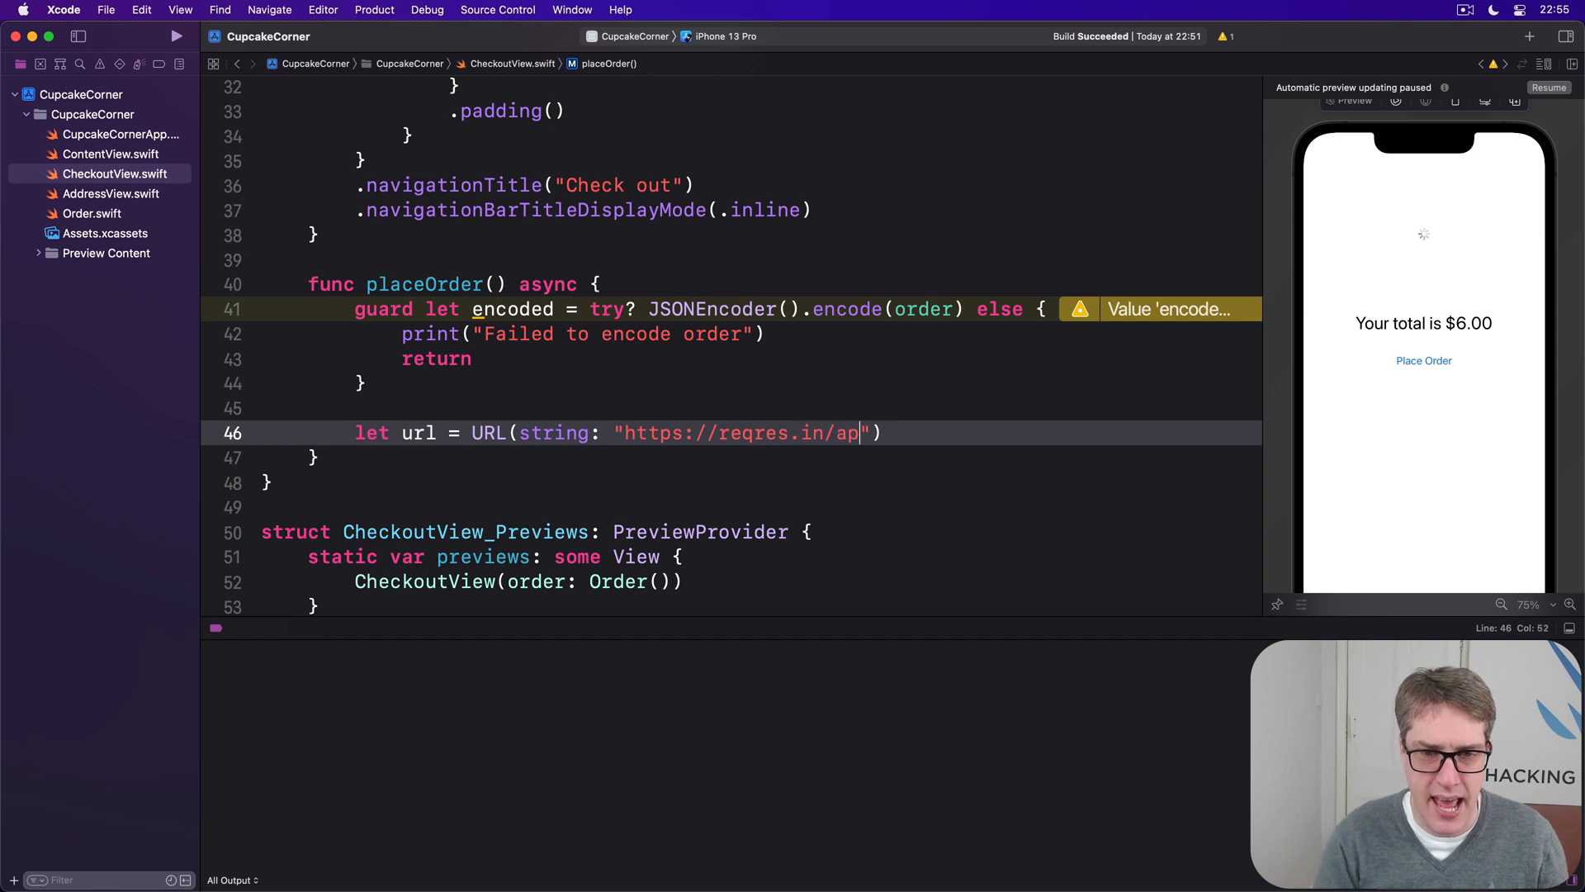
type("i/cupcakes")
type("var ")
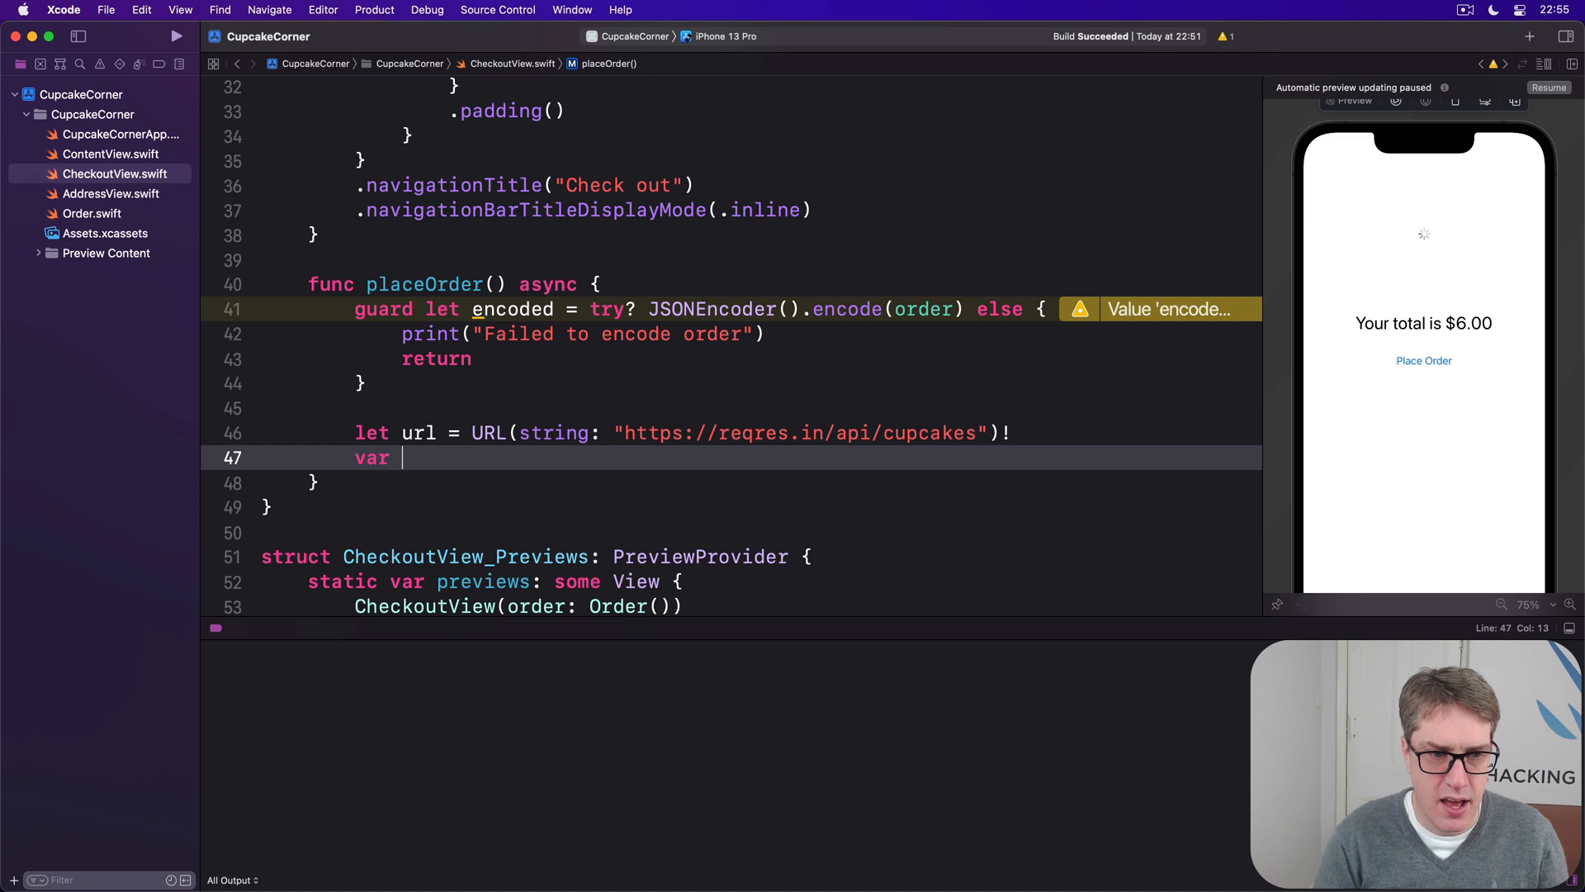
type("request = URLRequest(url: url")
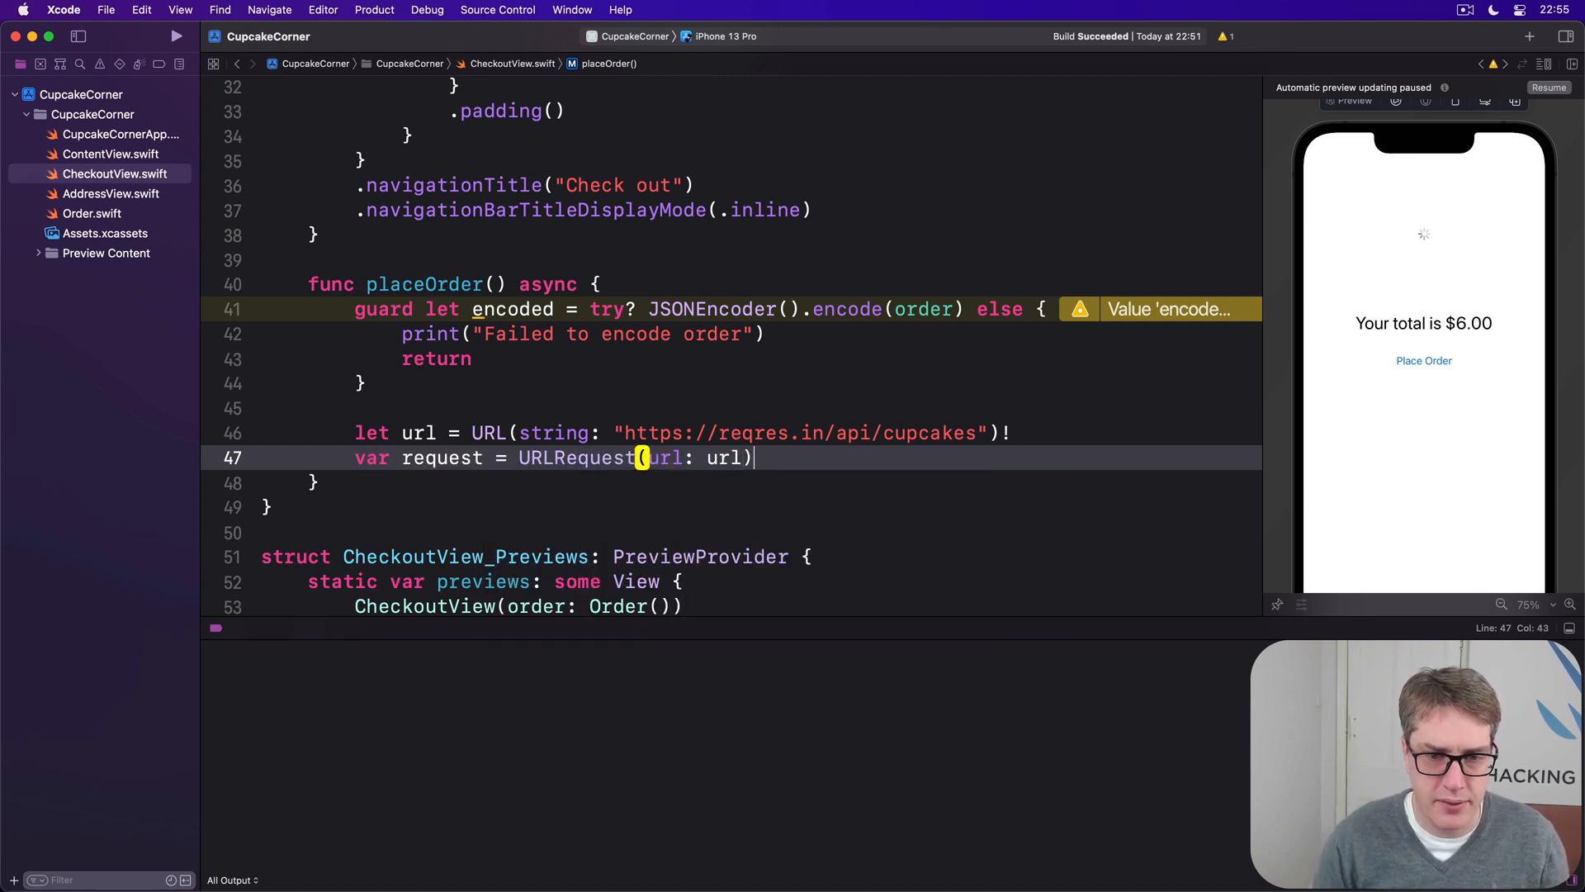
Step: Set the request's Content-Type header to application/json and httpMethod to "POST"
type("request.setValue(\"\", forHTTPHeaderField: String")
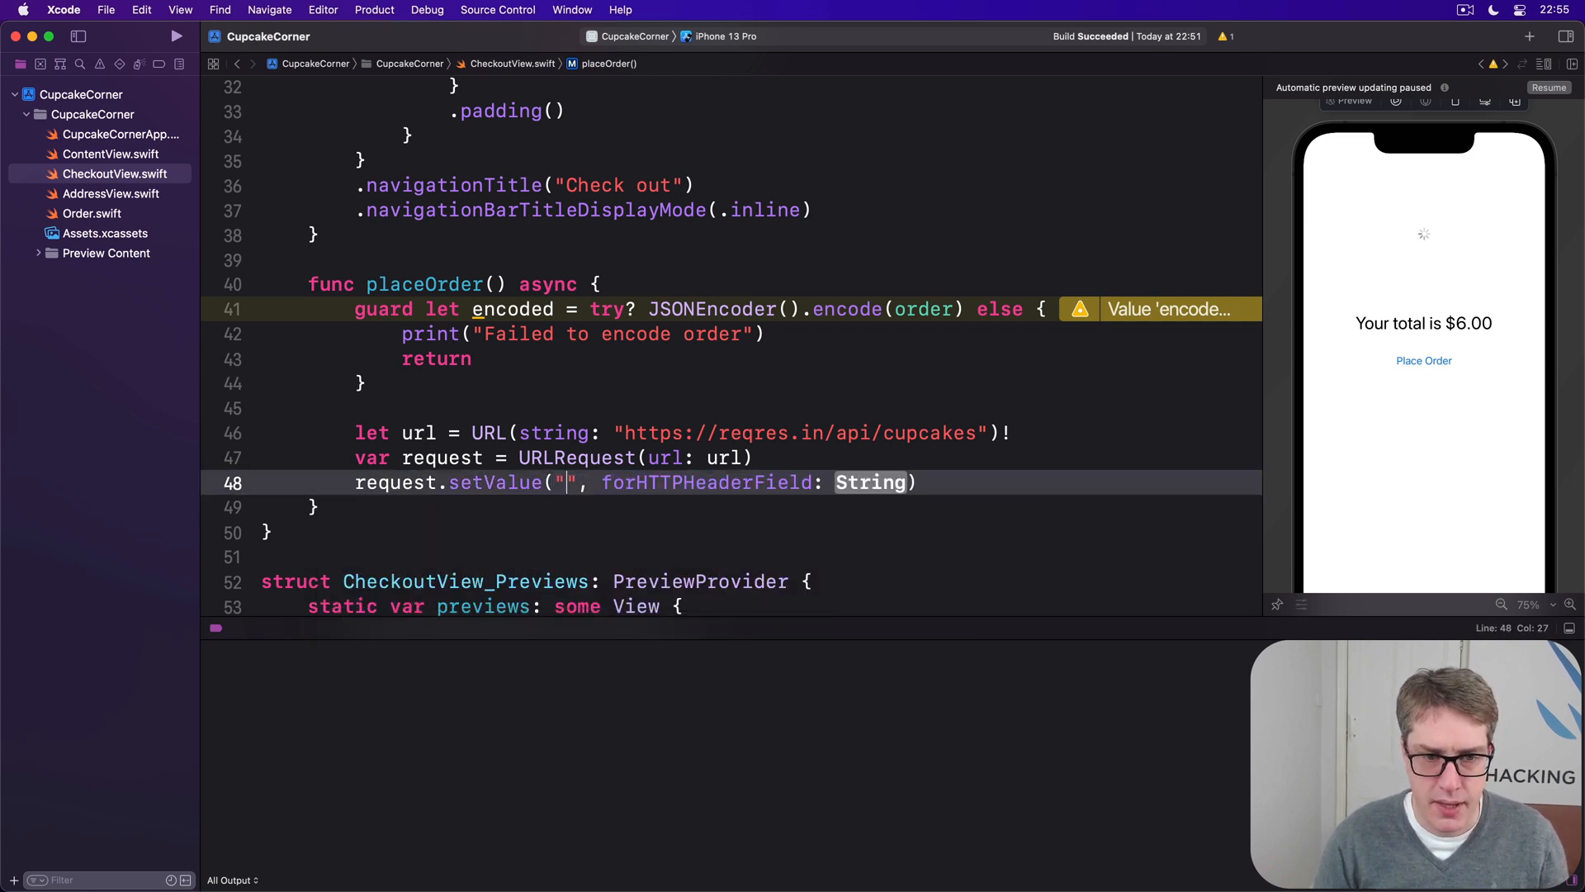
type("application/json")
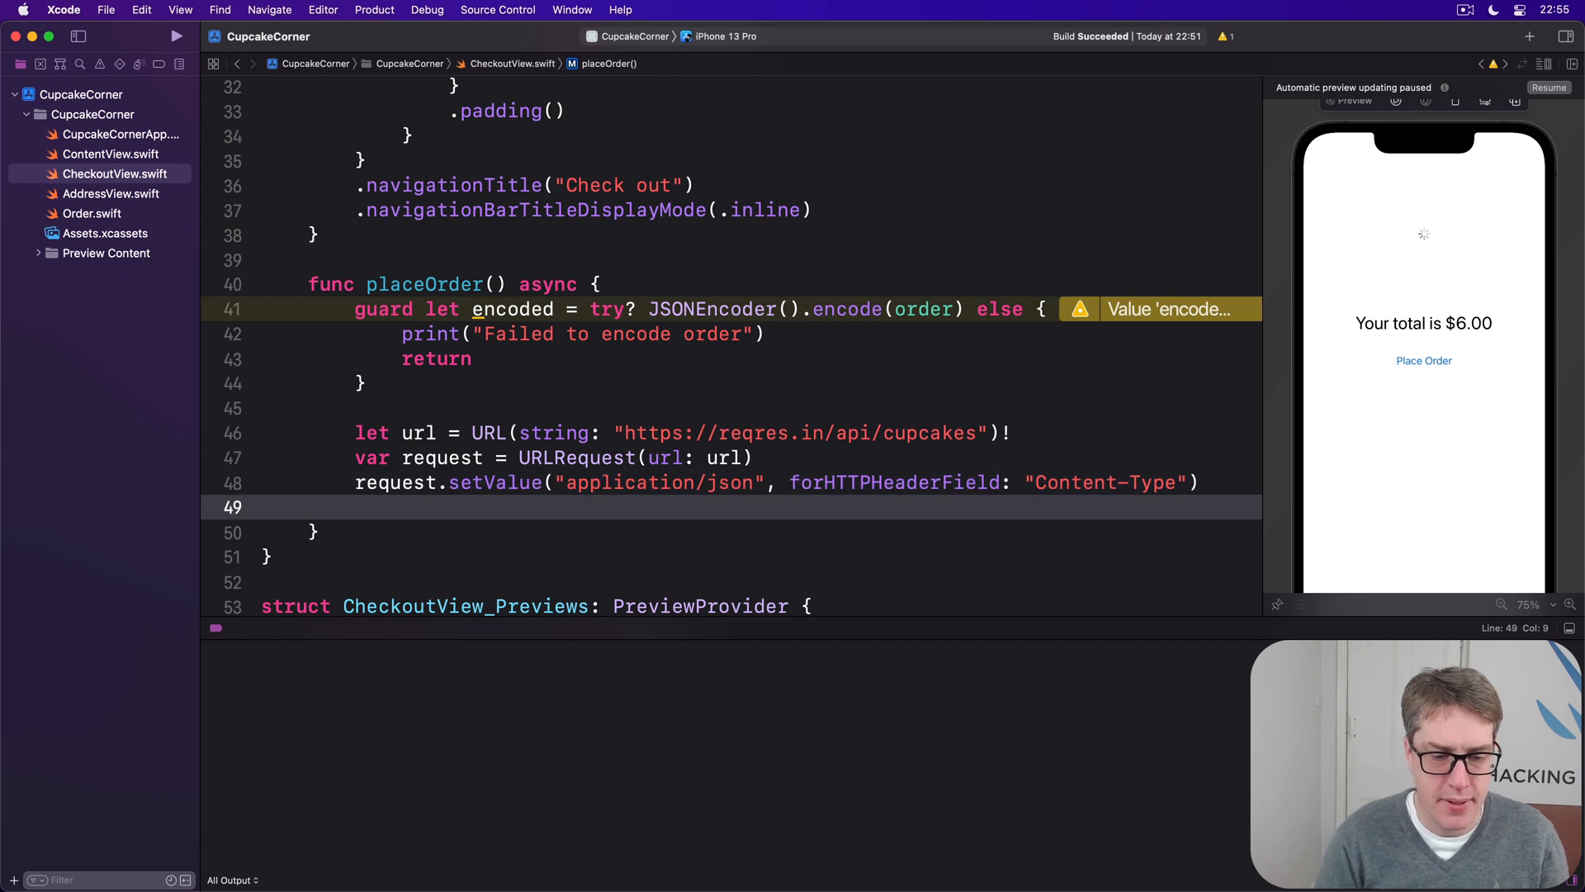
type("request.httpMethod")
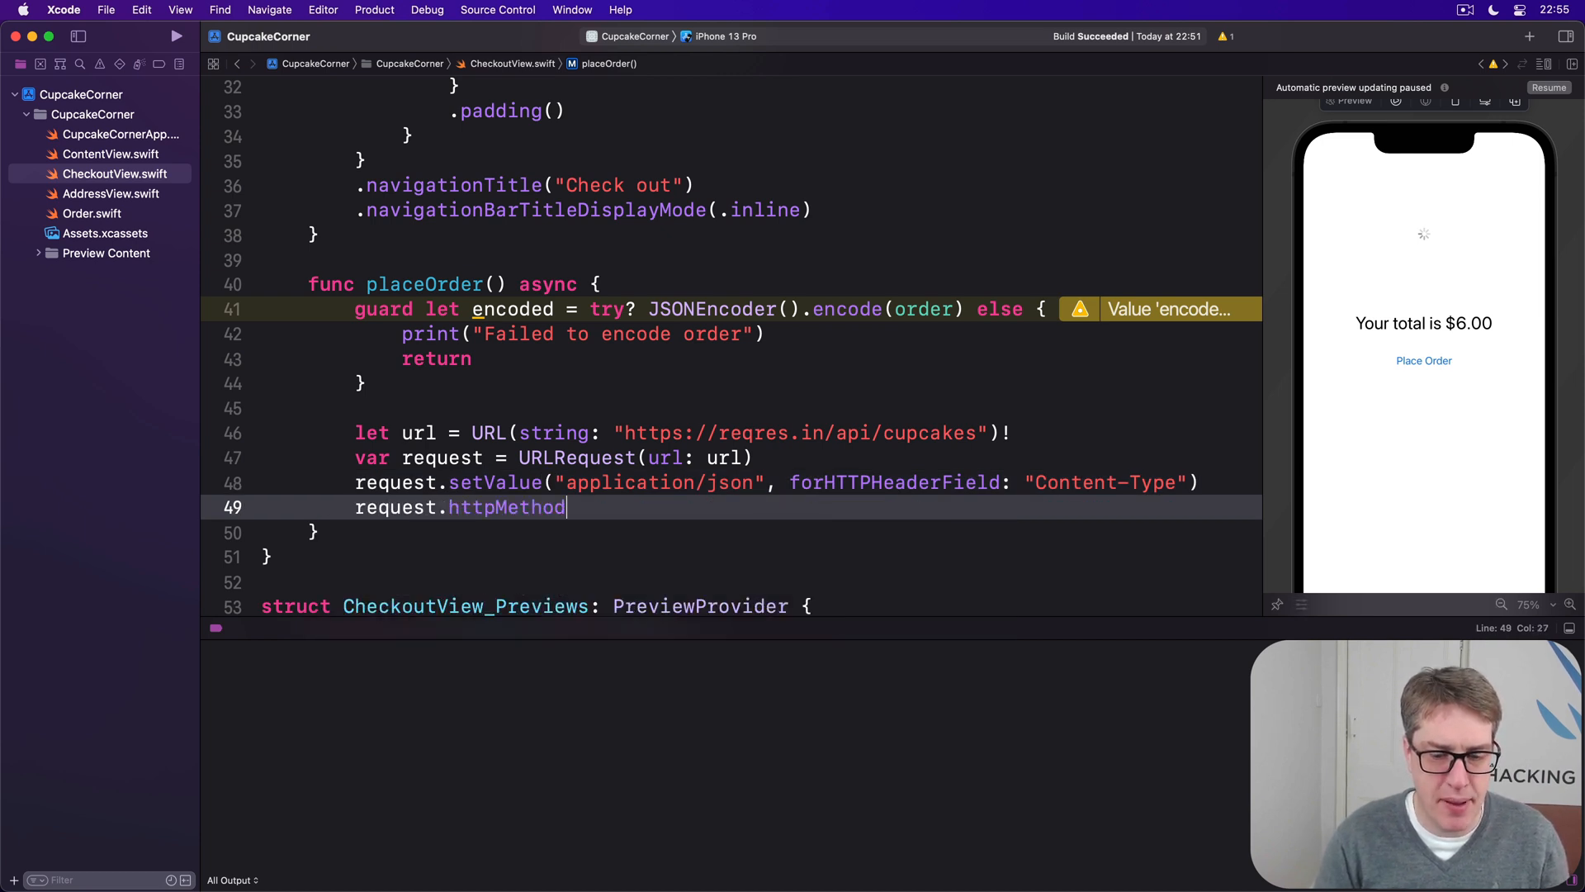
type("= \"POST\"")
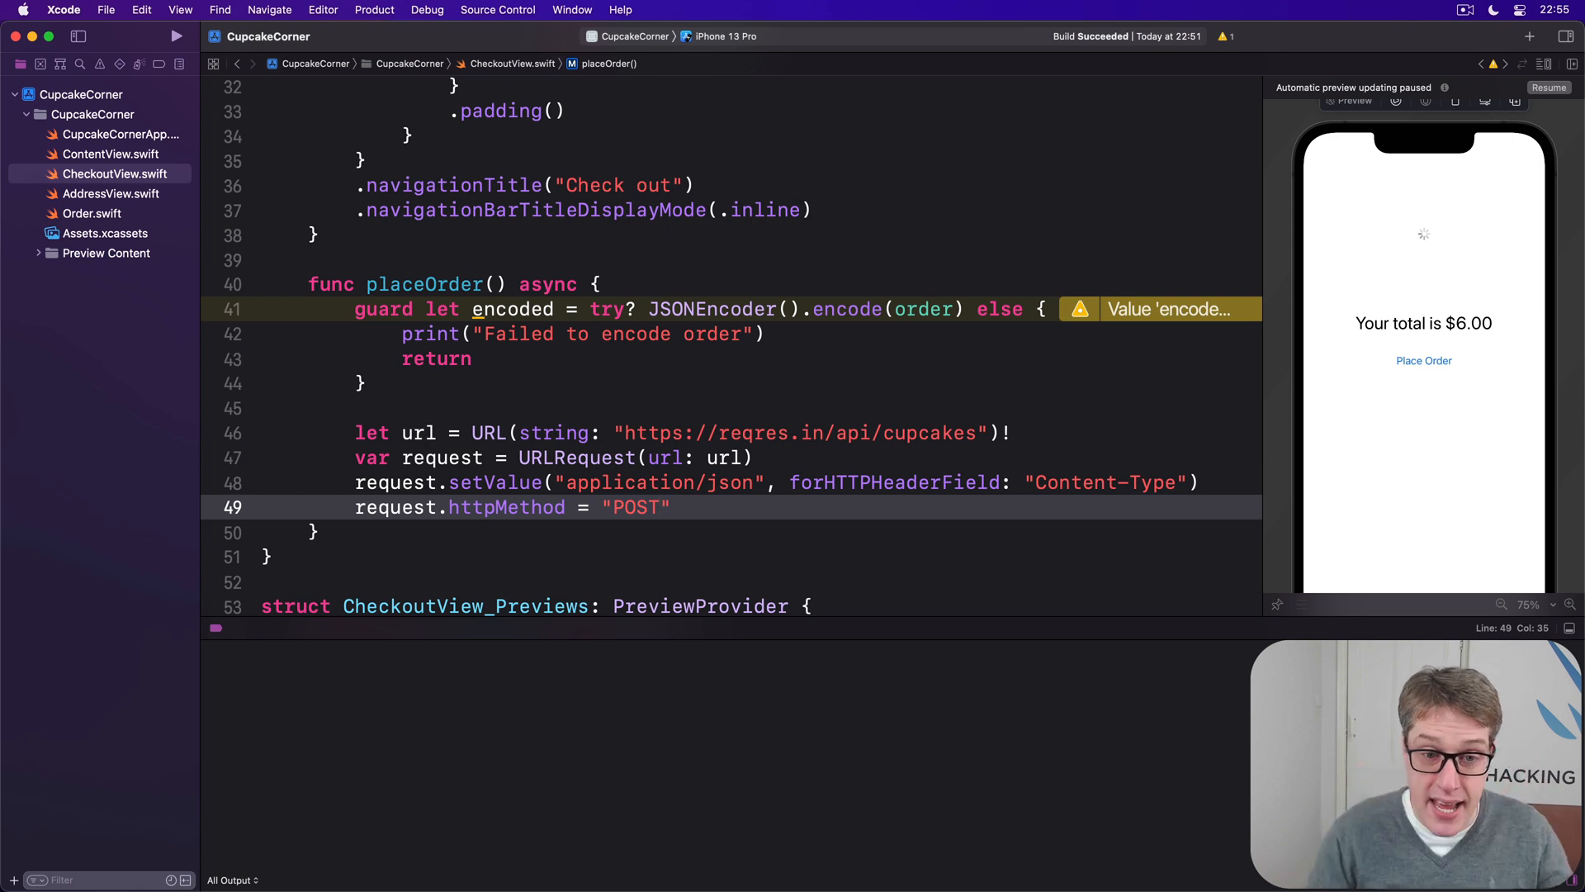
triple_click(510, 507)
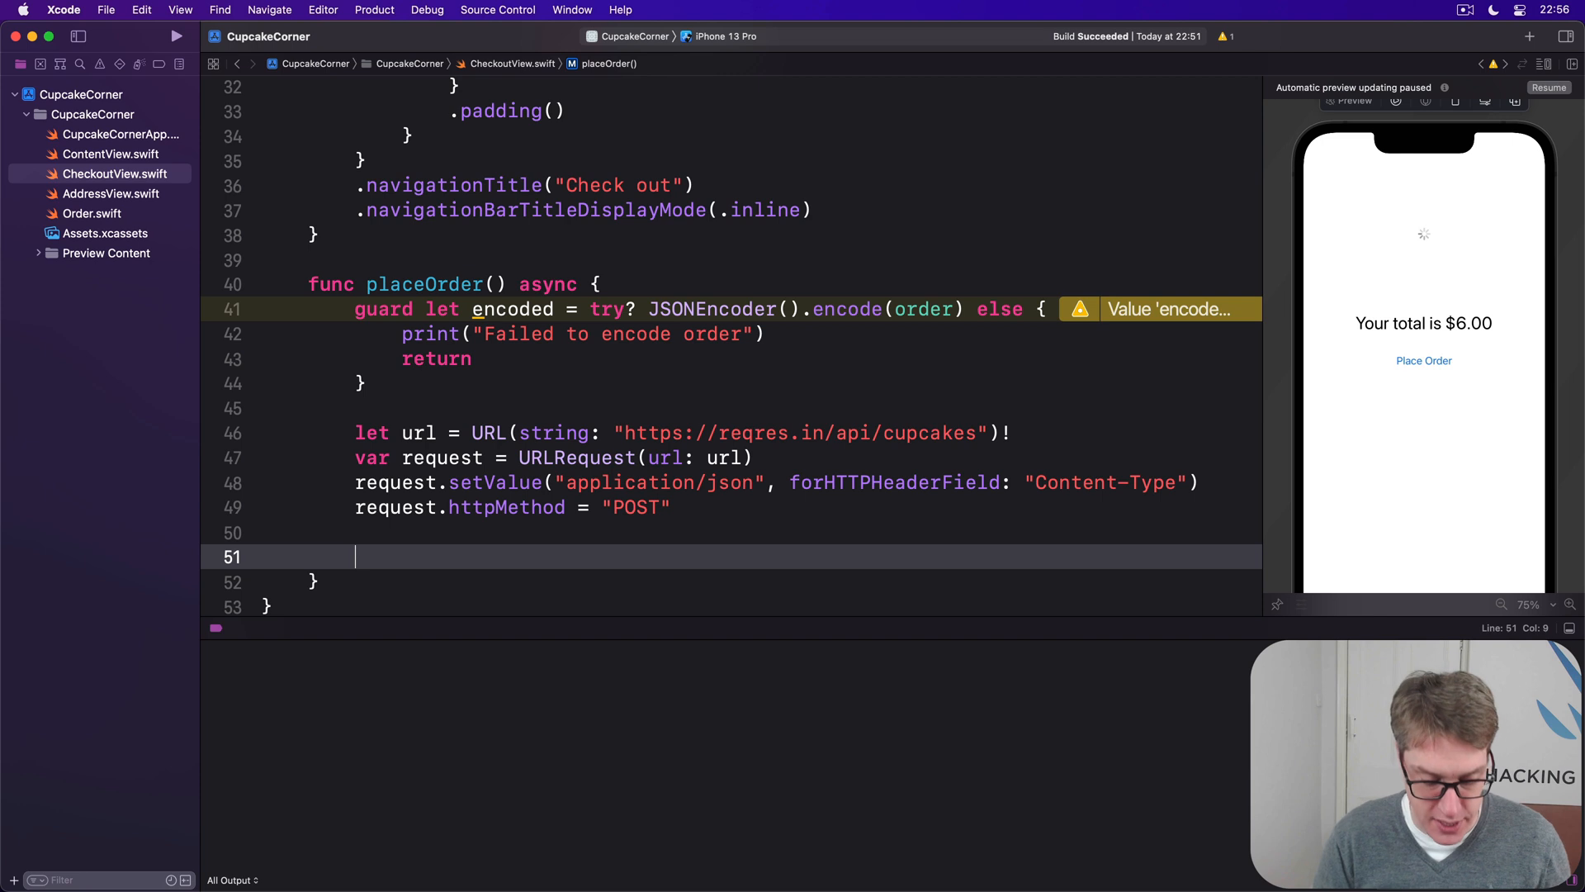
Step: Upload encoded via try await URLSession.shared.upload in a do/catch, with a result comment and "Checkout failed." print
type("do {")
type("let (data, _) =")
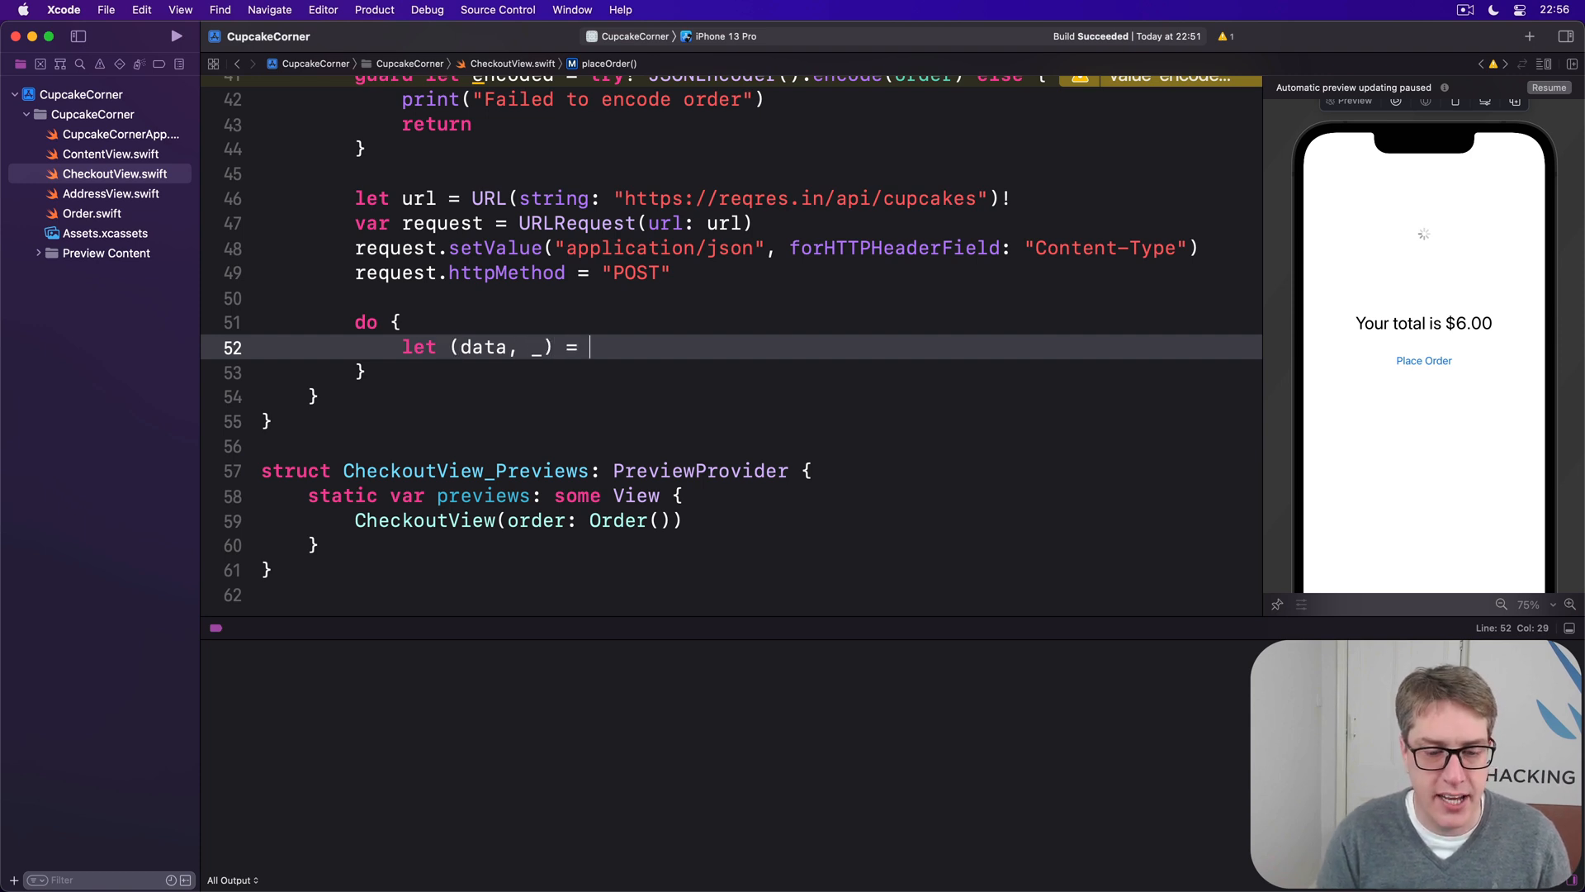
type("truy await")
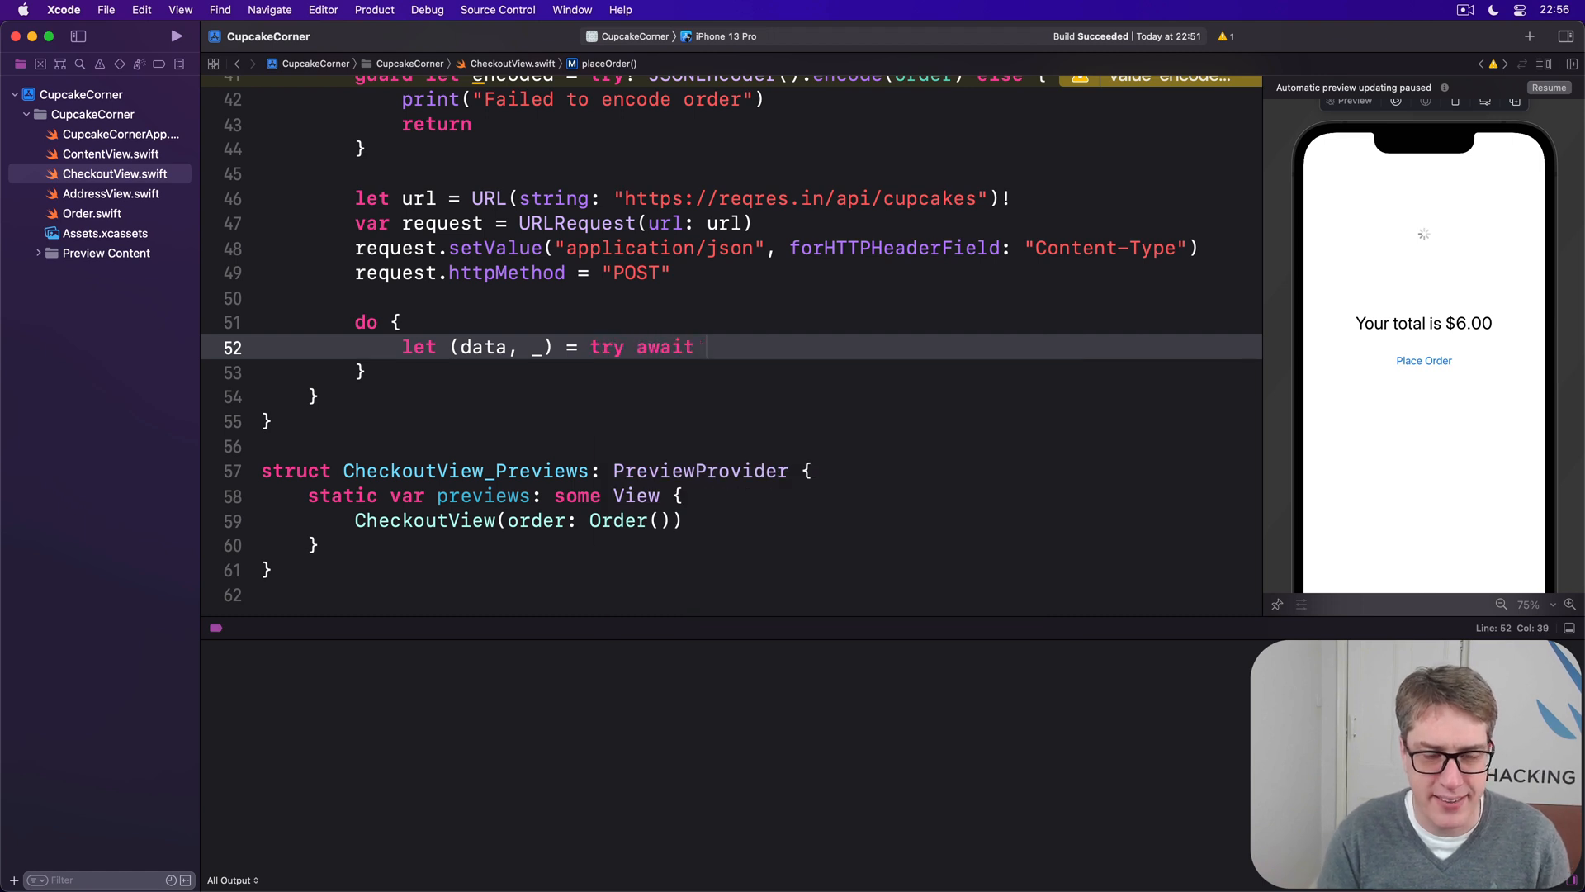
type("URLSession.share")
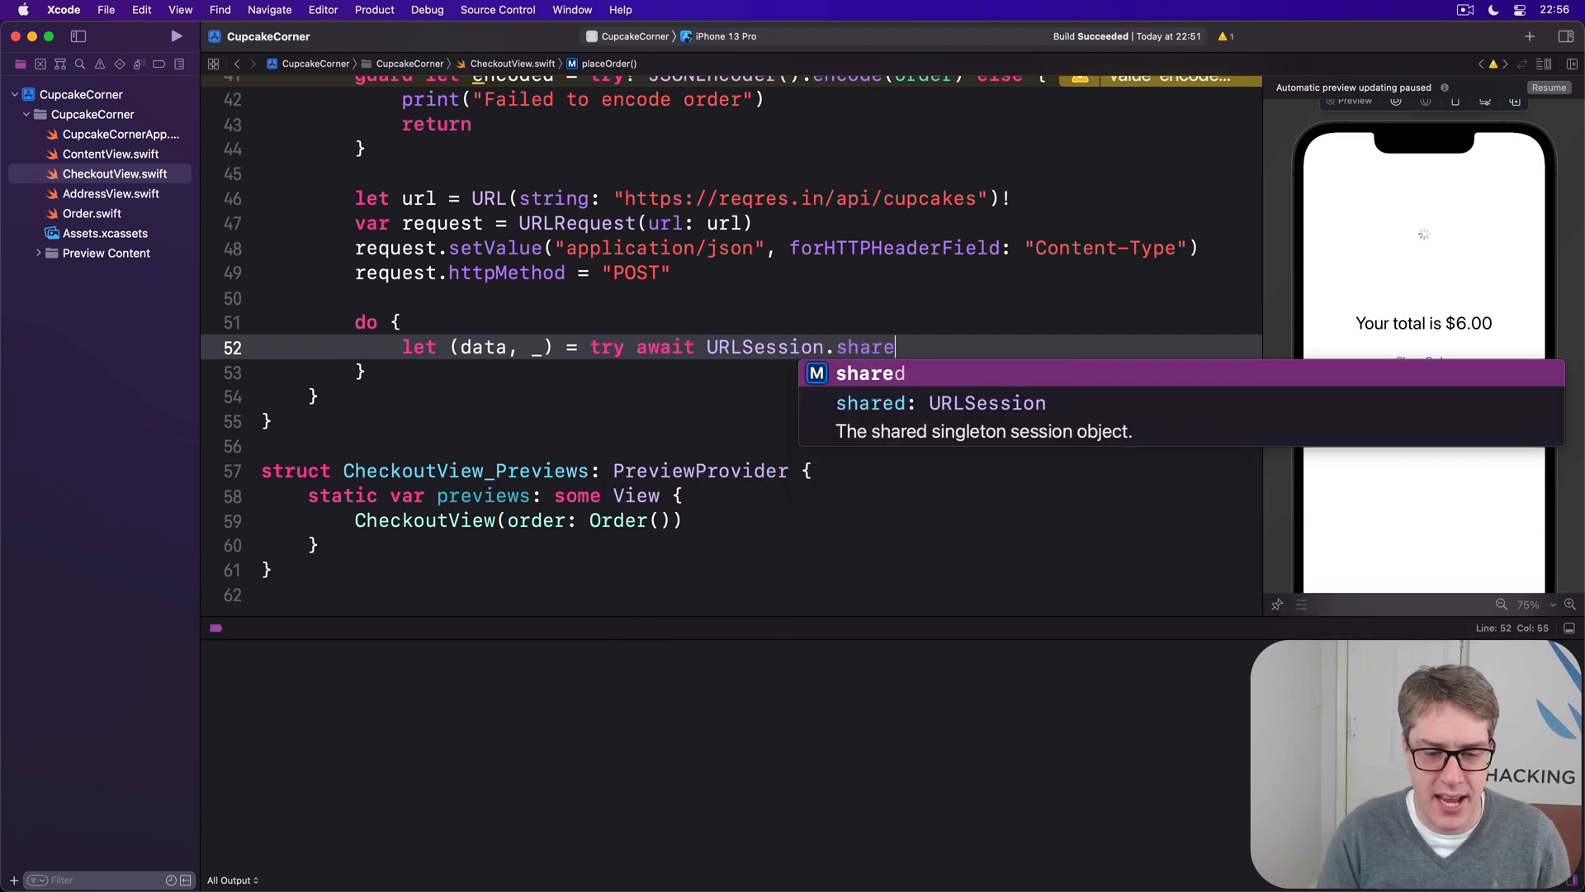
type(".upload(for: request, from: e, delegate: URLSessionTaskDelegate?")
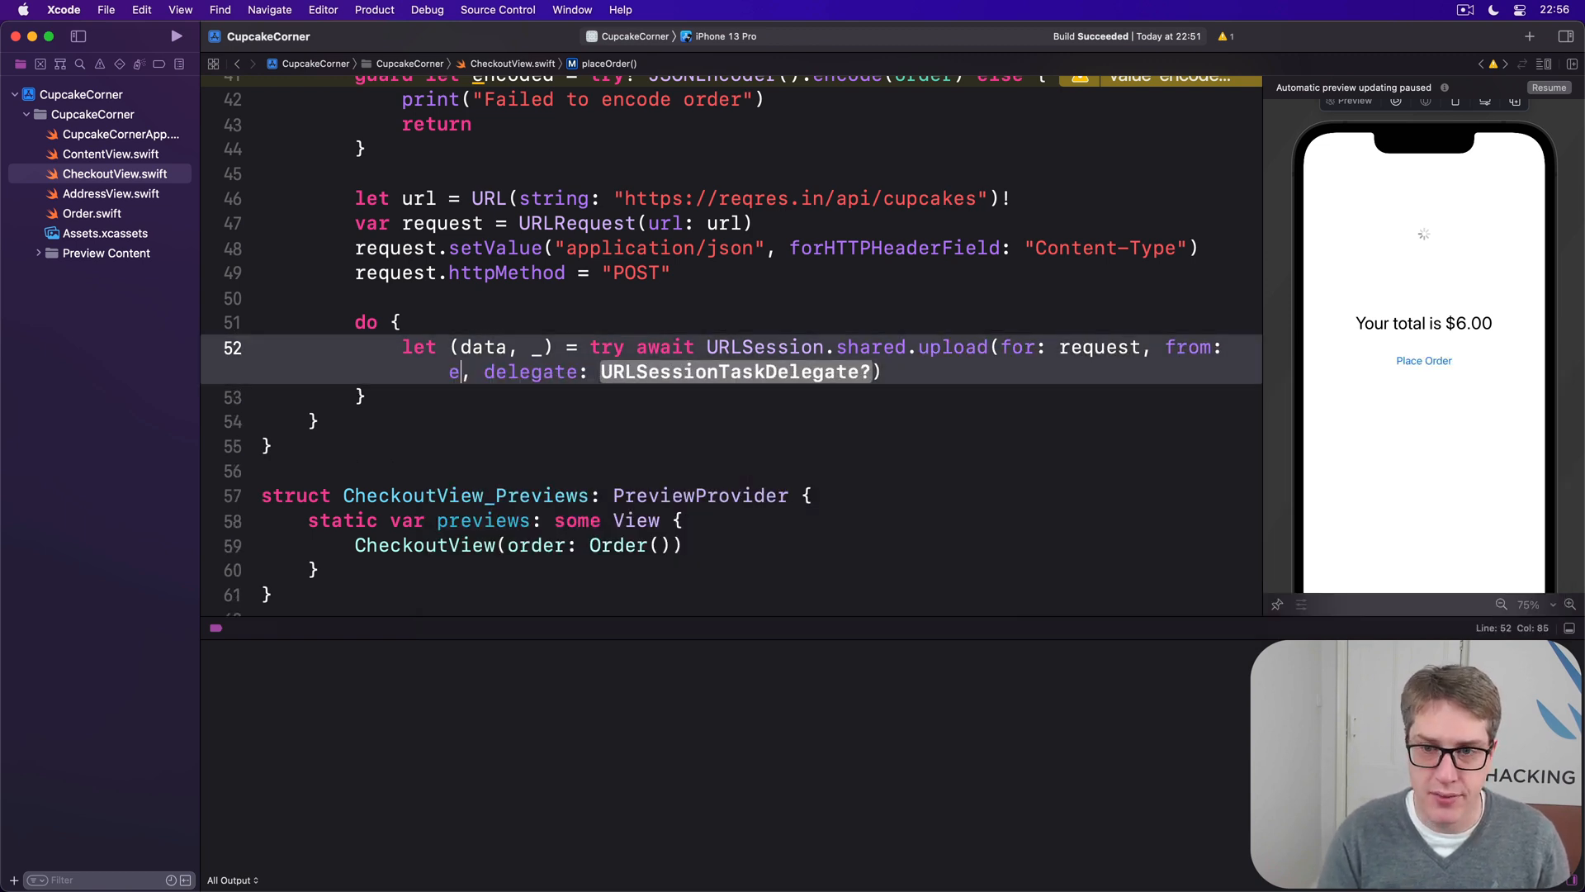
type("encoded")
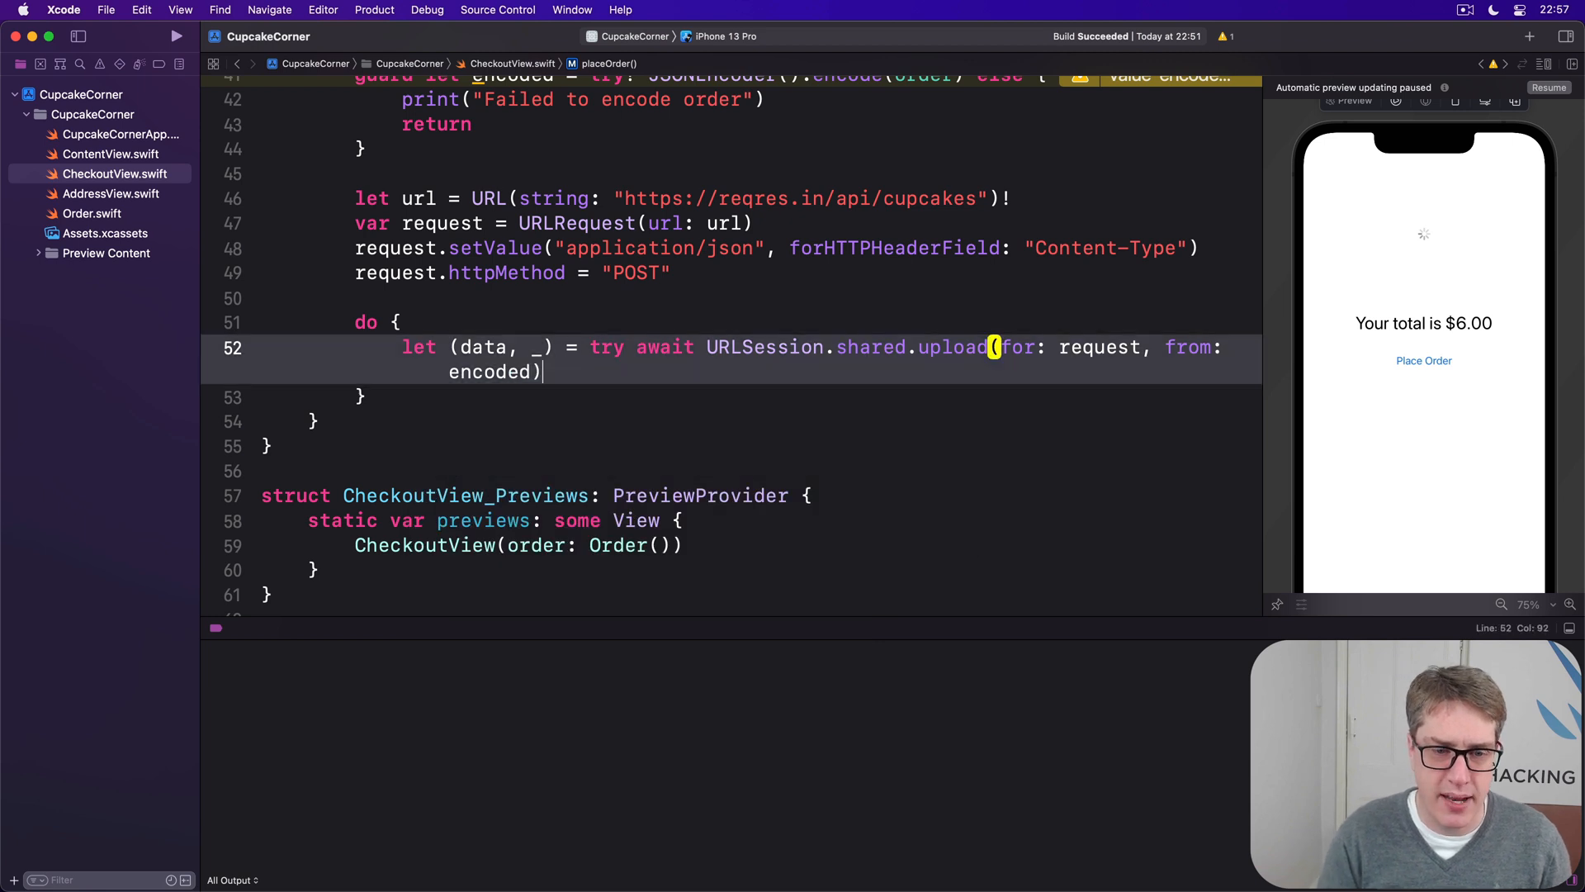
type("// handle")
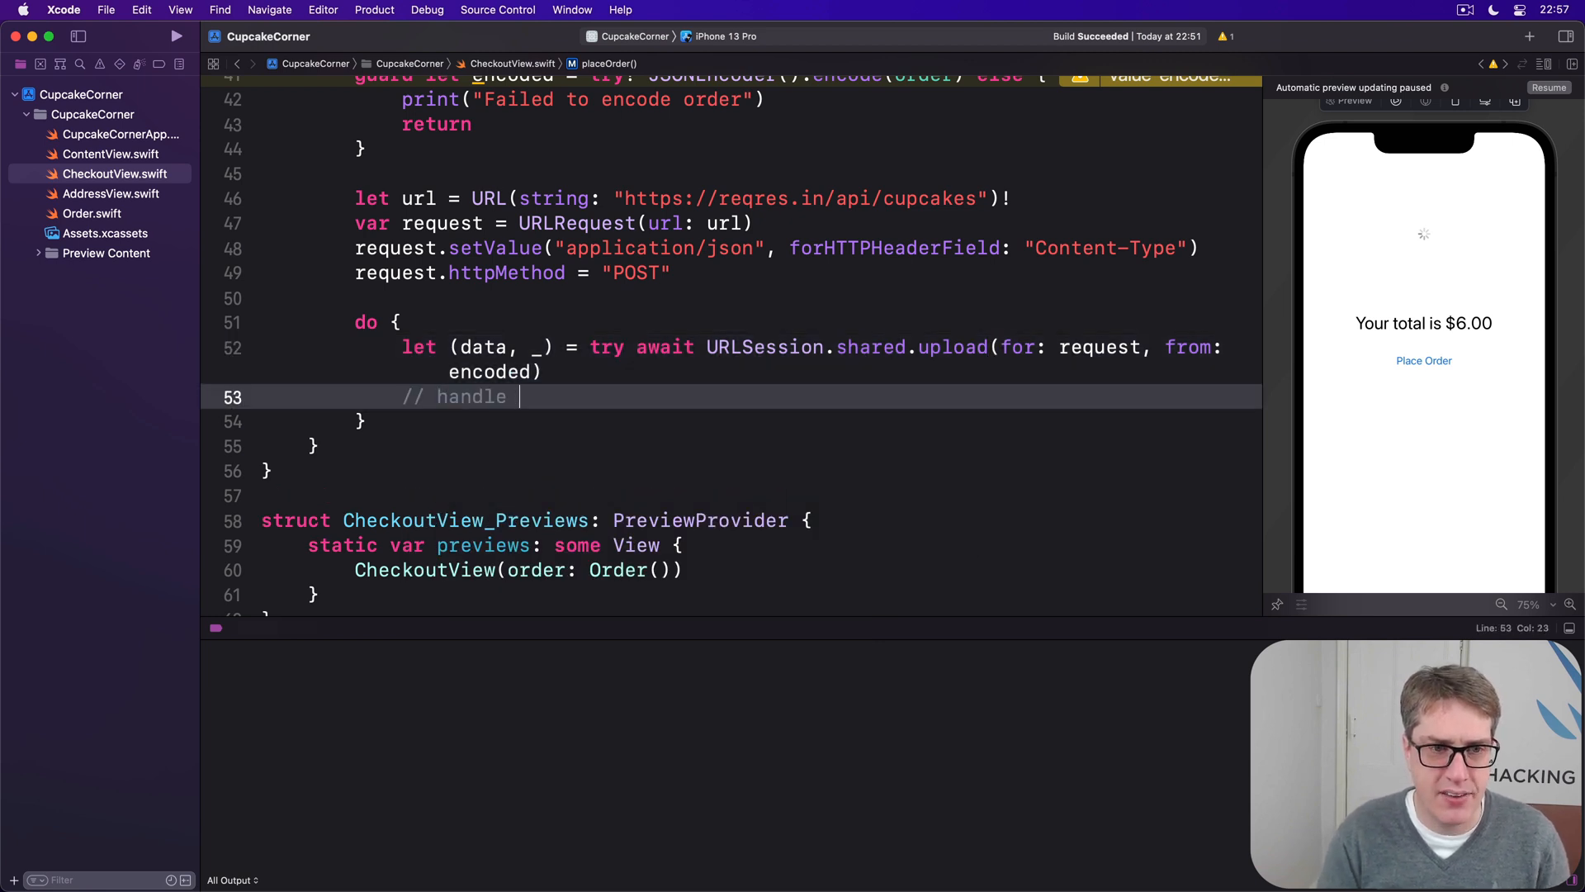
type("the result")
type("print(\"C")
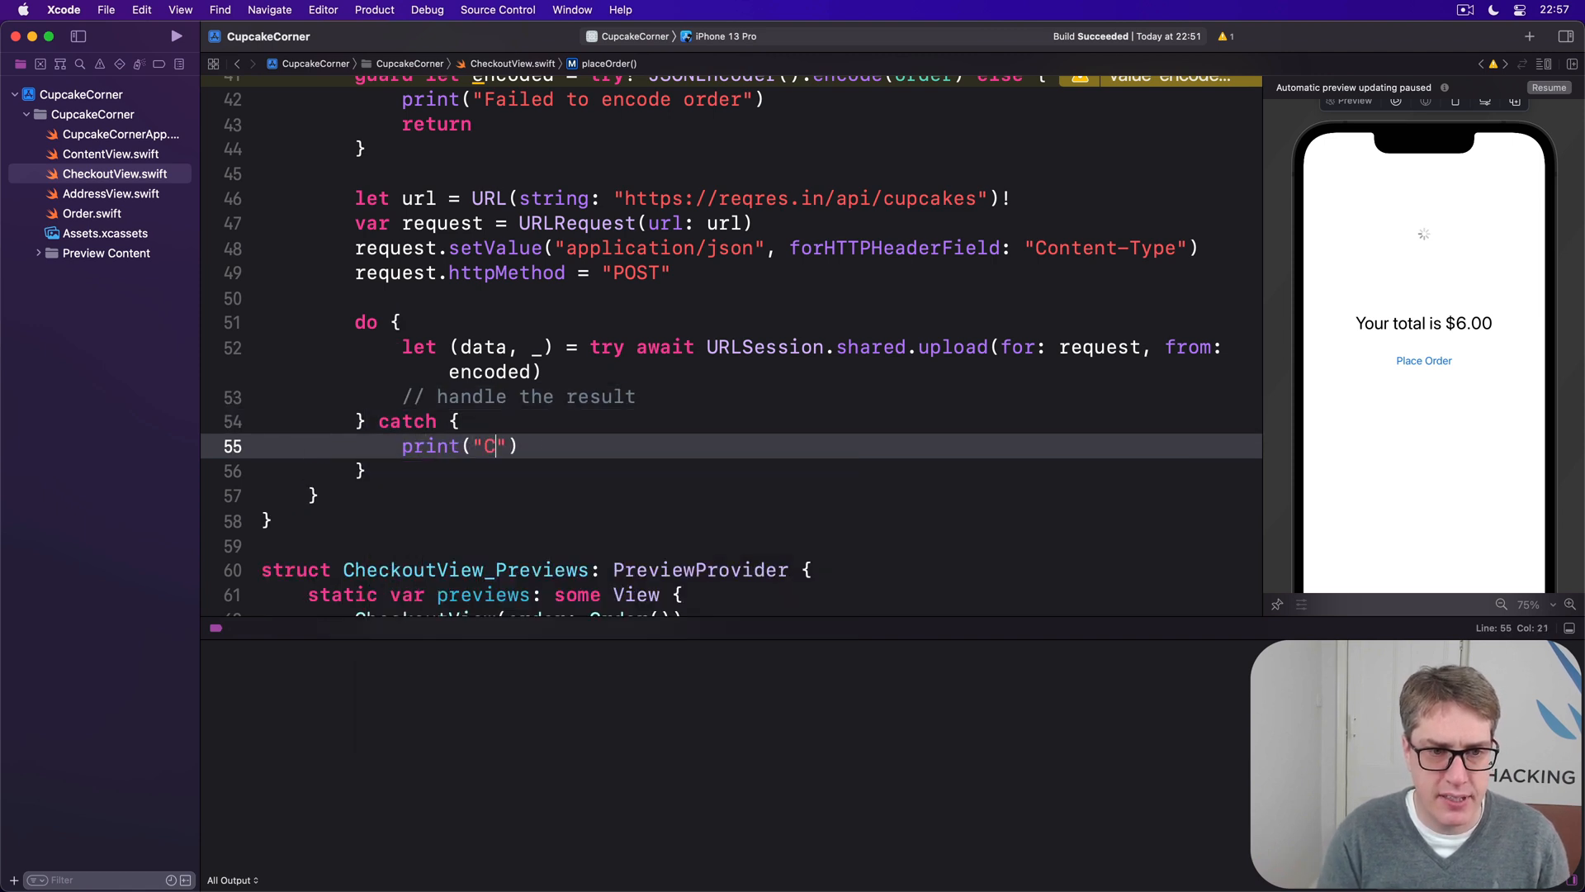
type("heckout failed.")
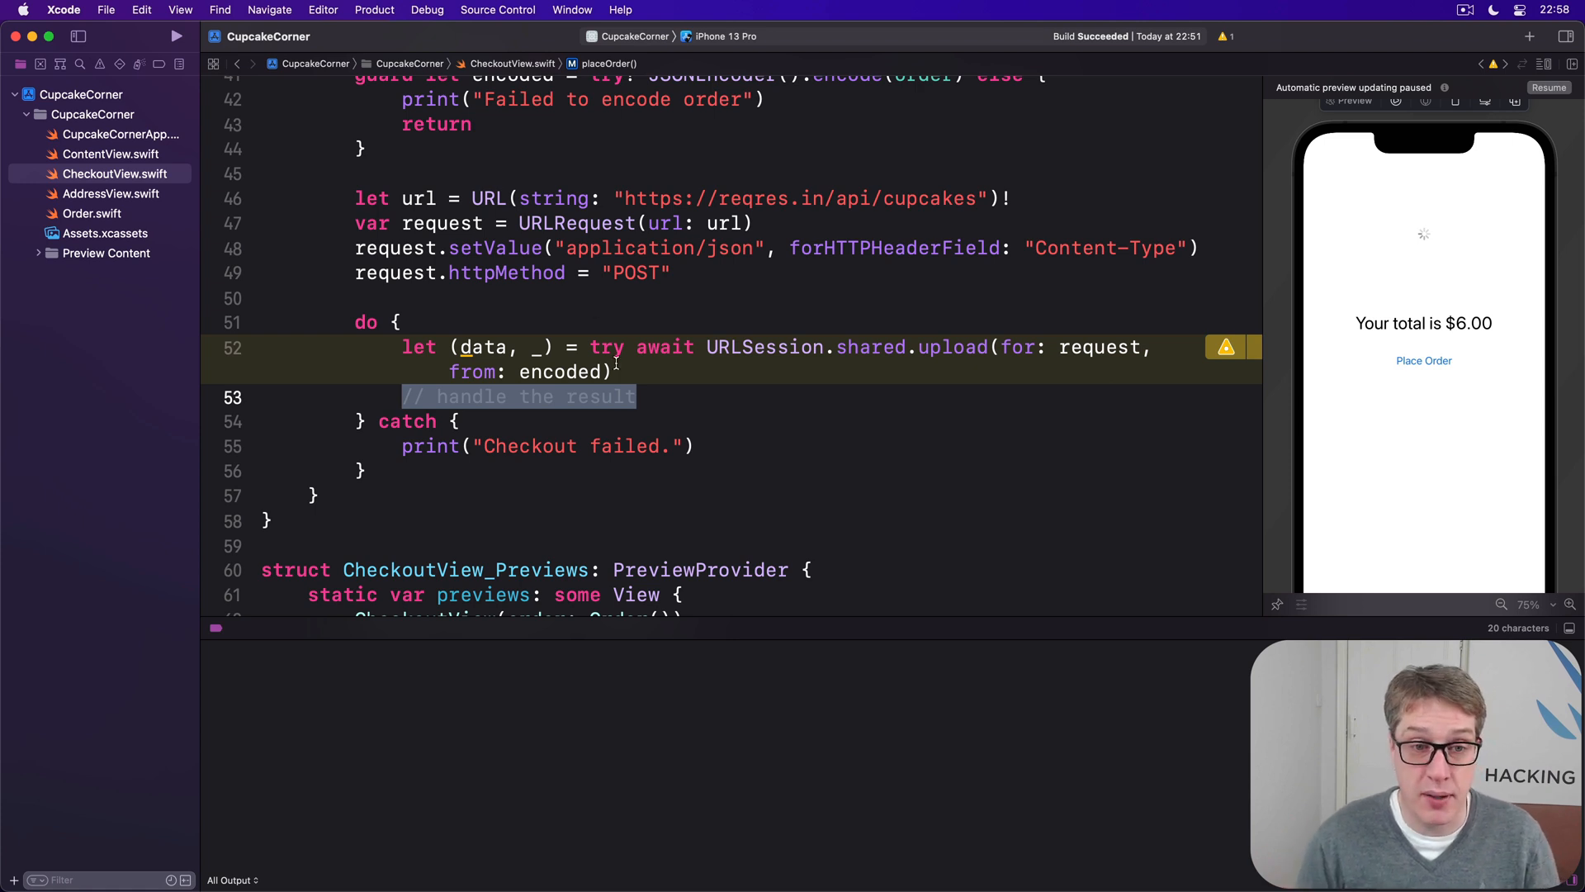
scroll("down", 3)
type("@State pr")
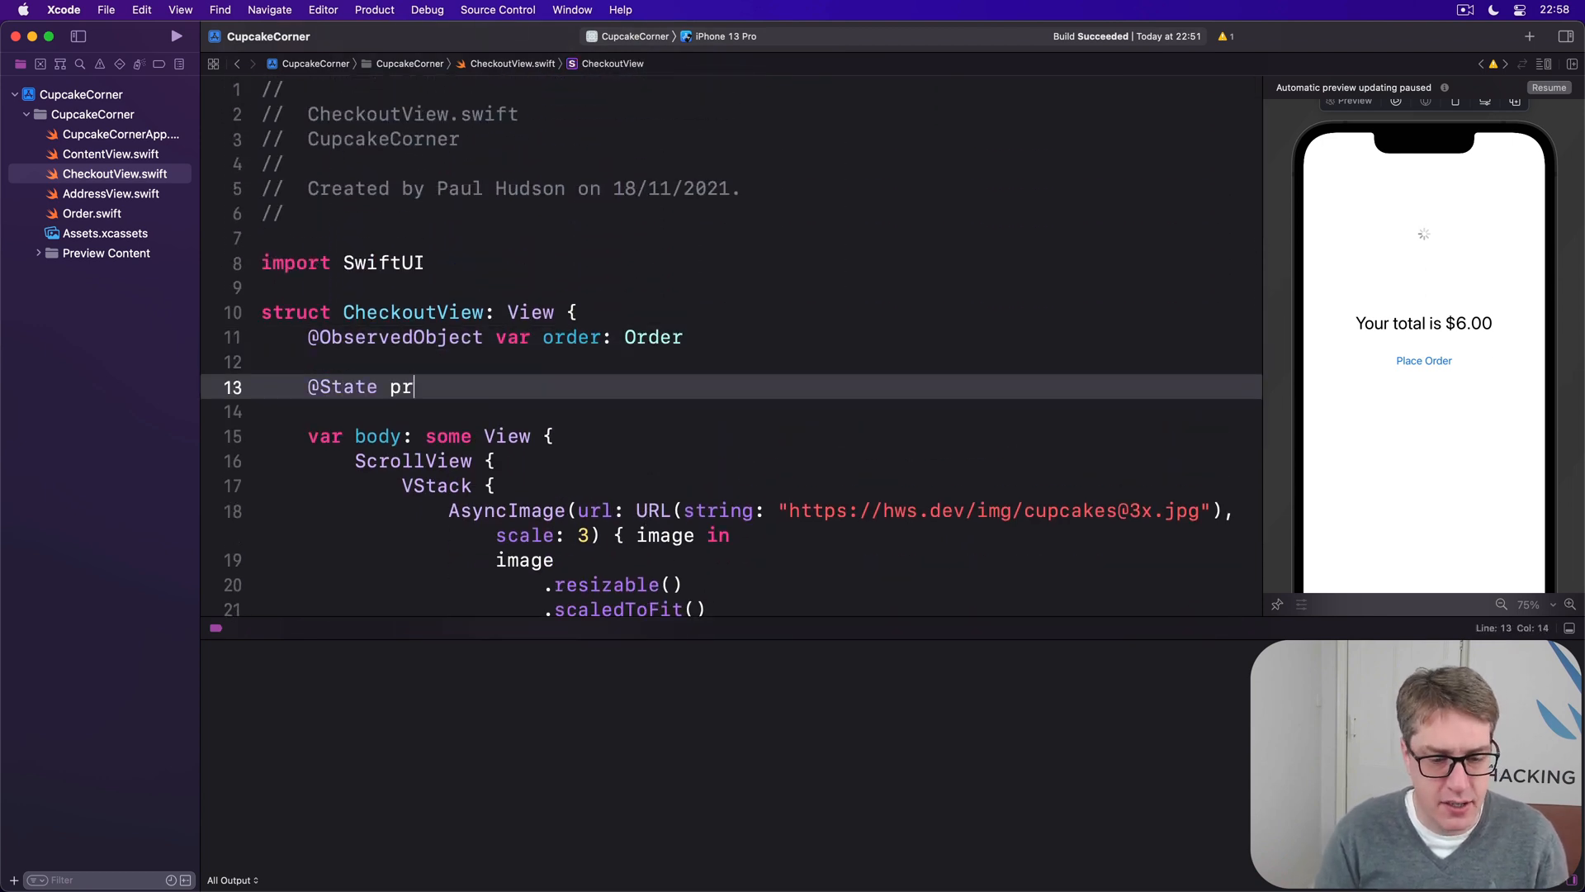
type("ivate var confirmation")
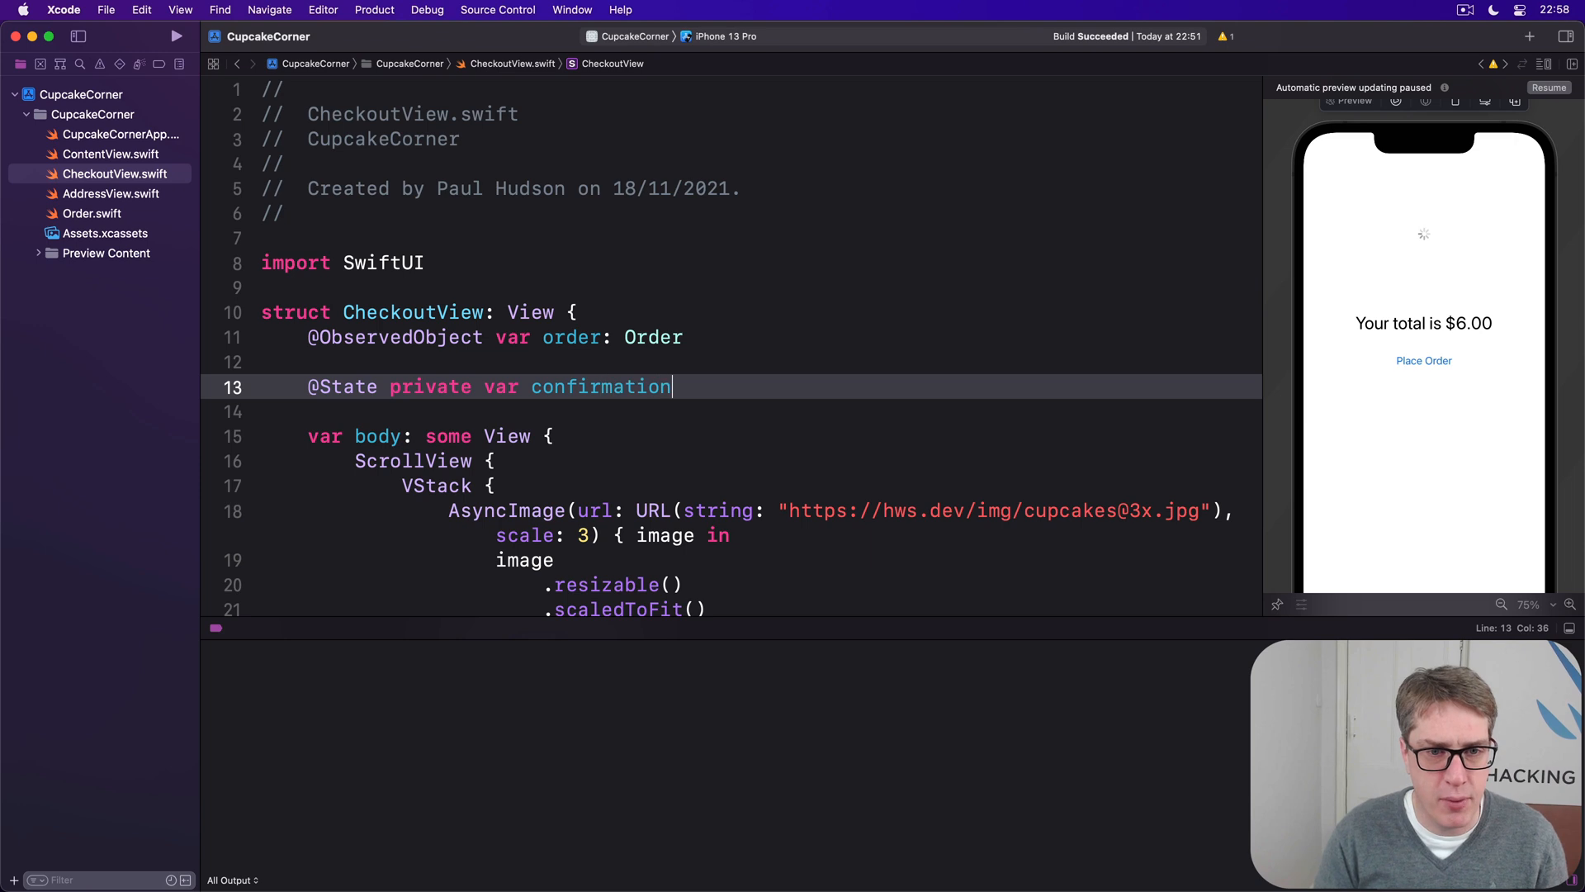
type("Message = \"\"")
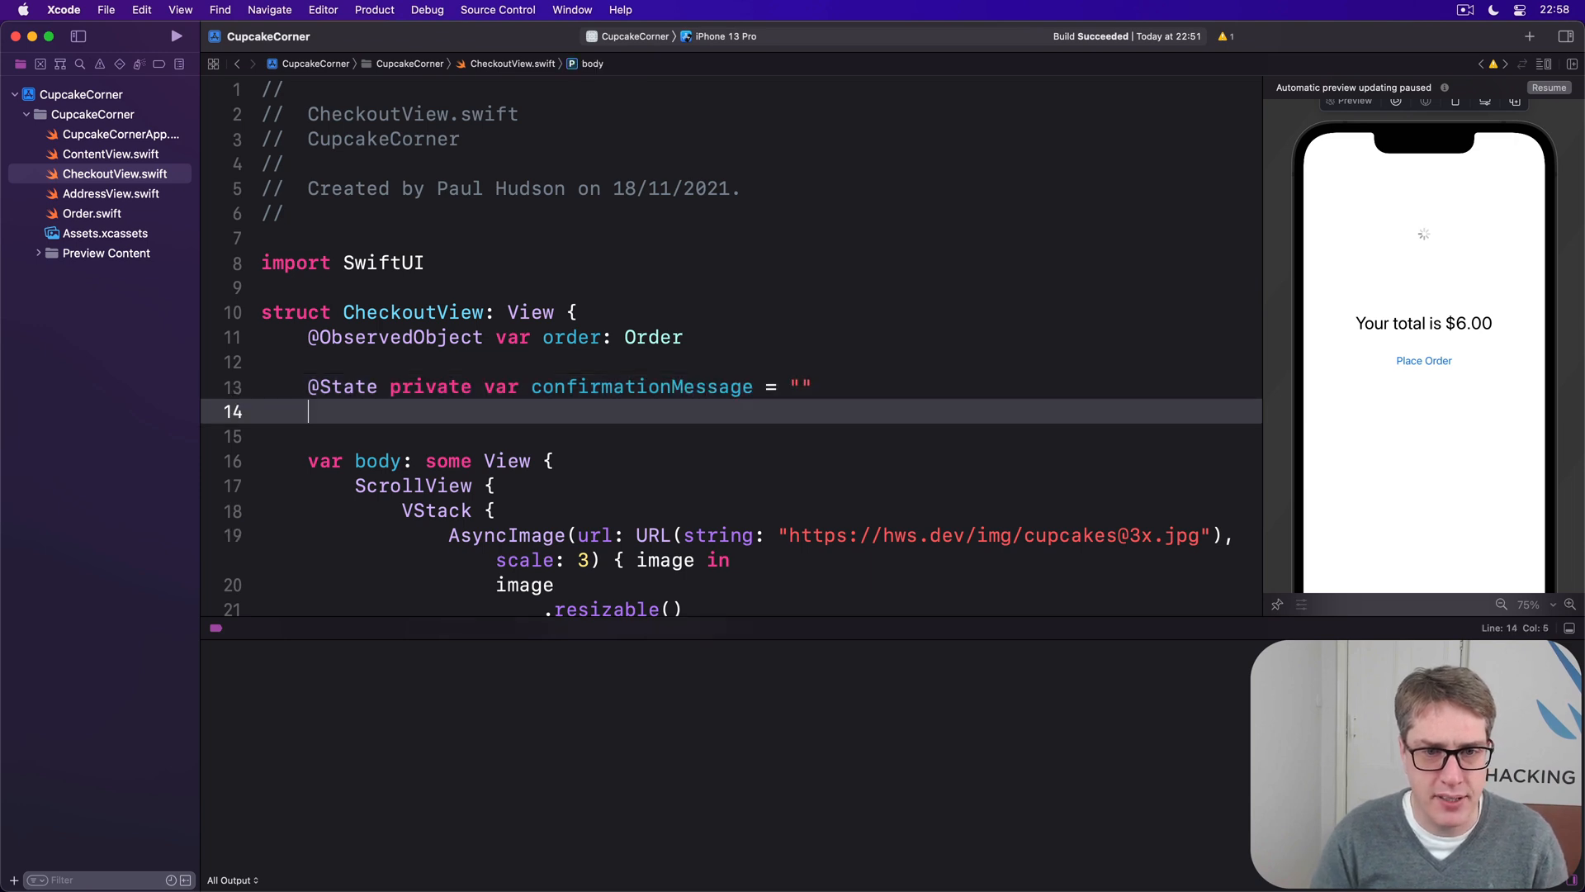
type("@State priv")
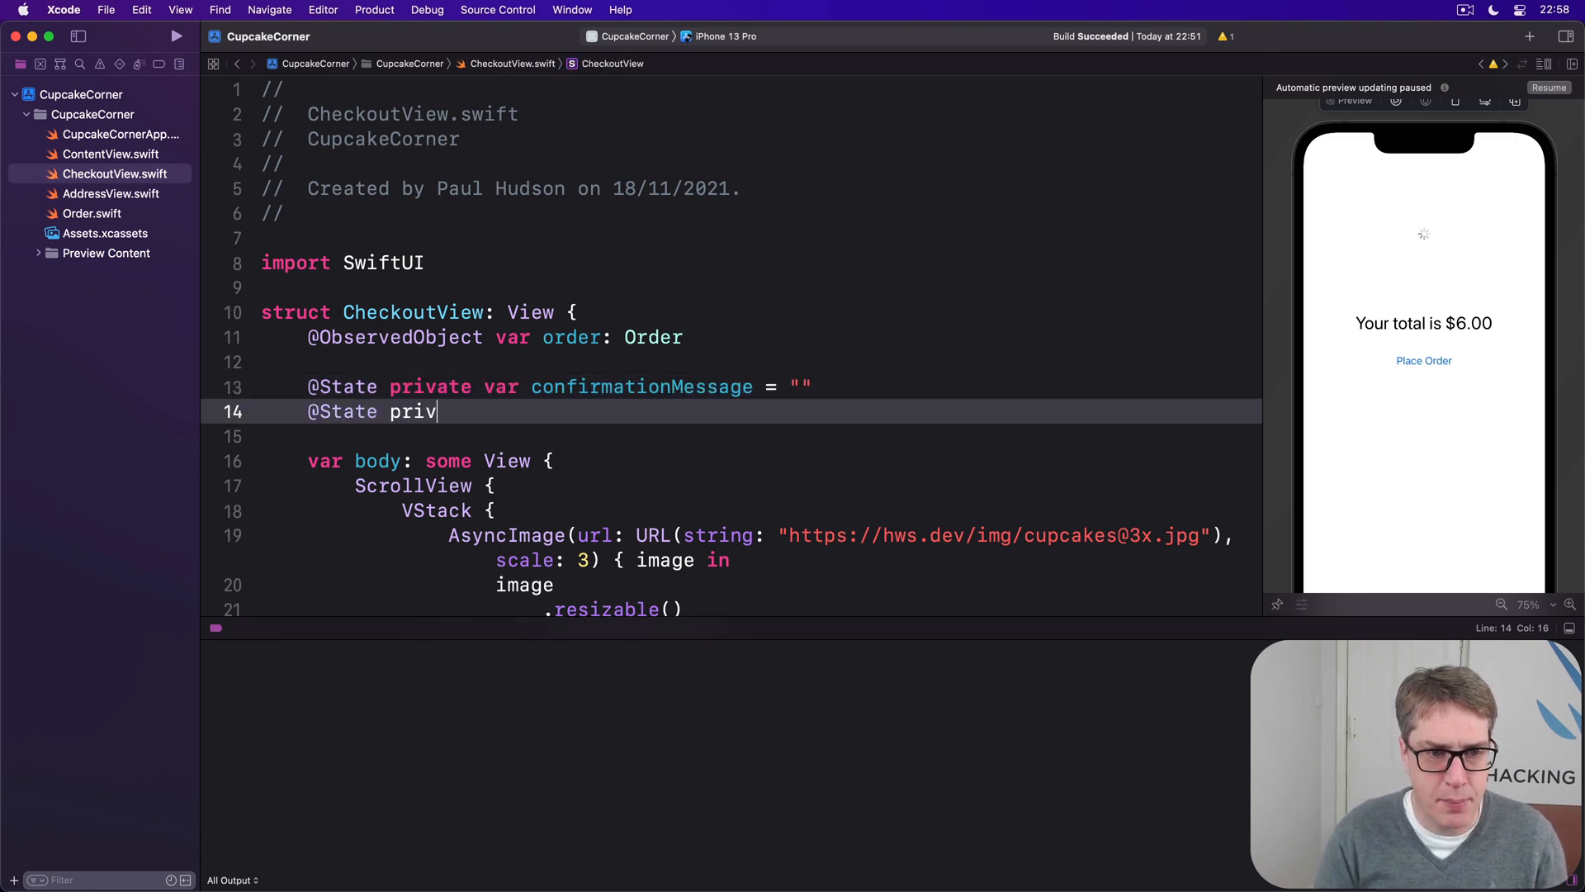
type("ate var showingConfir")
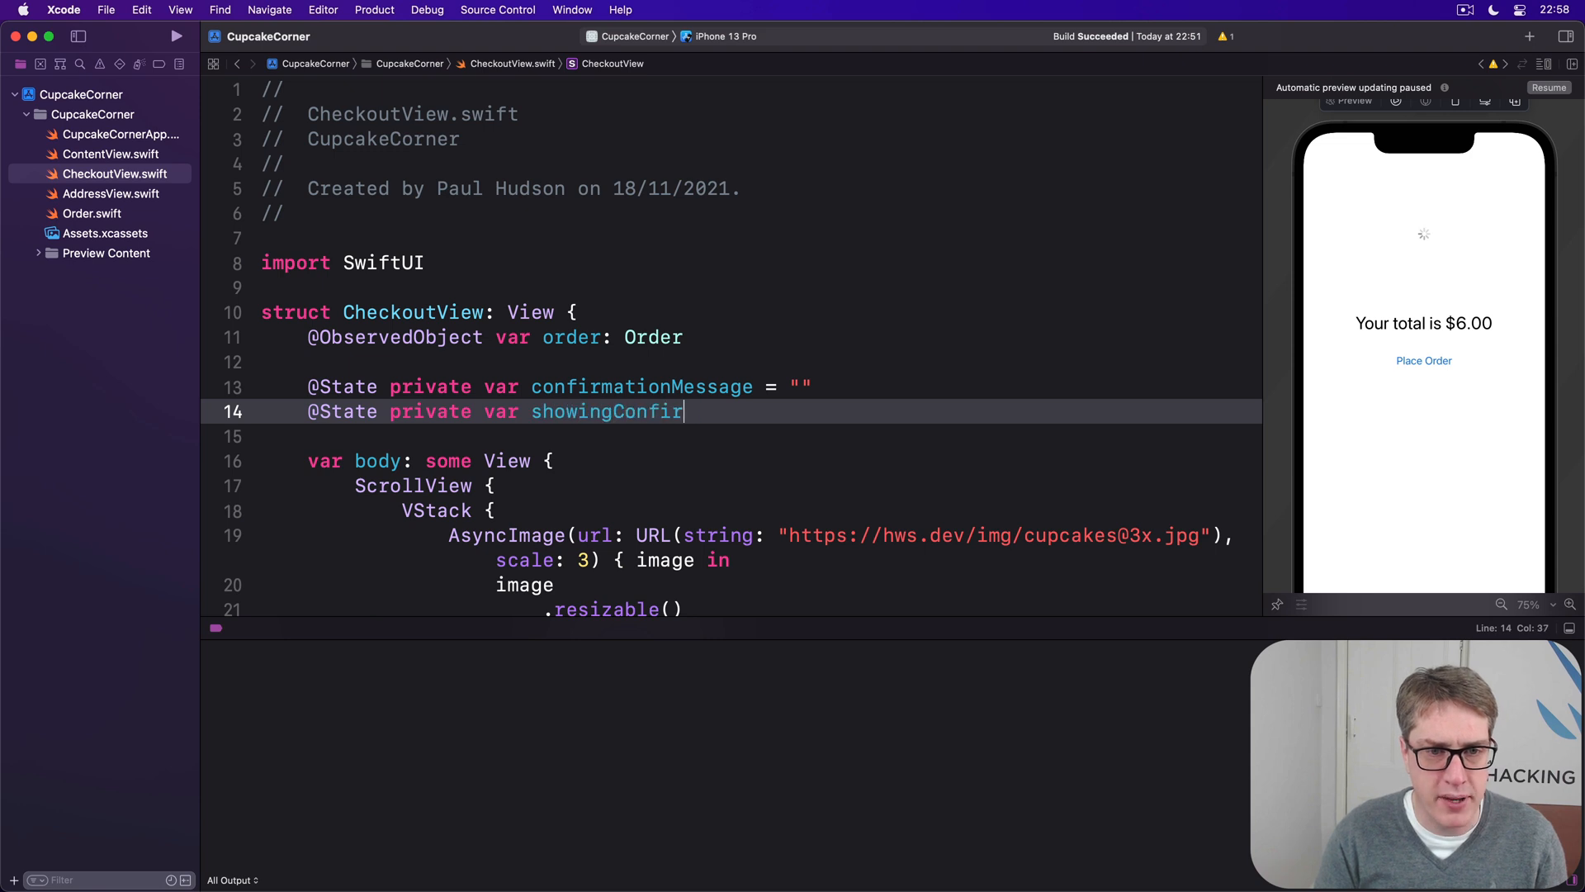
type("mation = false")
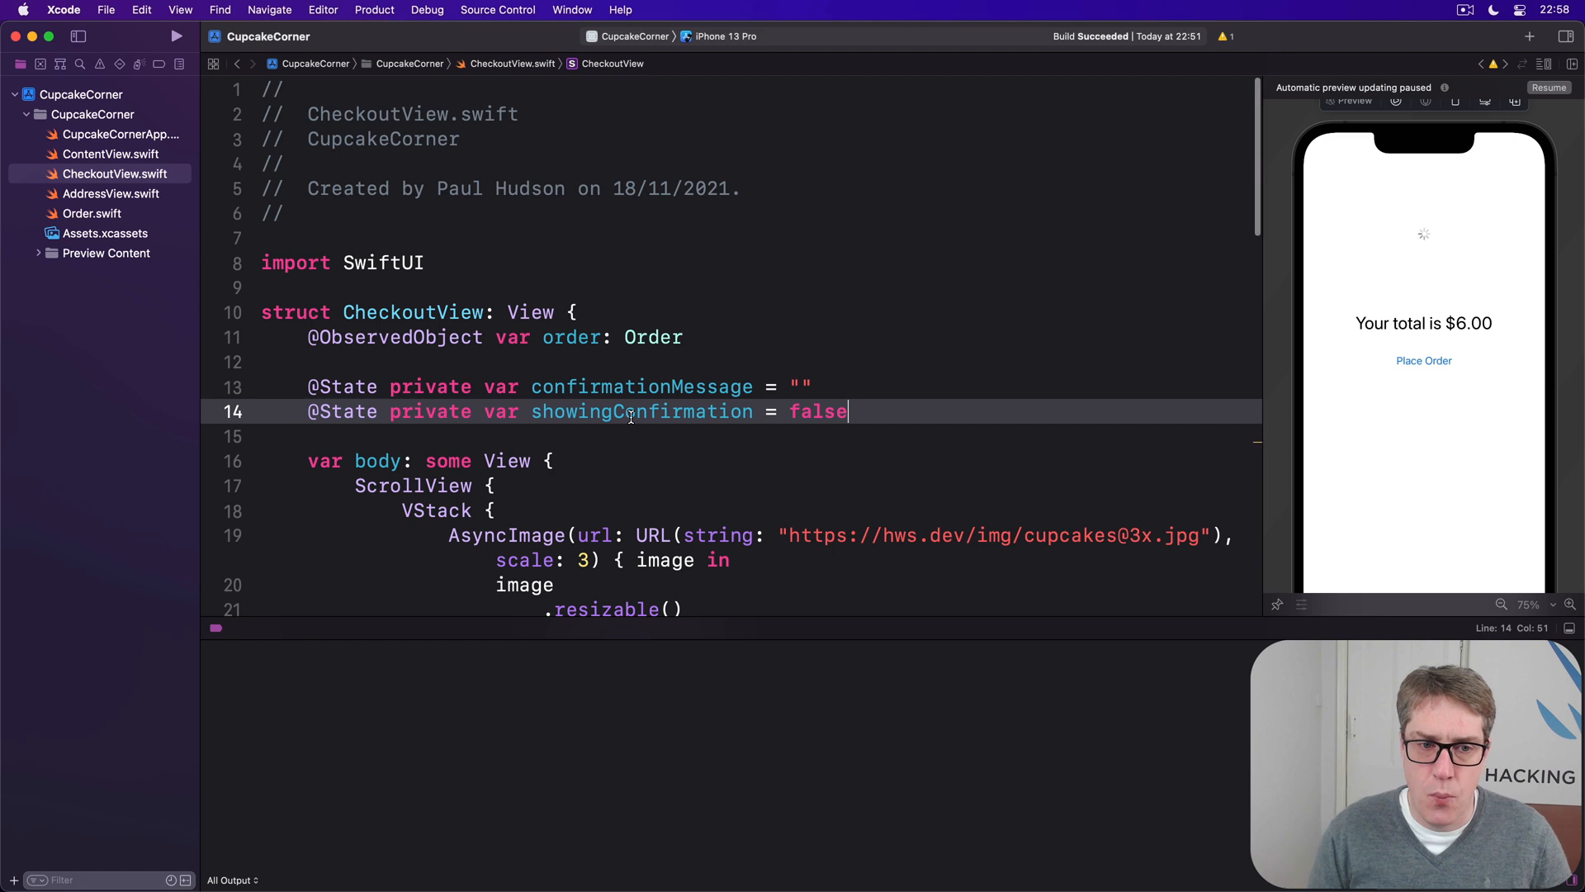
scroll("down", 3)
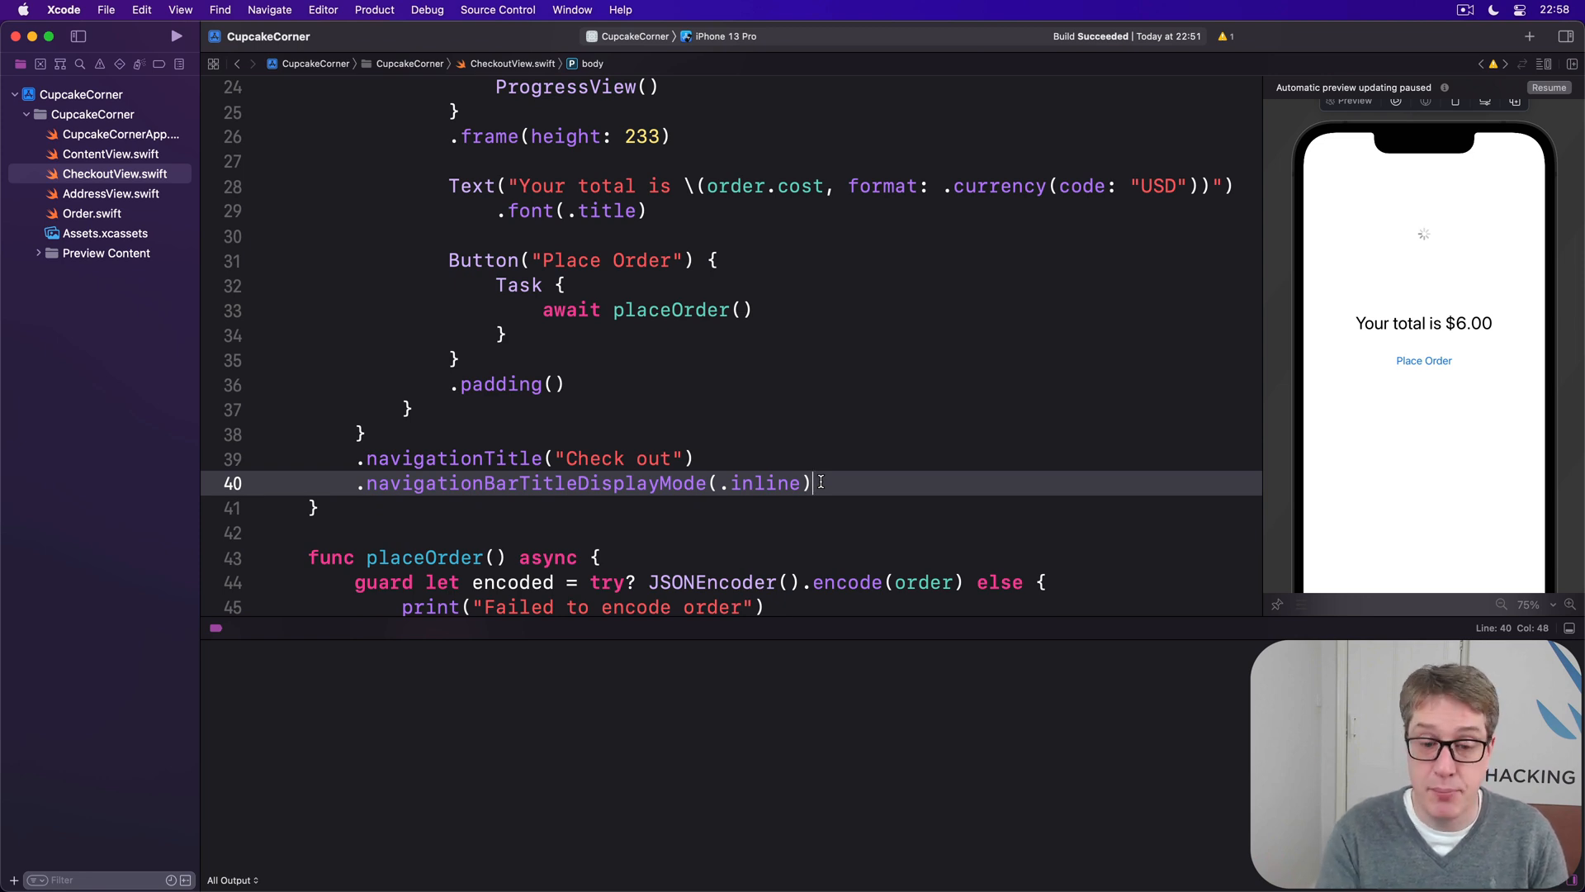
Step: Add a "Thank you!" alert bound to $showingConfirmation with an OK button and Text(confirmationMessage) message
type(".aler")
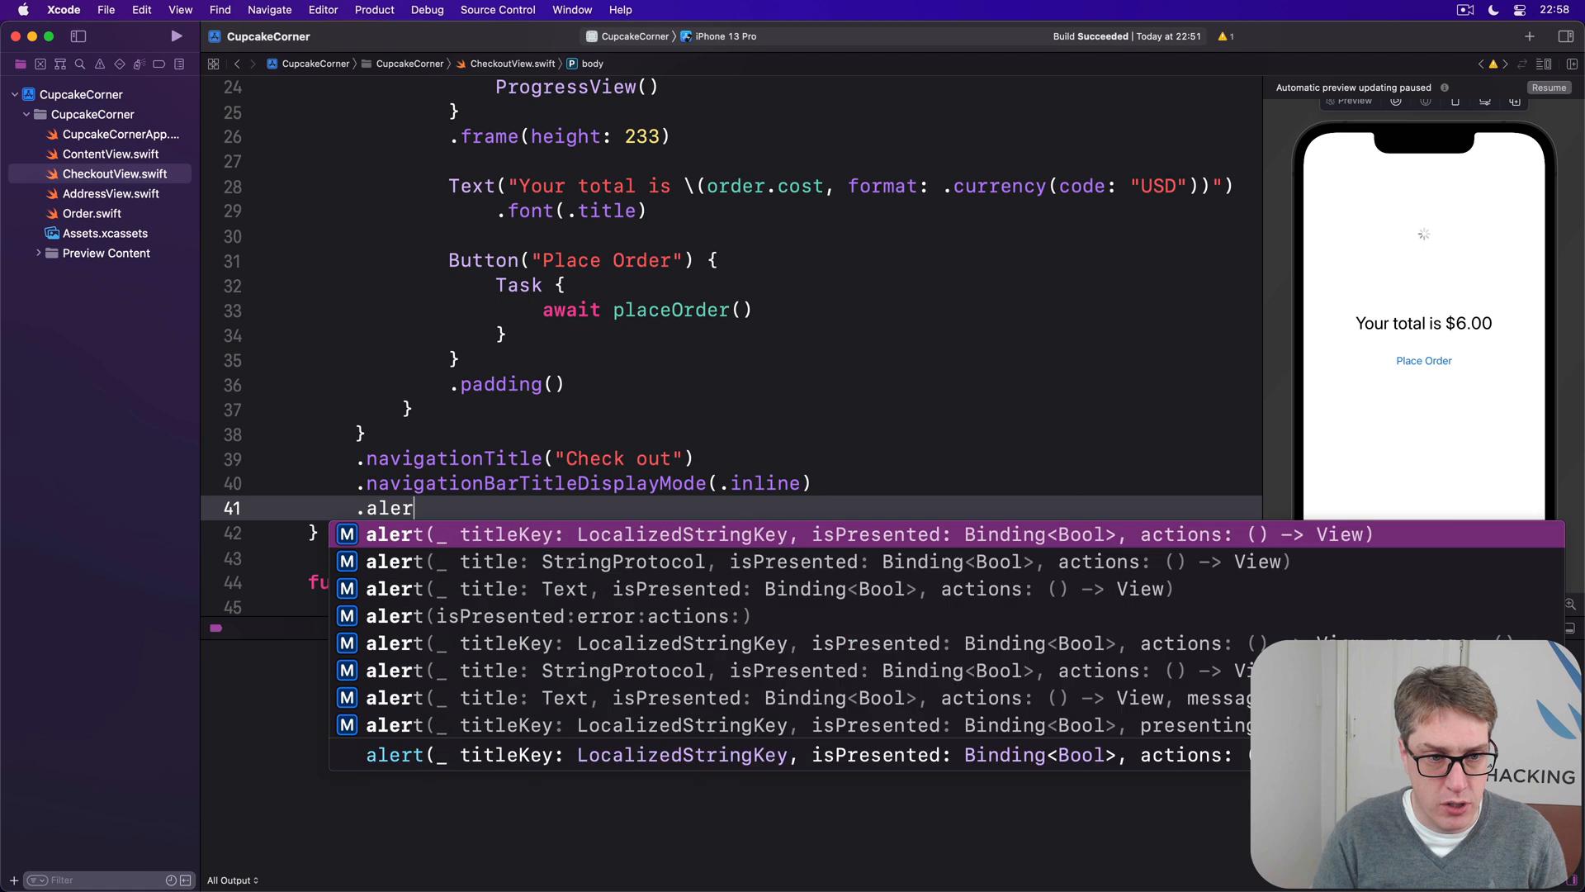
type("(\"Thank you!\"")
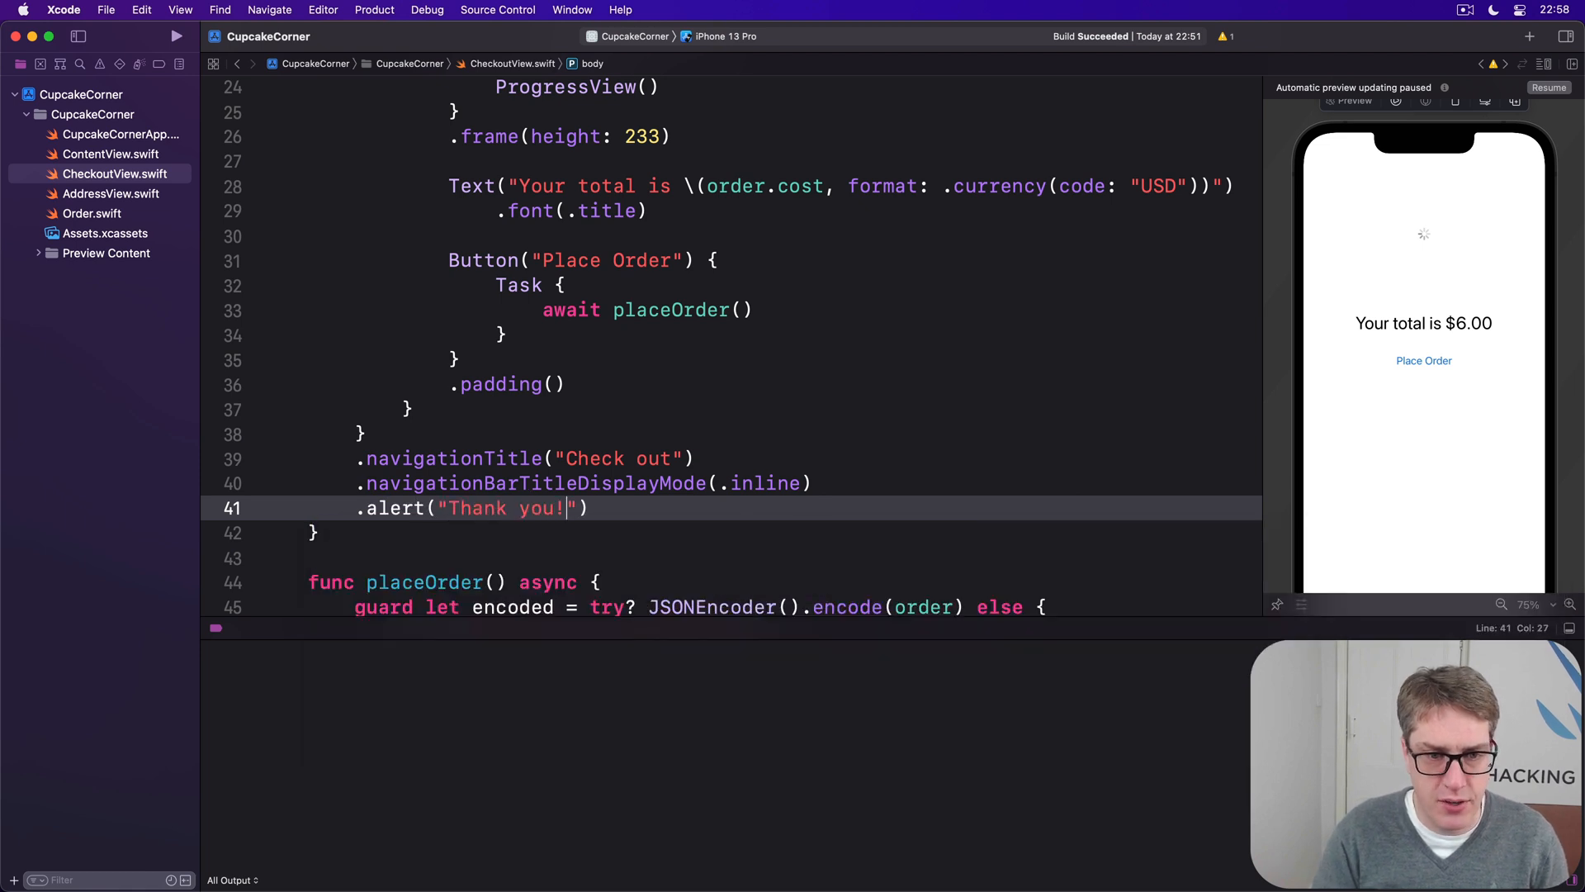
type(", isPresented: $showingConfirmation")
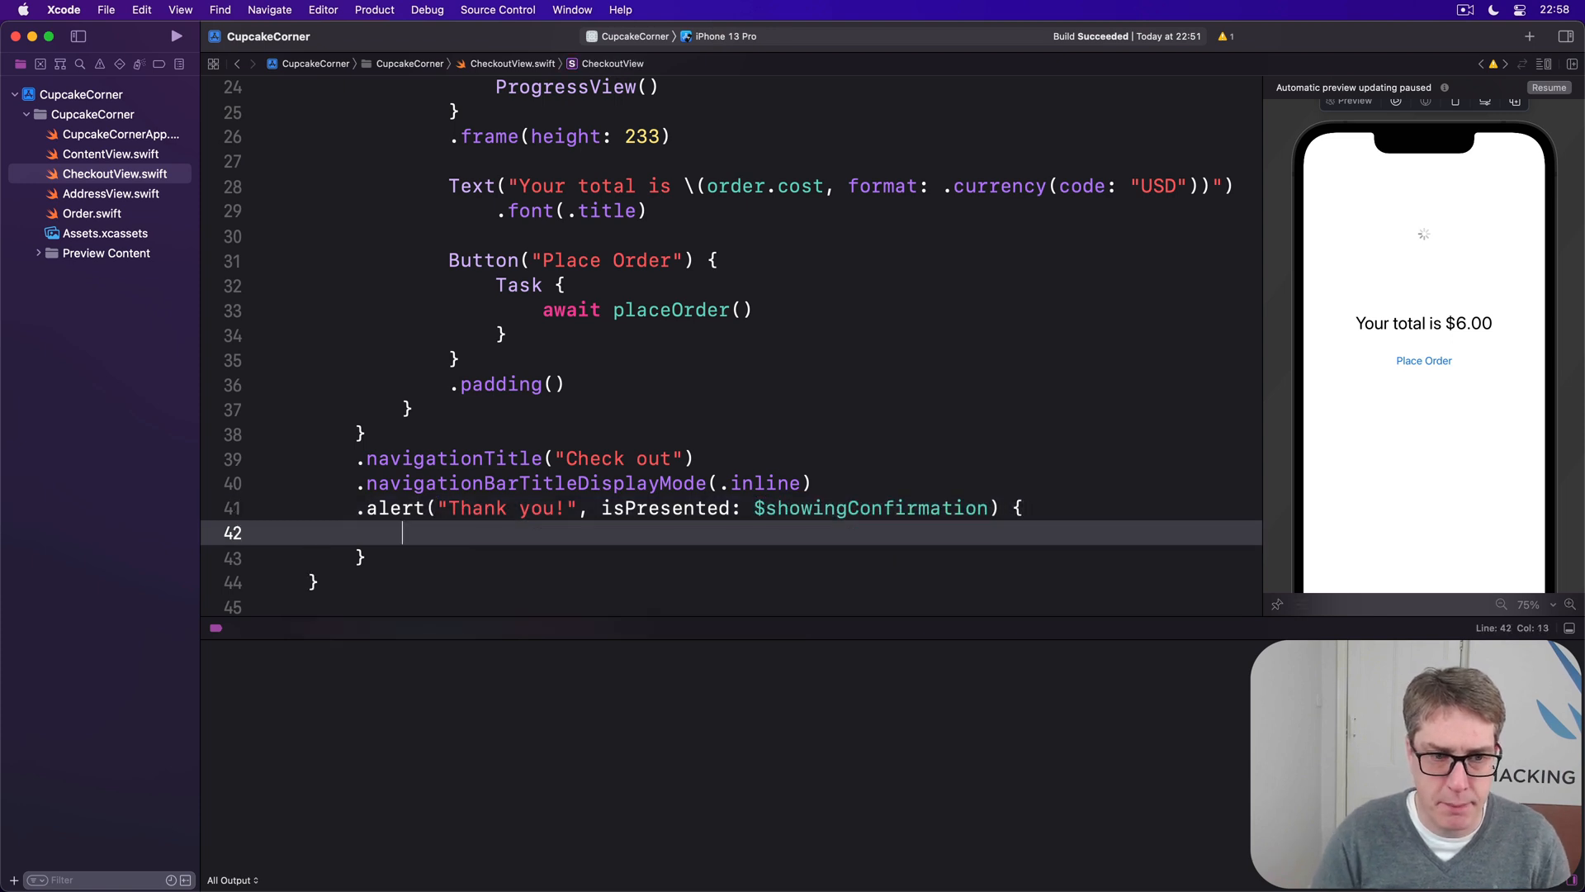
type("Button(}")
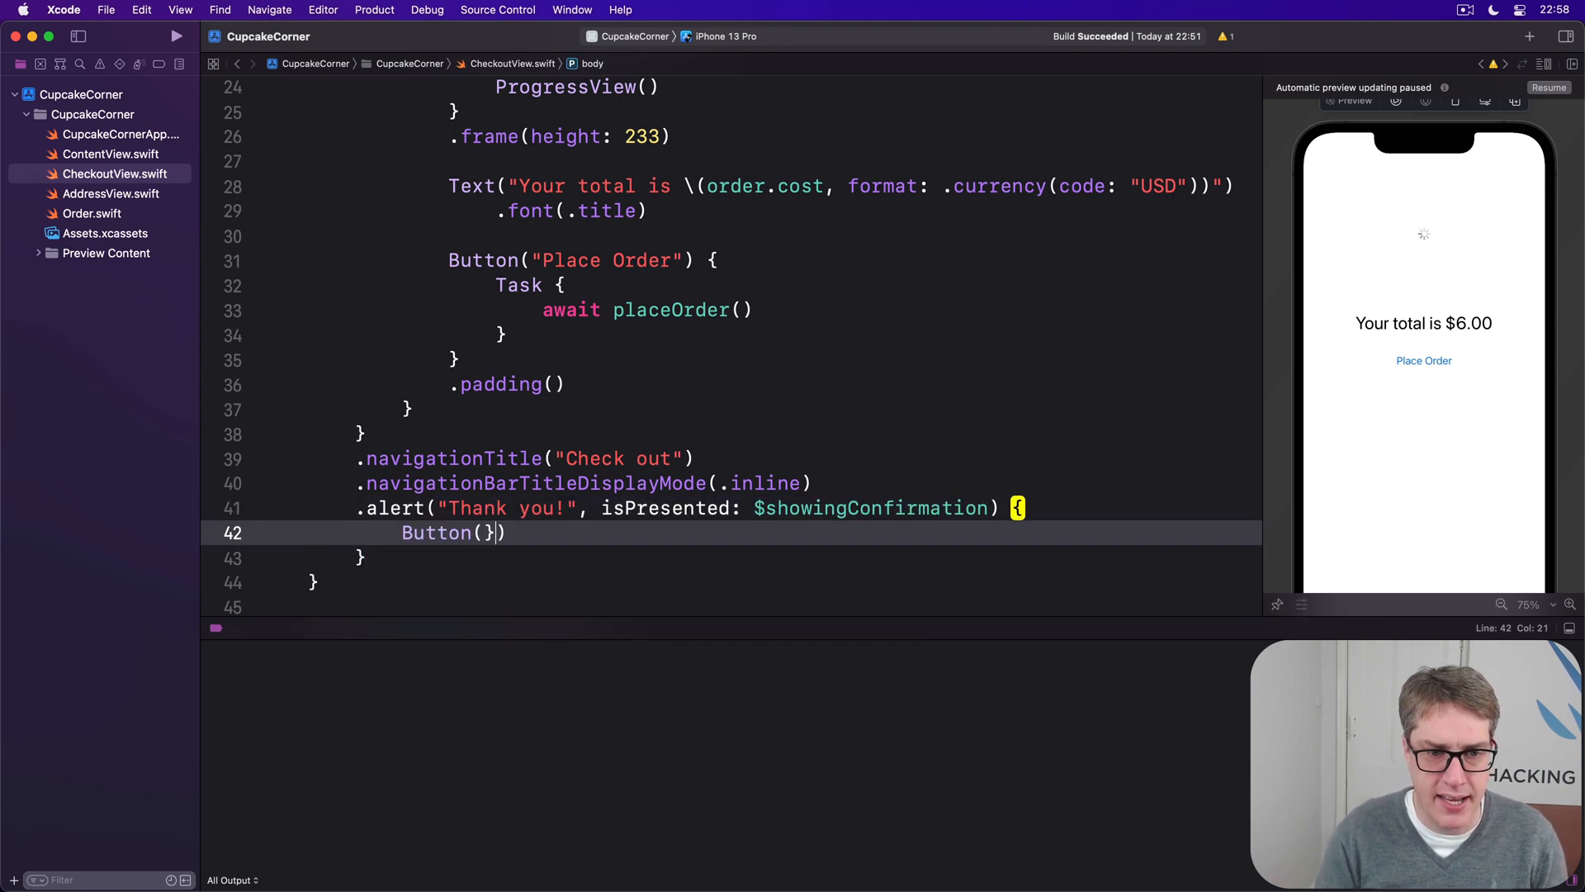
type("\"OK\") {")
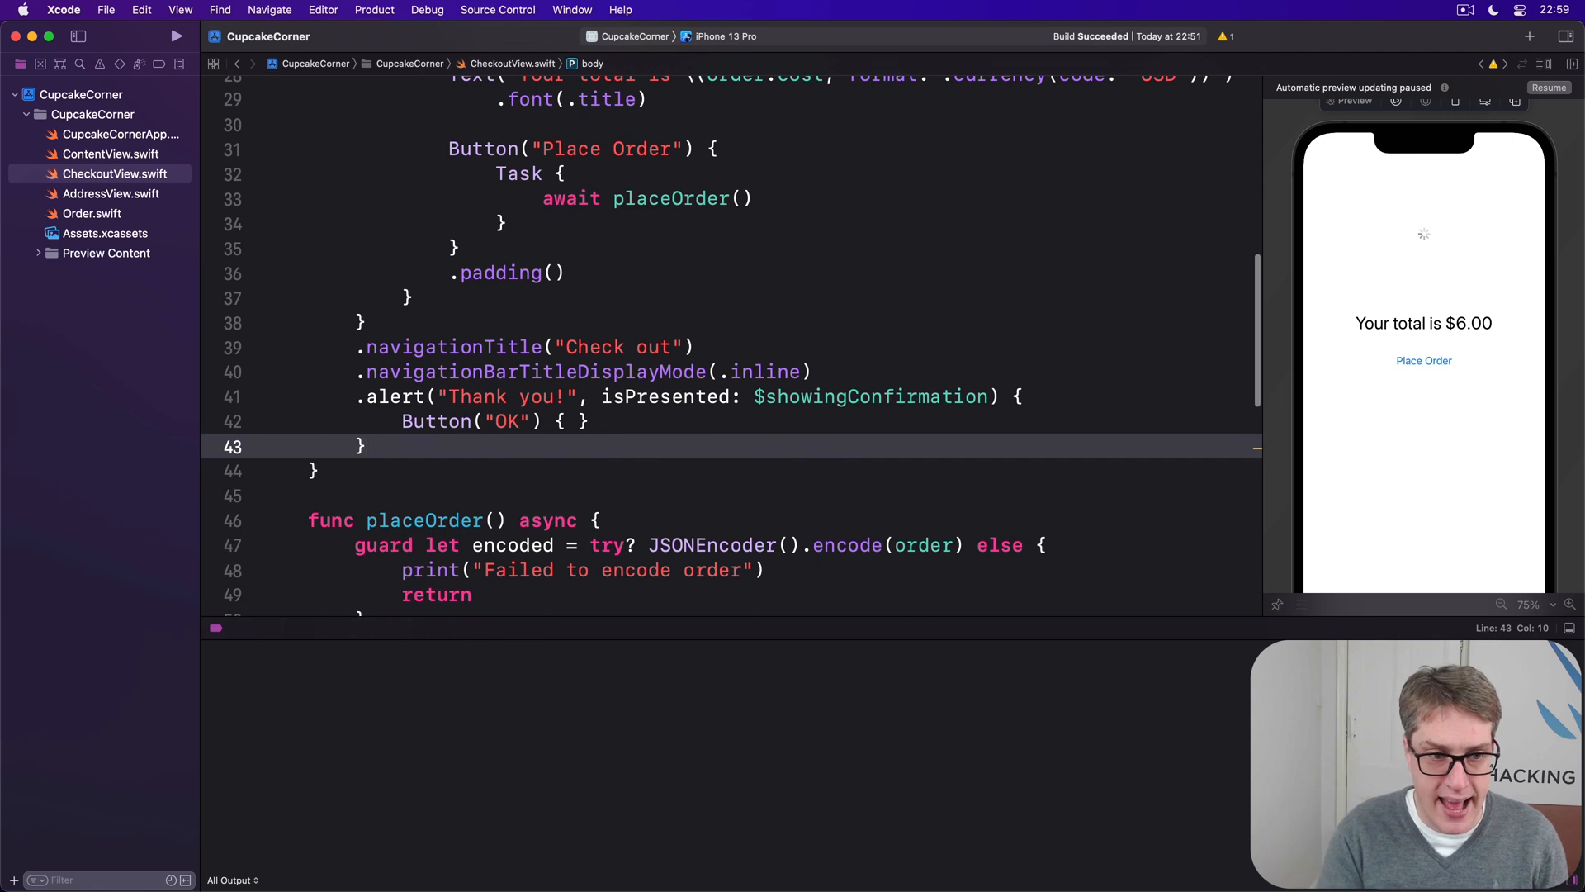
type("message: {")
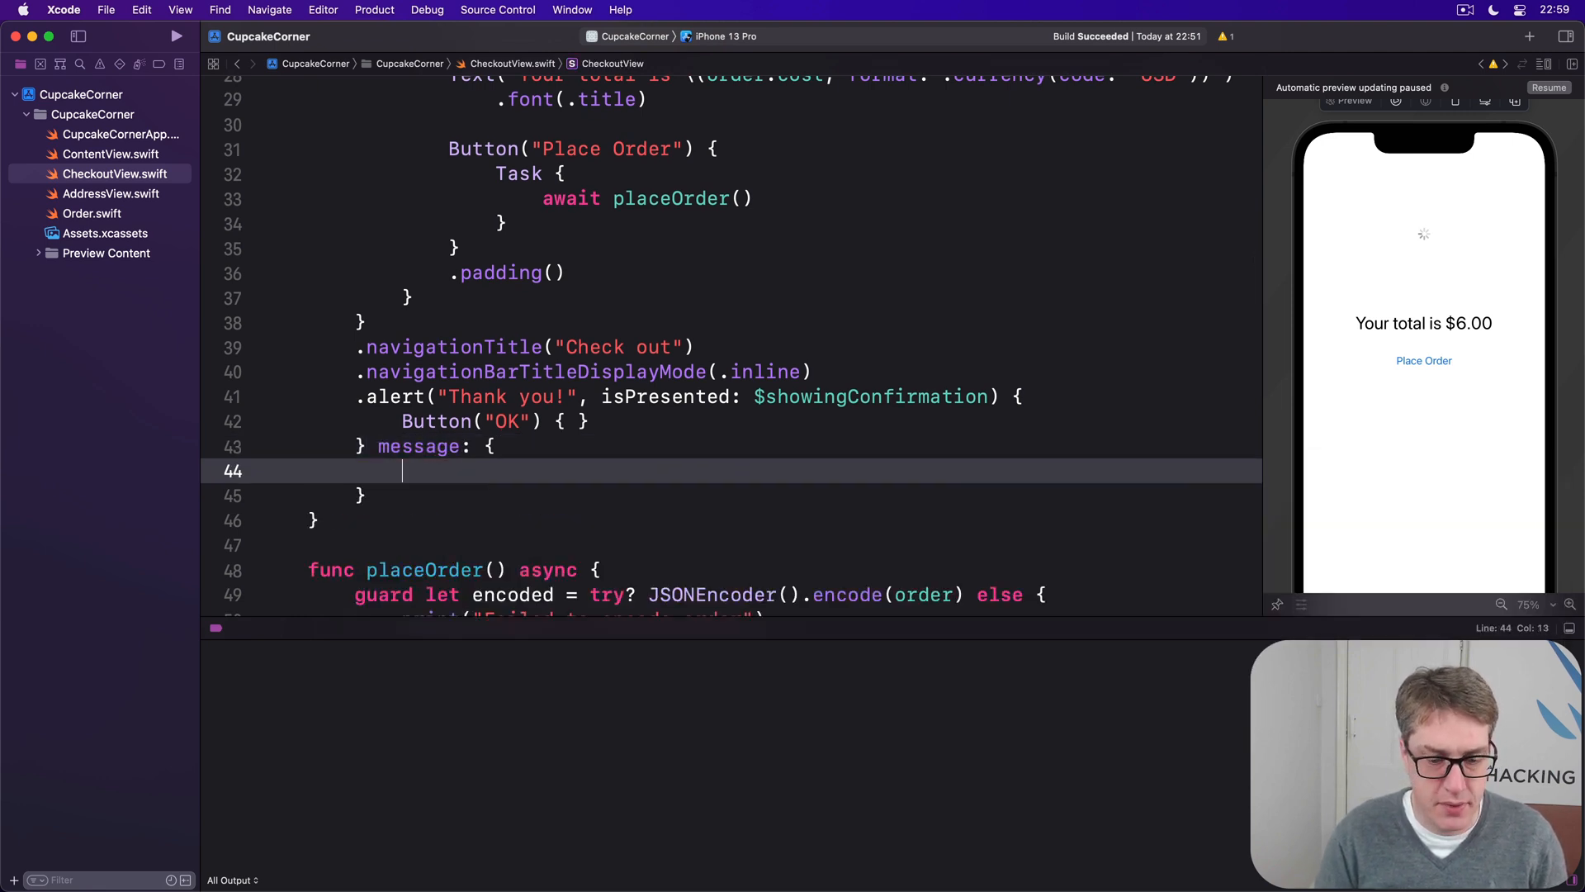
type("Text(con")
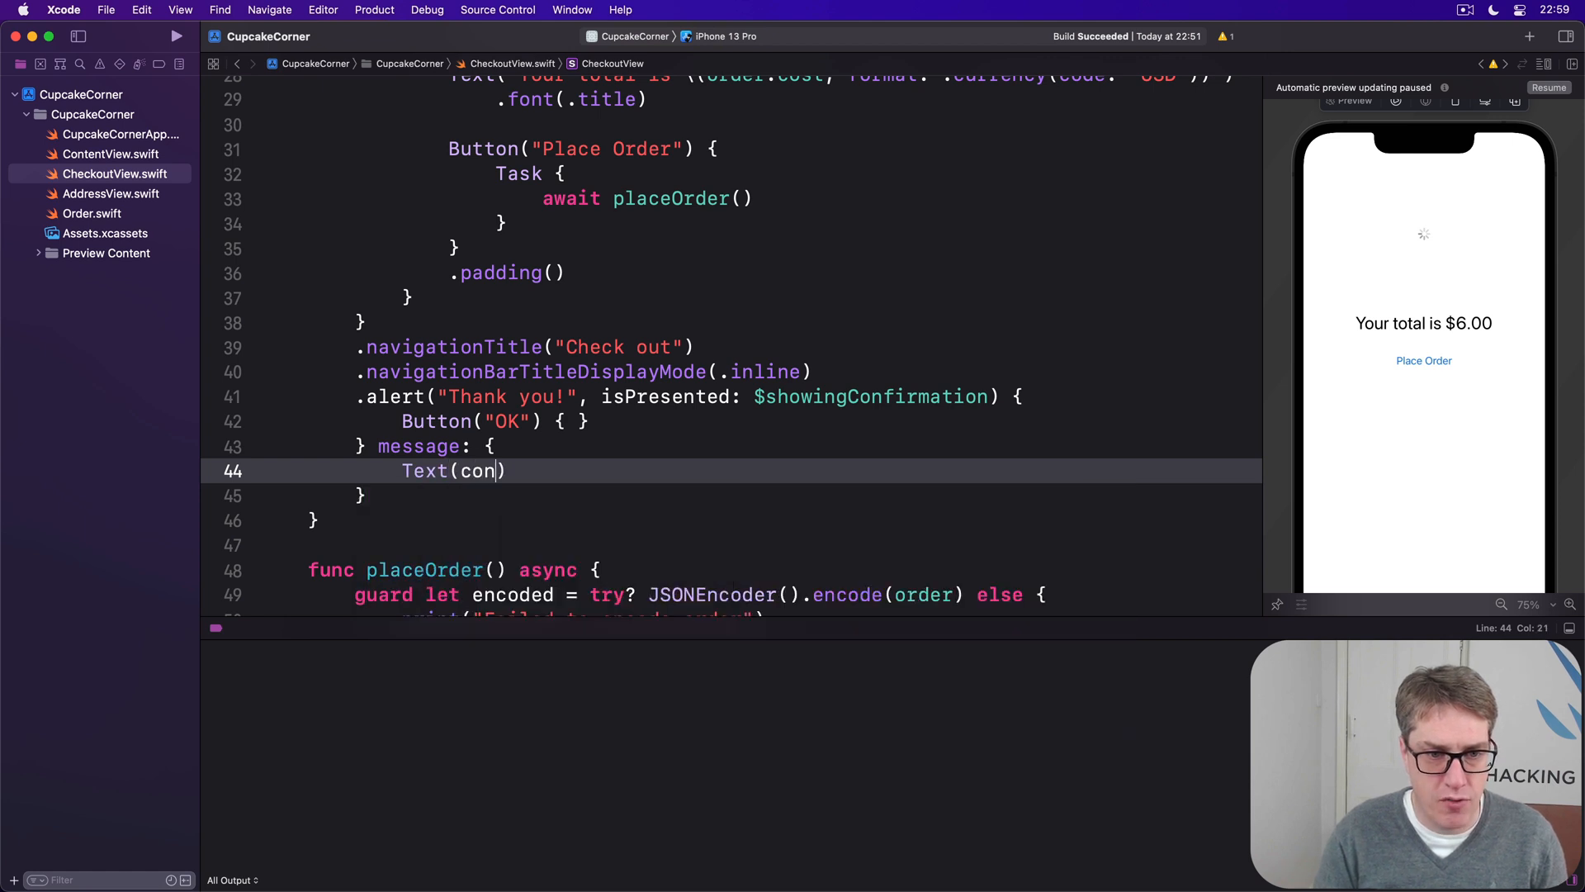
type("firmationMessage")
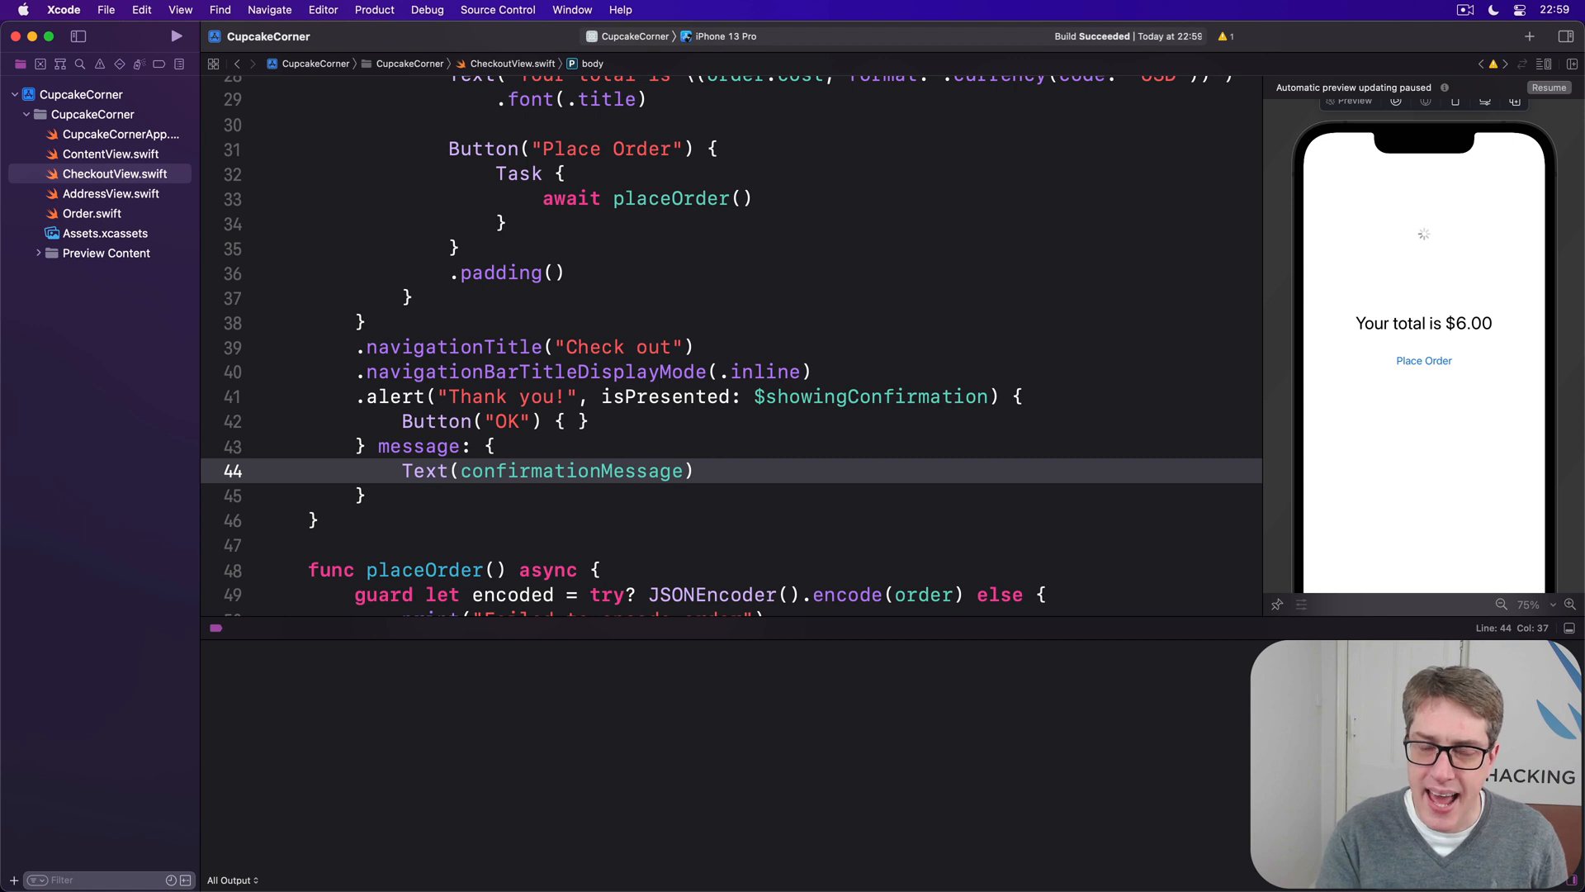
scroll("down", 3)
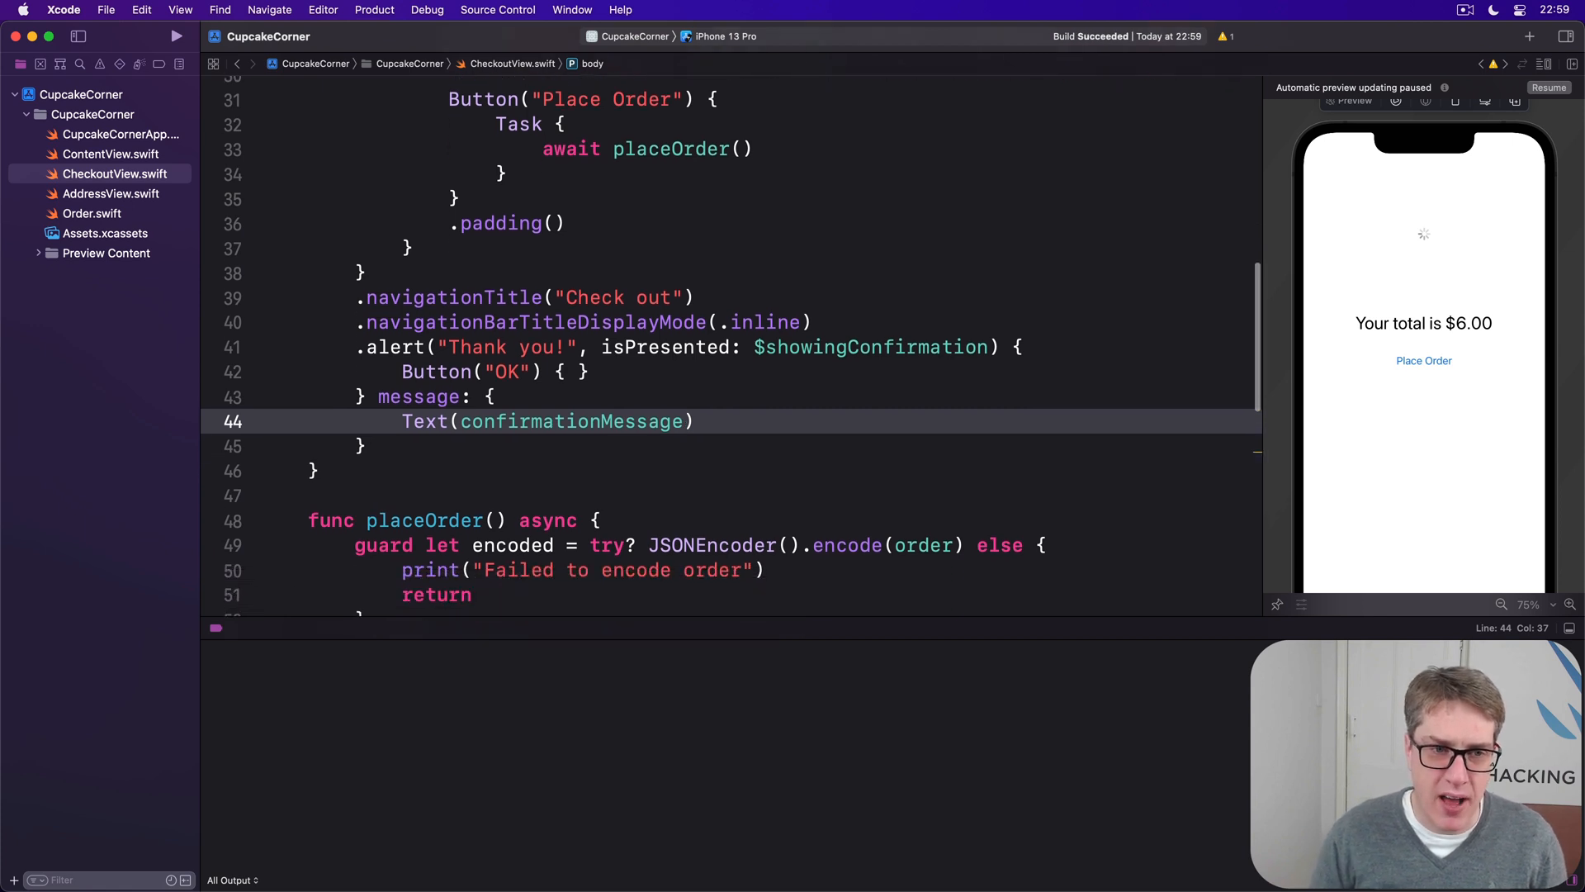
scroll("down", 3)
type("// handle the result")
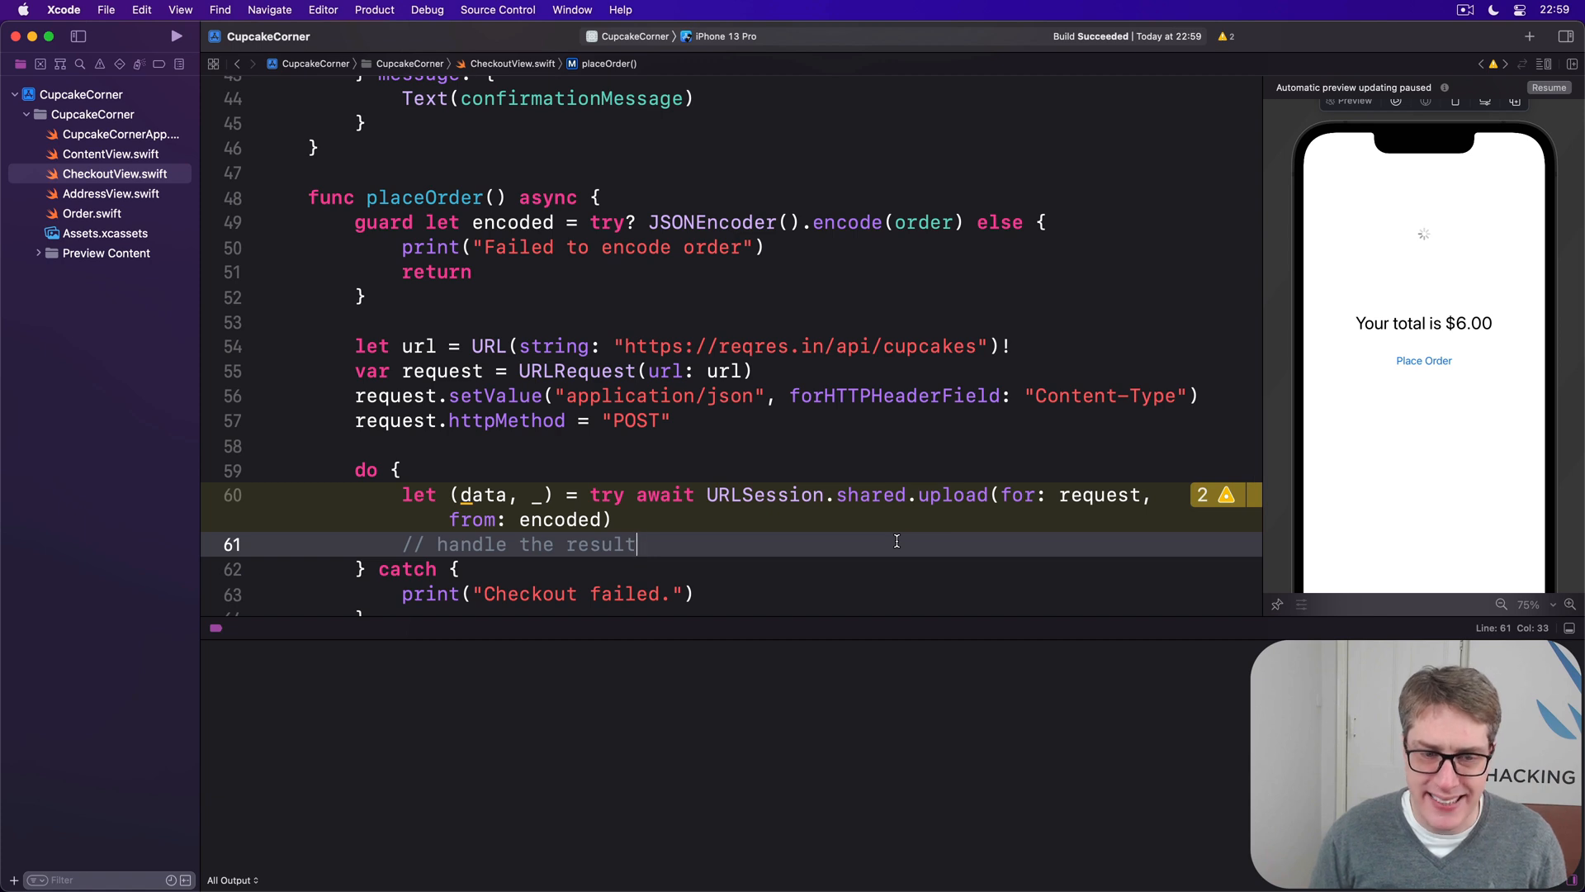
Step: Replace the result comment with let decodedOrder = try JSONDecoder().decode for Order
double_click(484, 494)
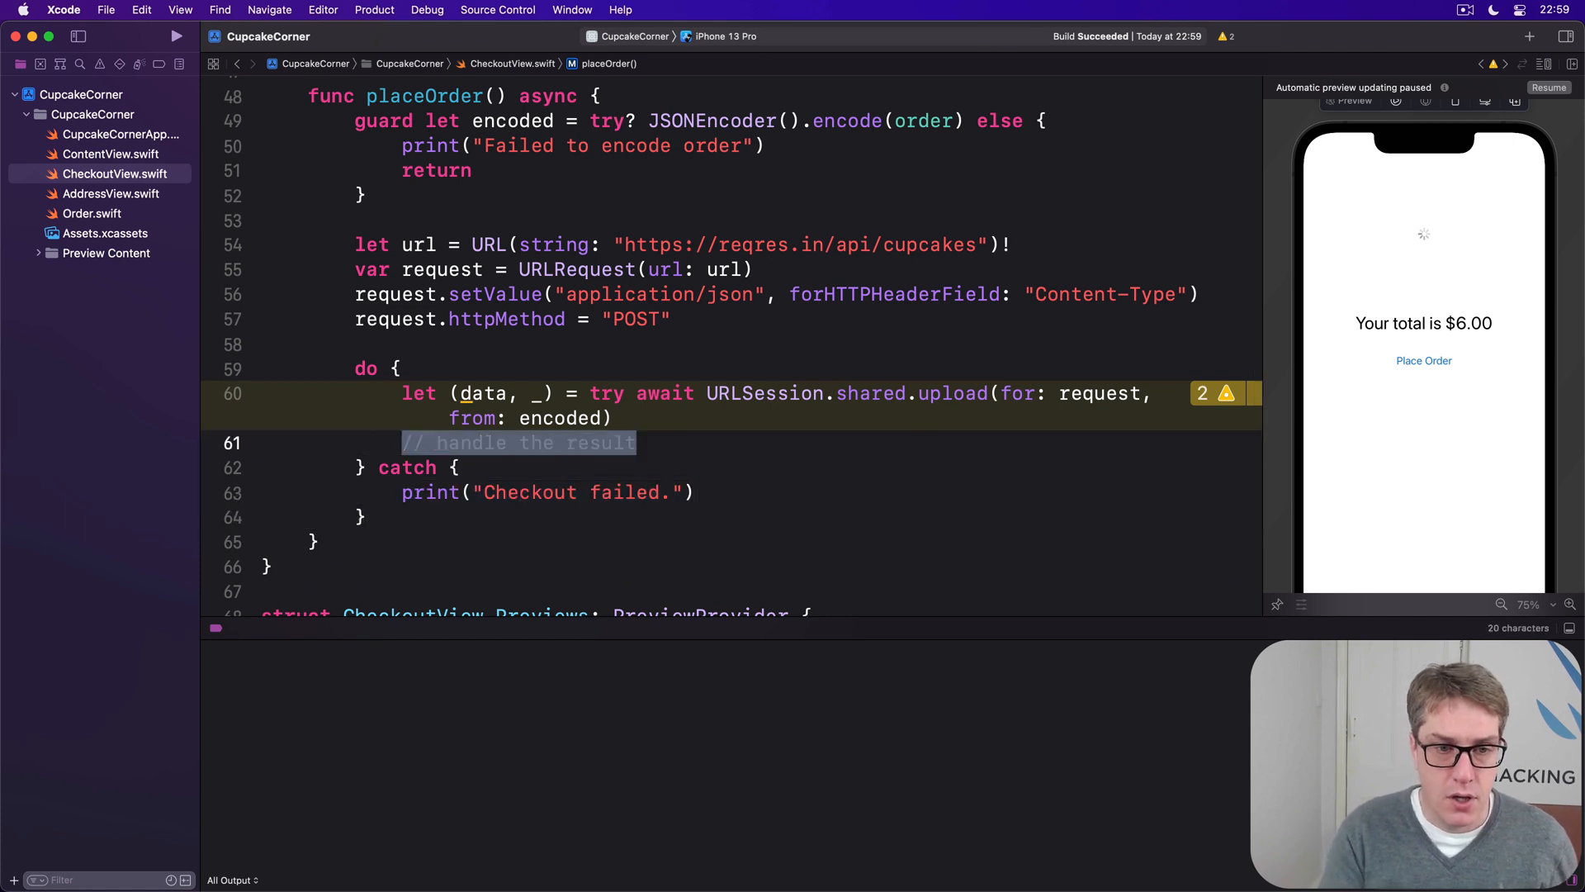
type("let")
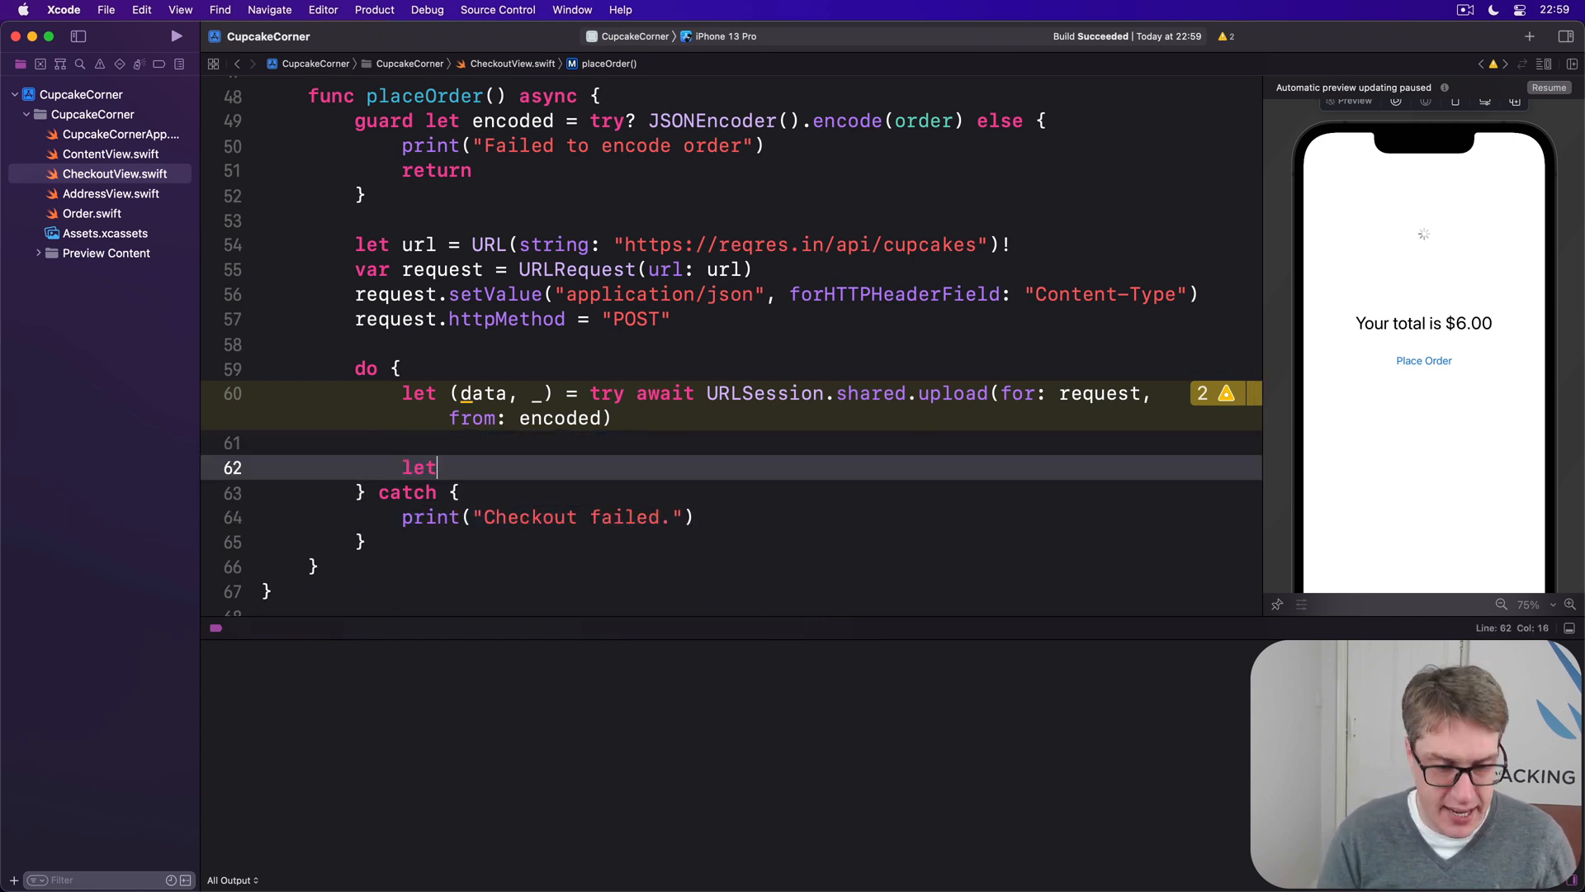
type("decodedOrder")
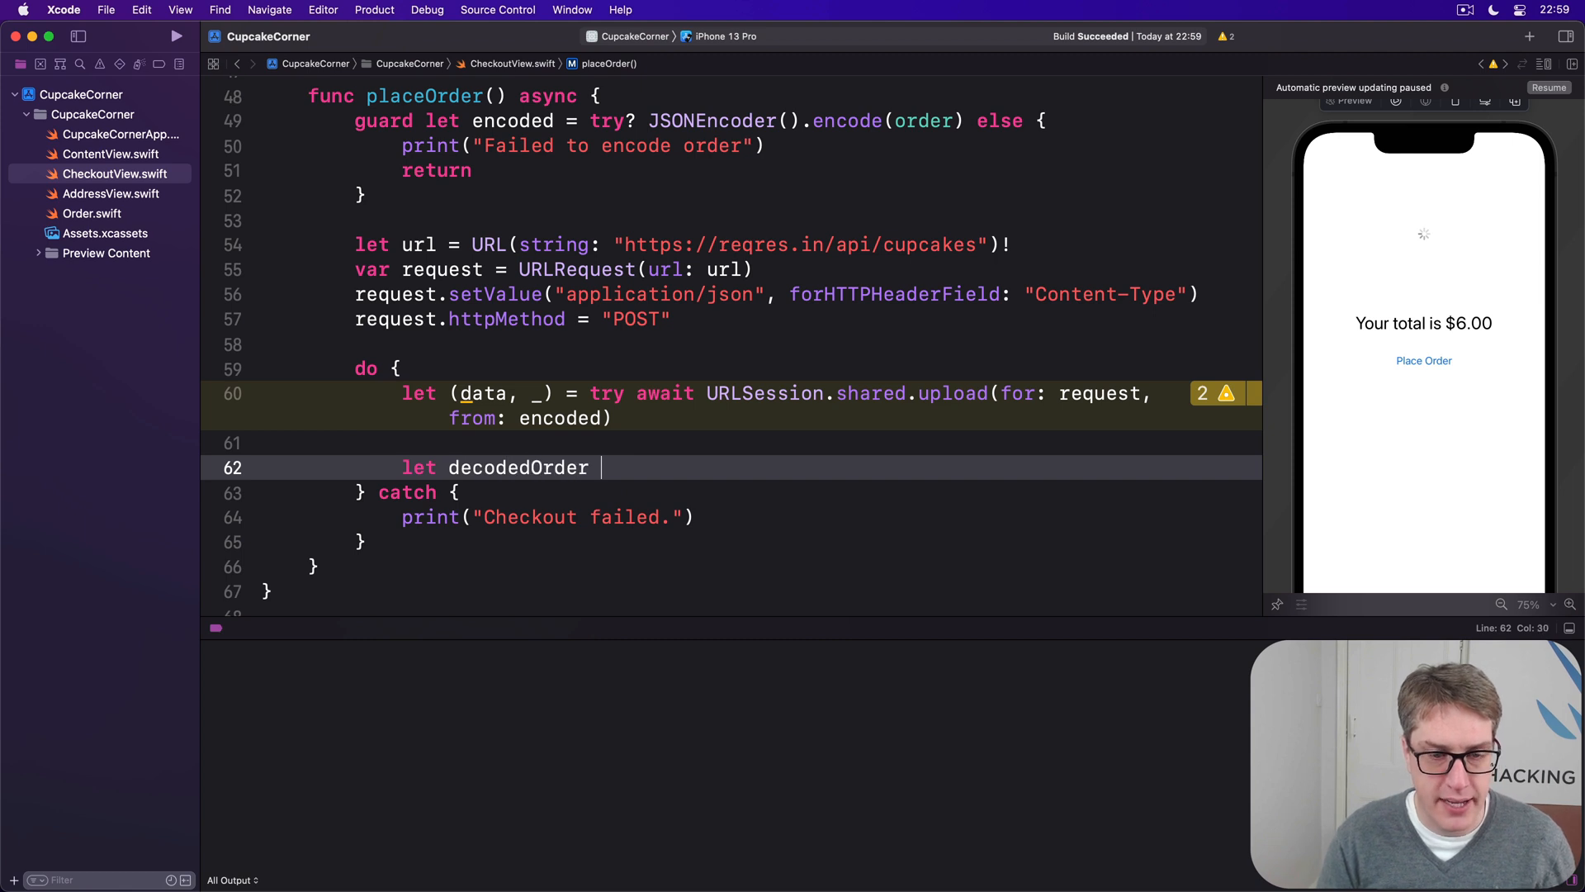
type("= try JSONDecoder*(")
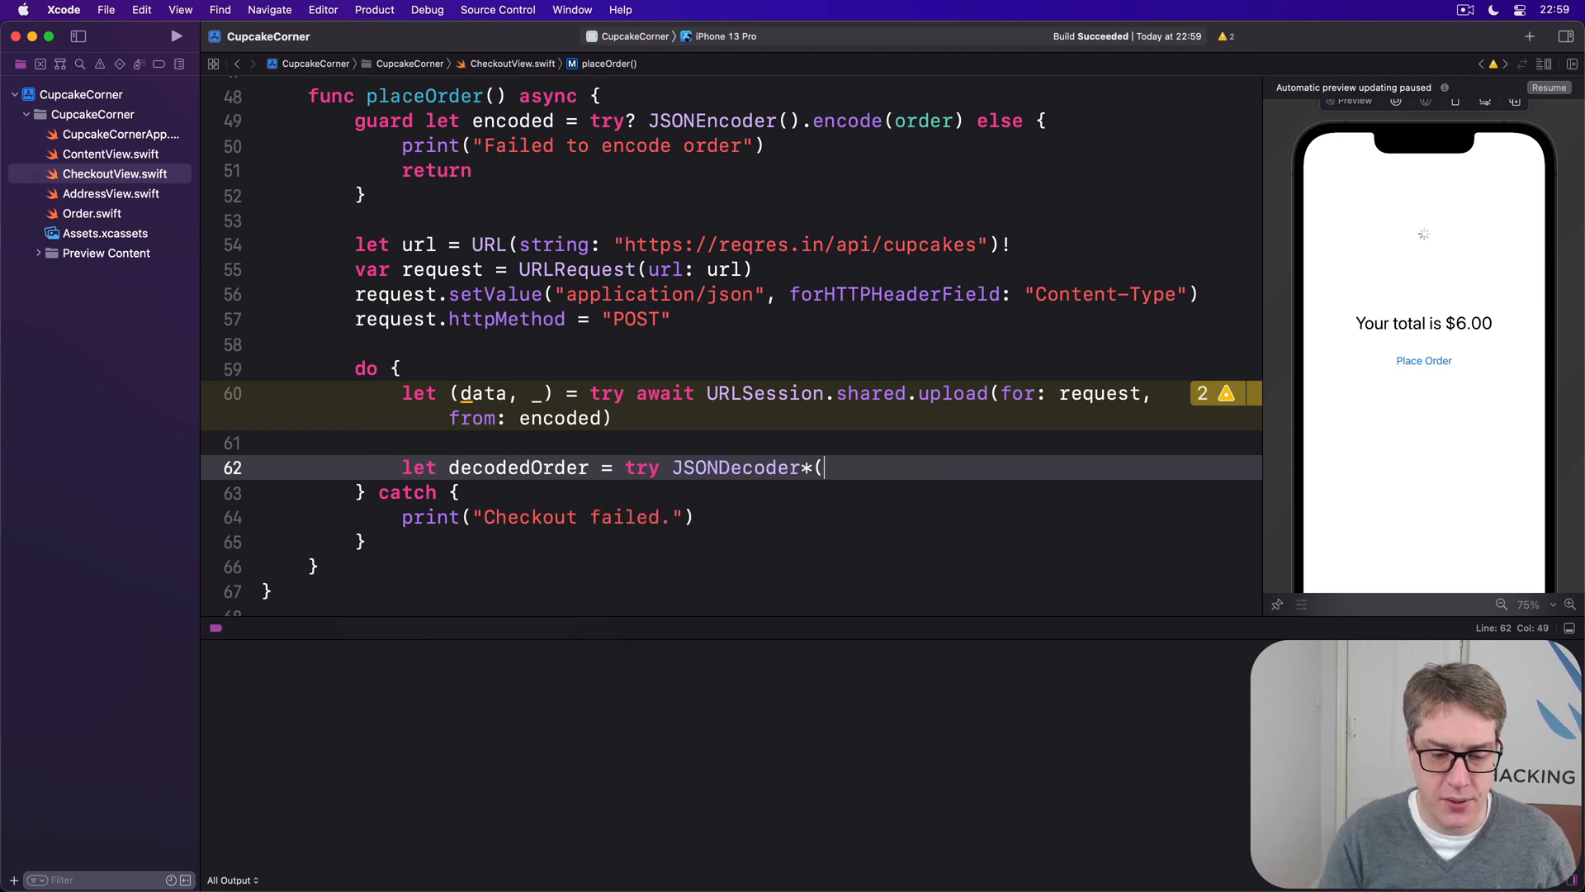
type("().decode(Order.self, from: data")
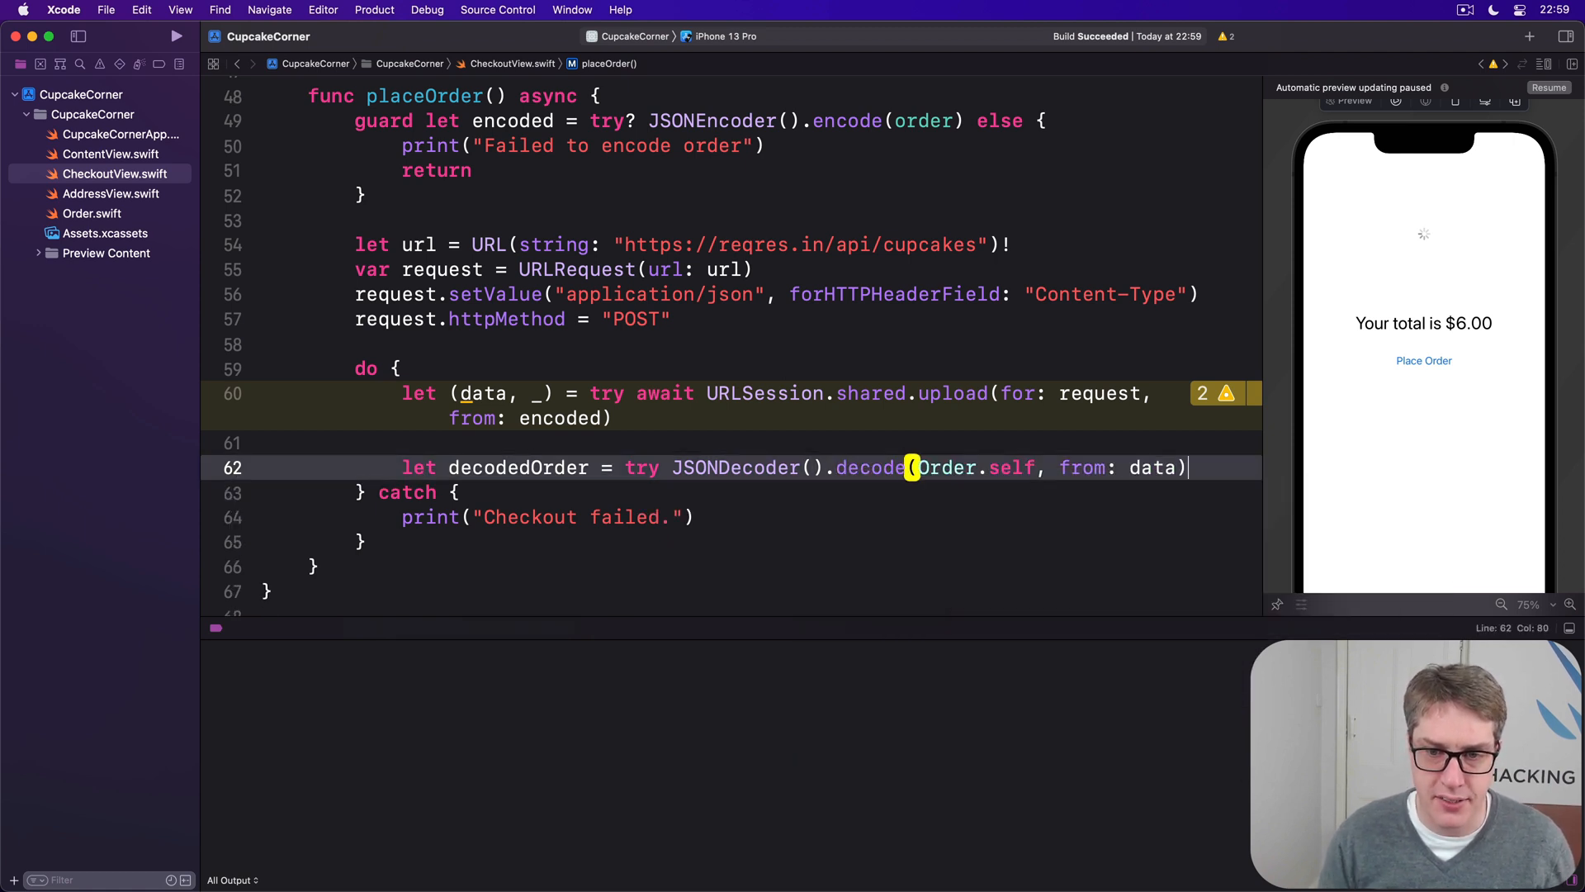
Step: Set confirmationMessage from decodedOrder quantity and cupcake type, then showingConfirmation = true
type("confirmationMessage = \"")
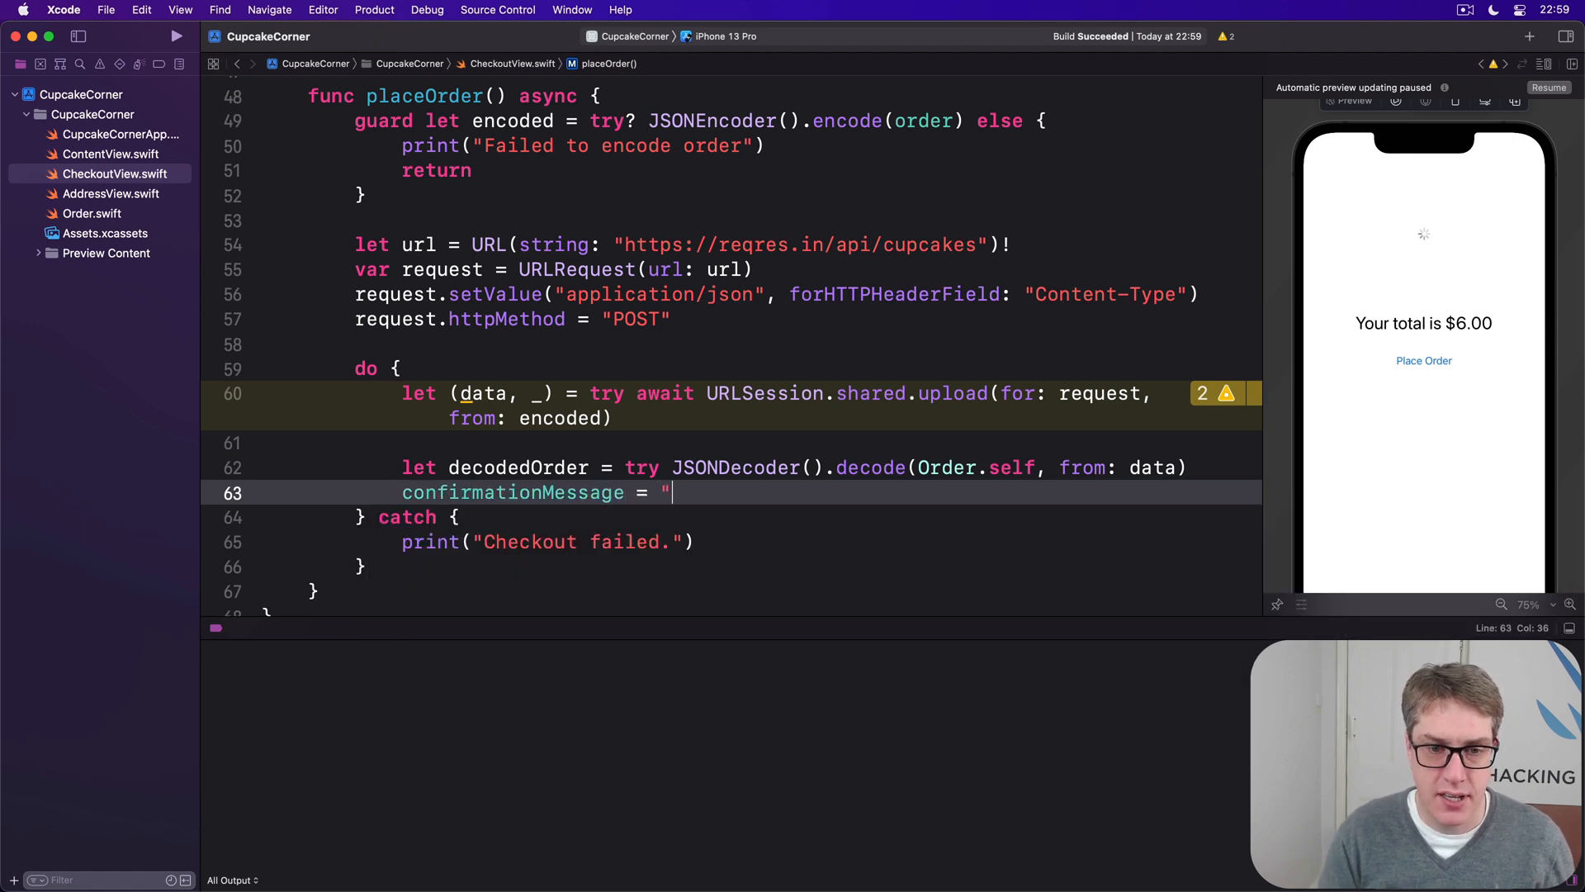
type("Your orer for \"")
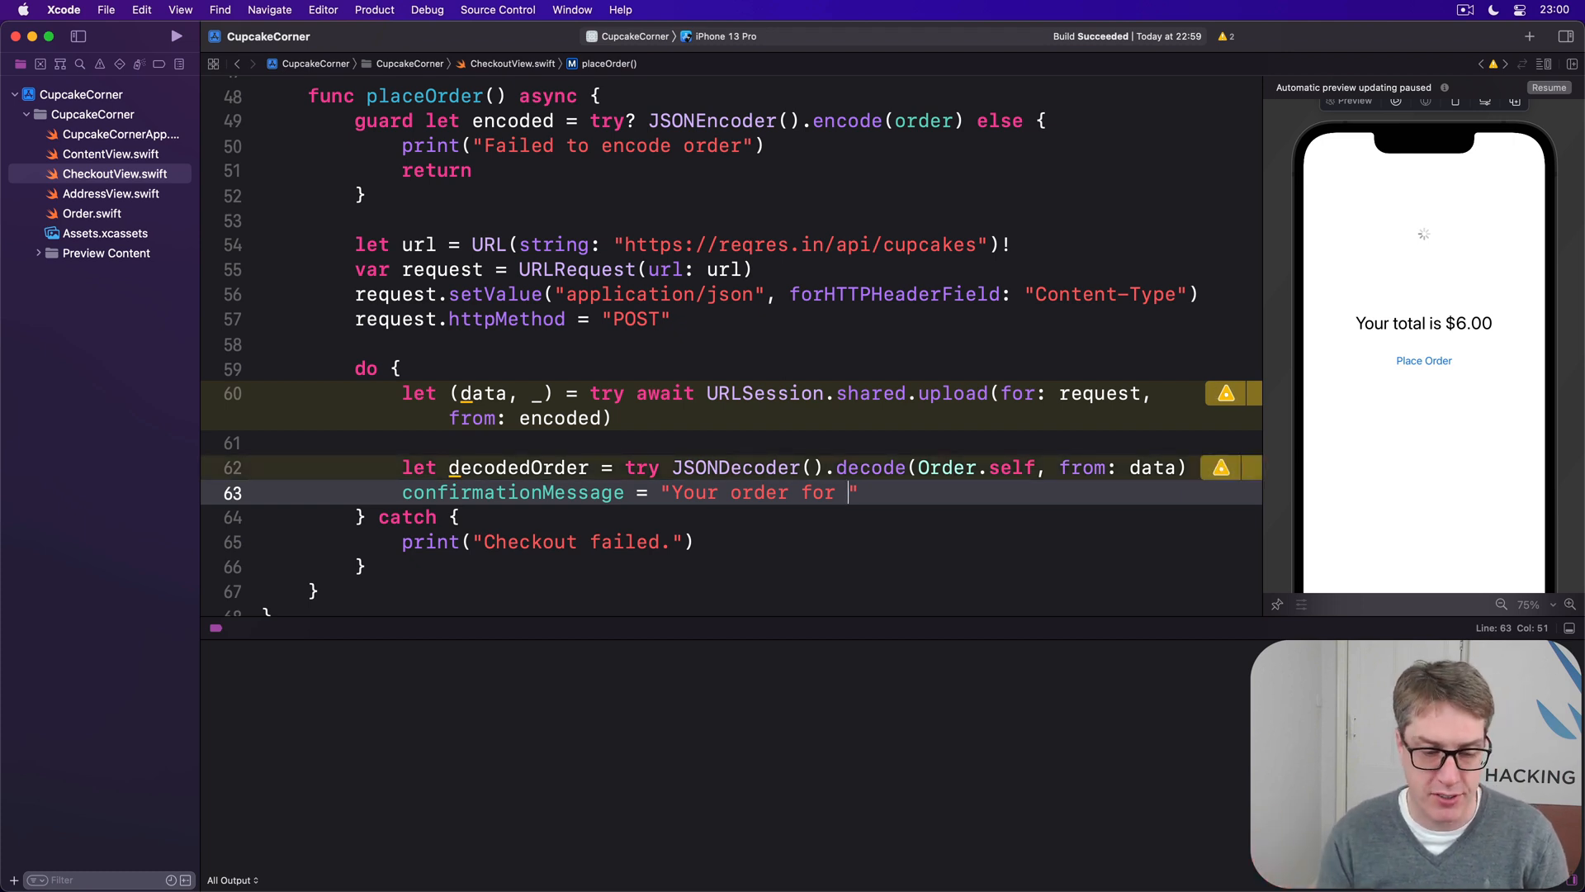
type("\\")
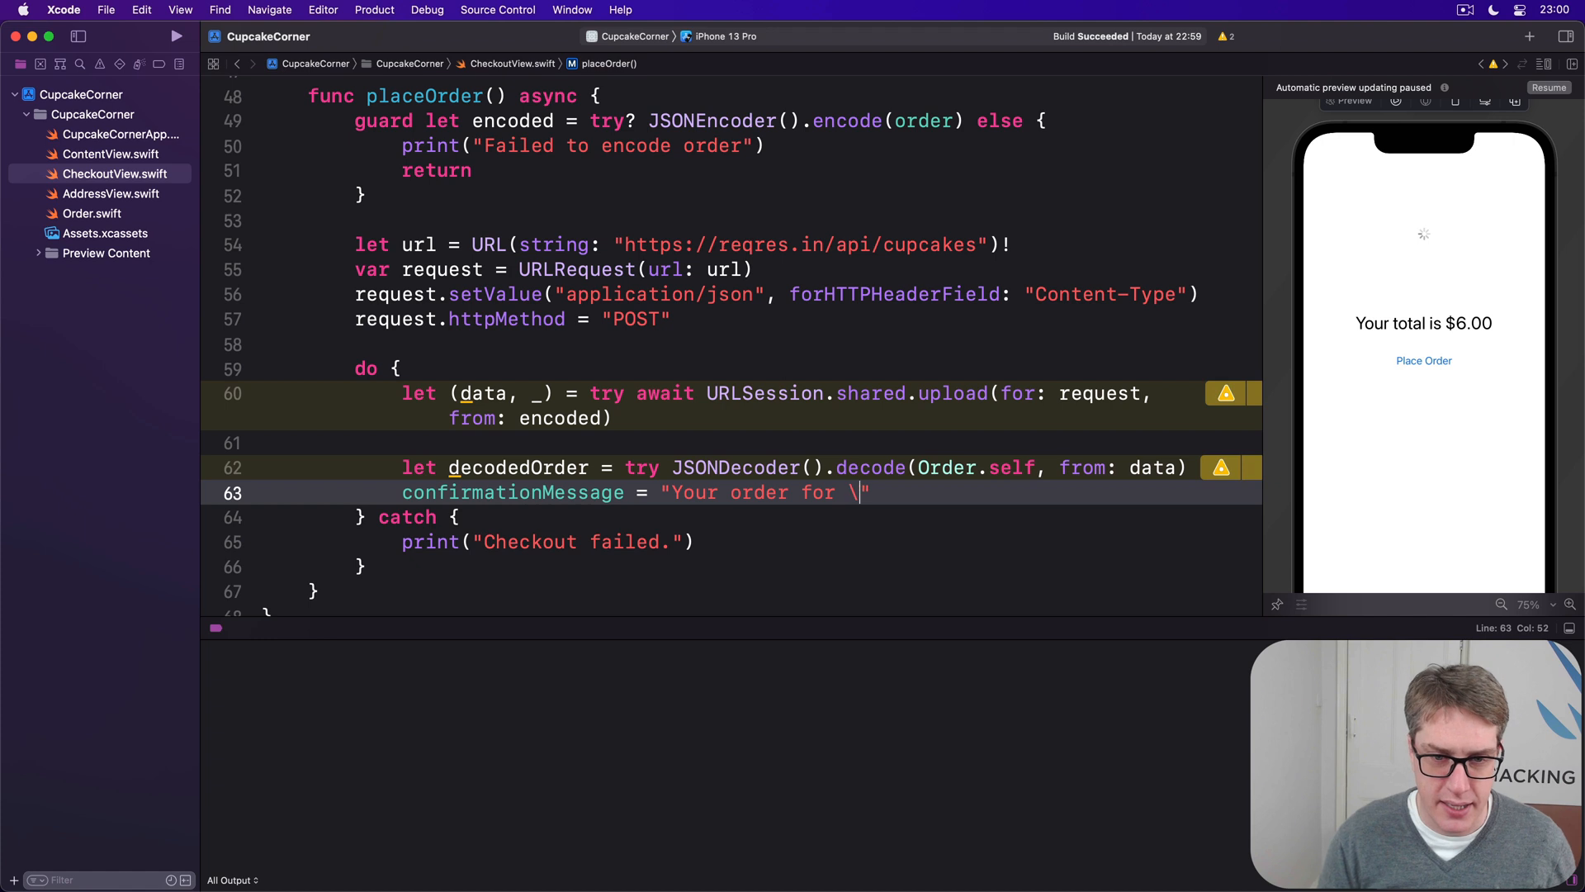
type("(decoddedOre")
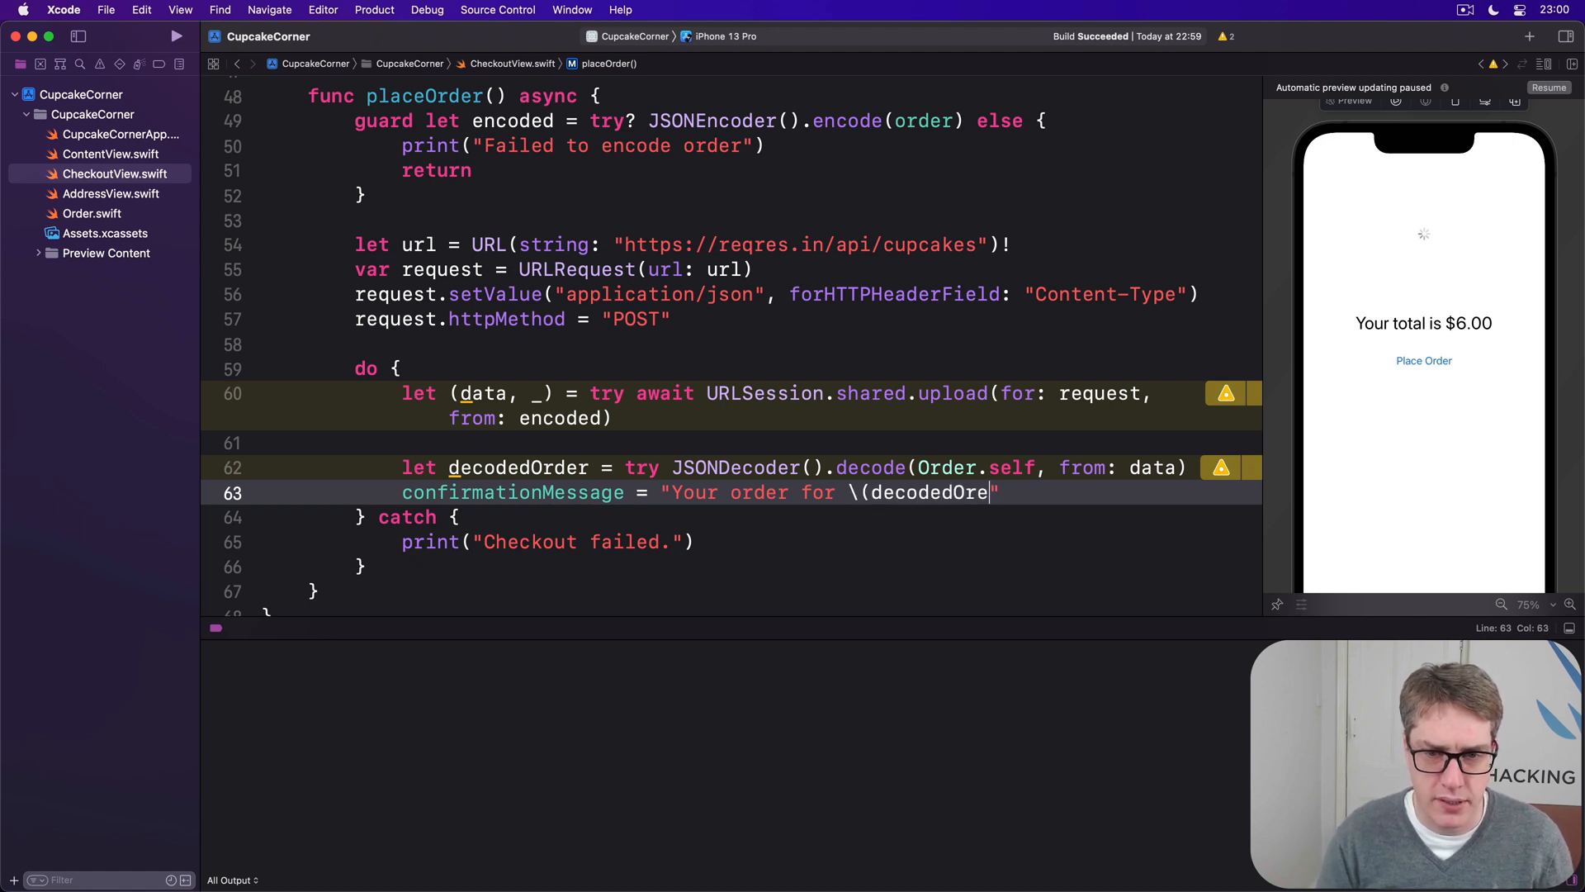
type("r.quantity)")
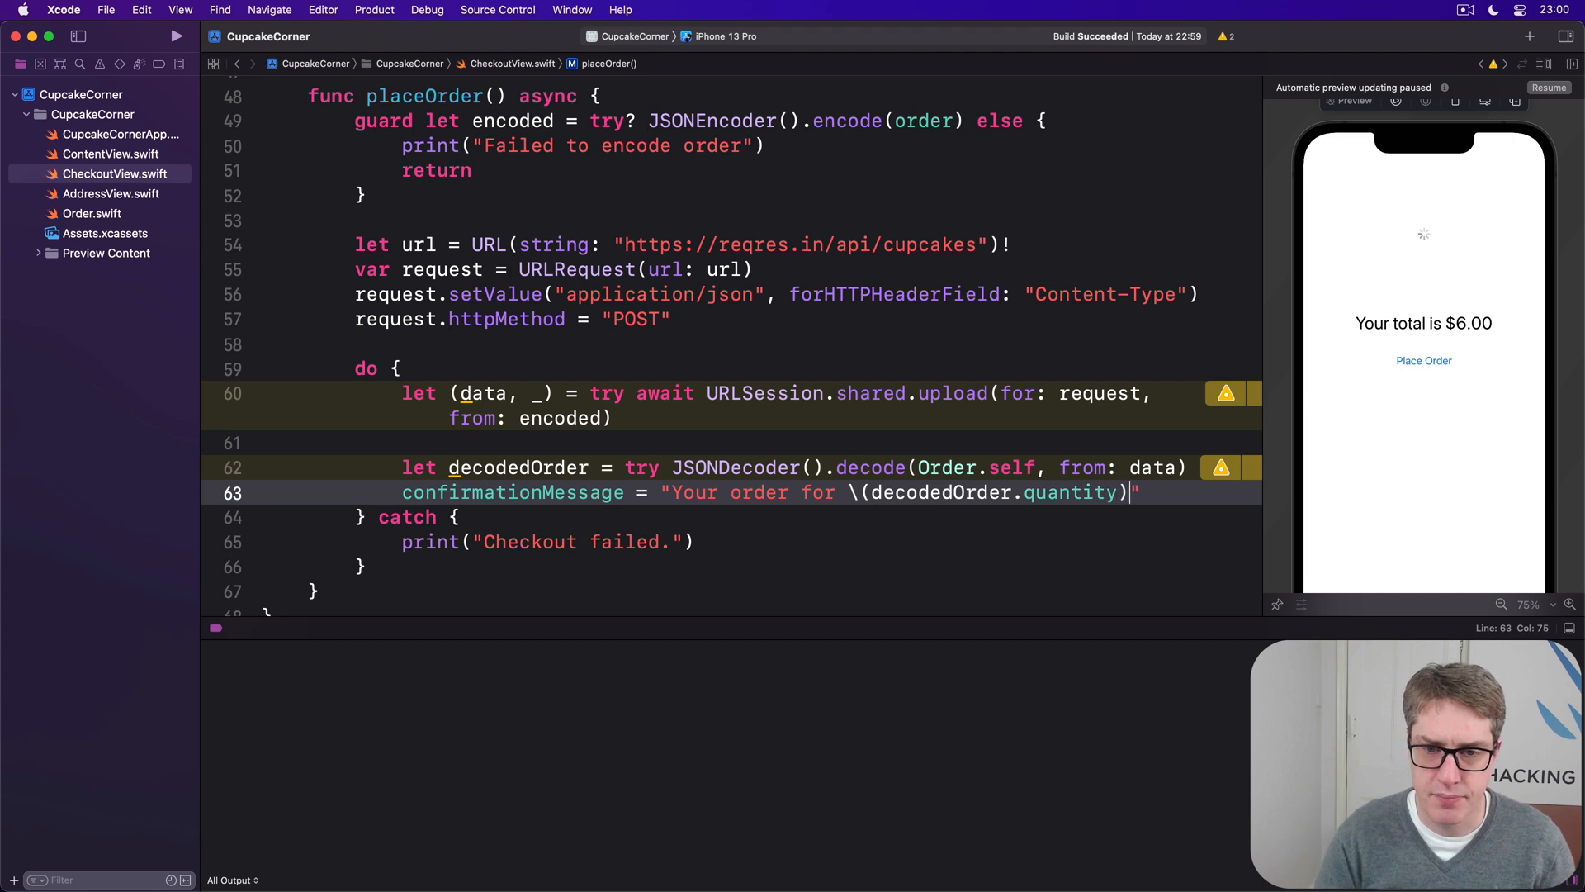
type("x")
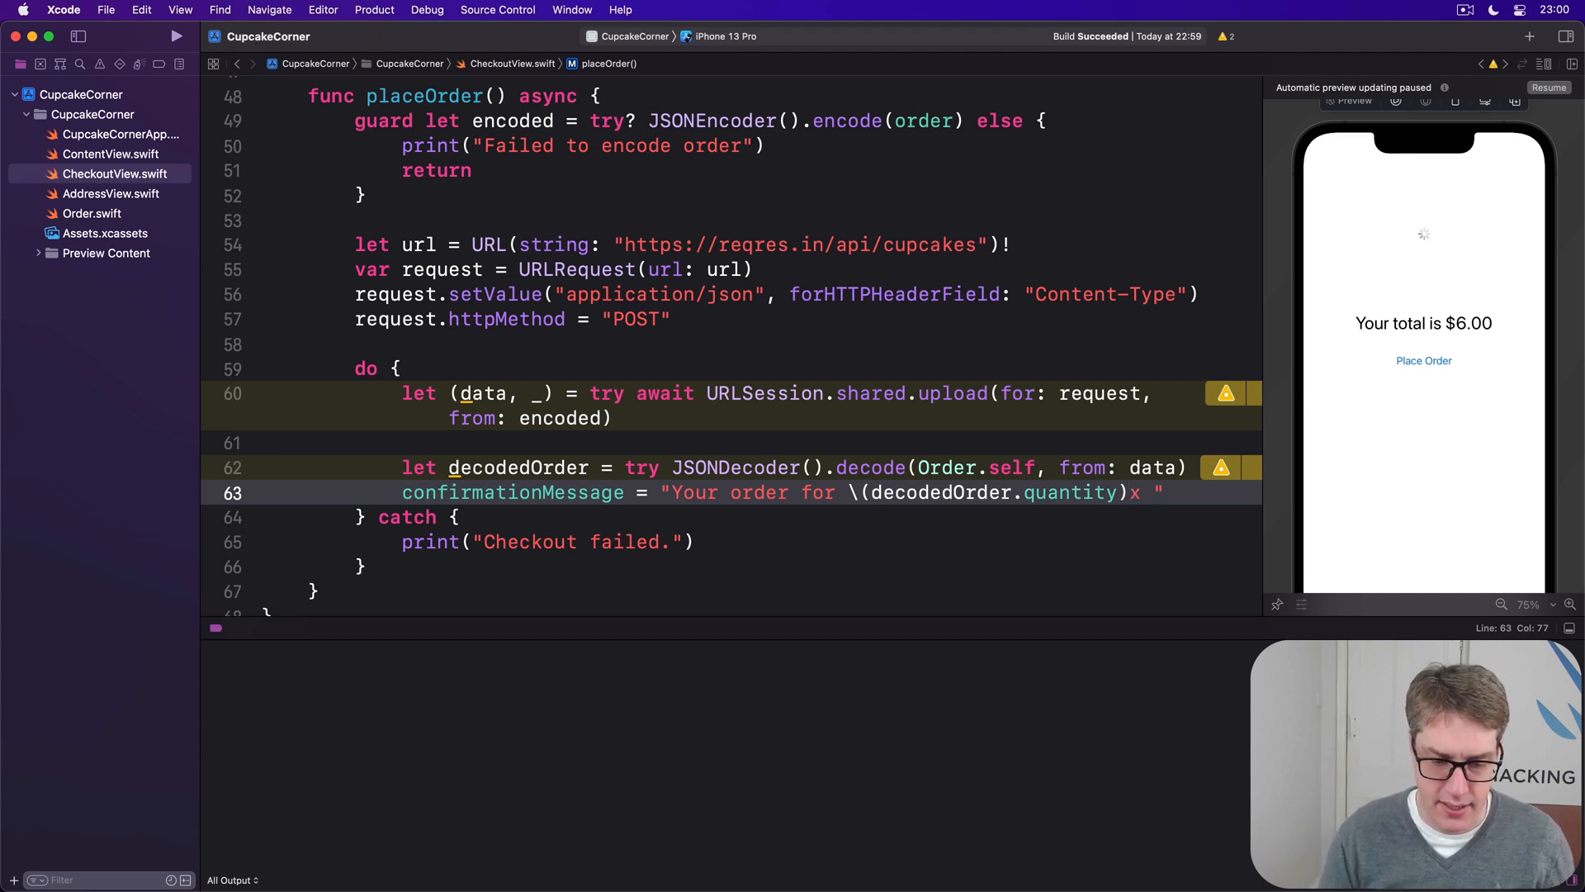
type("\\(Order.")
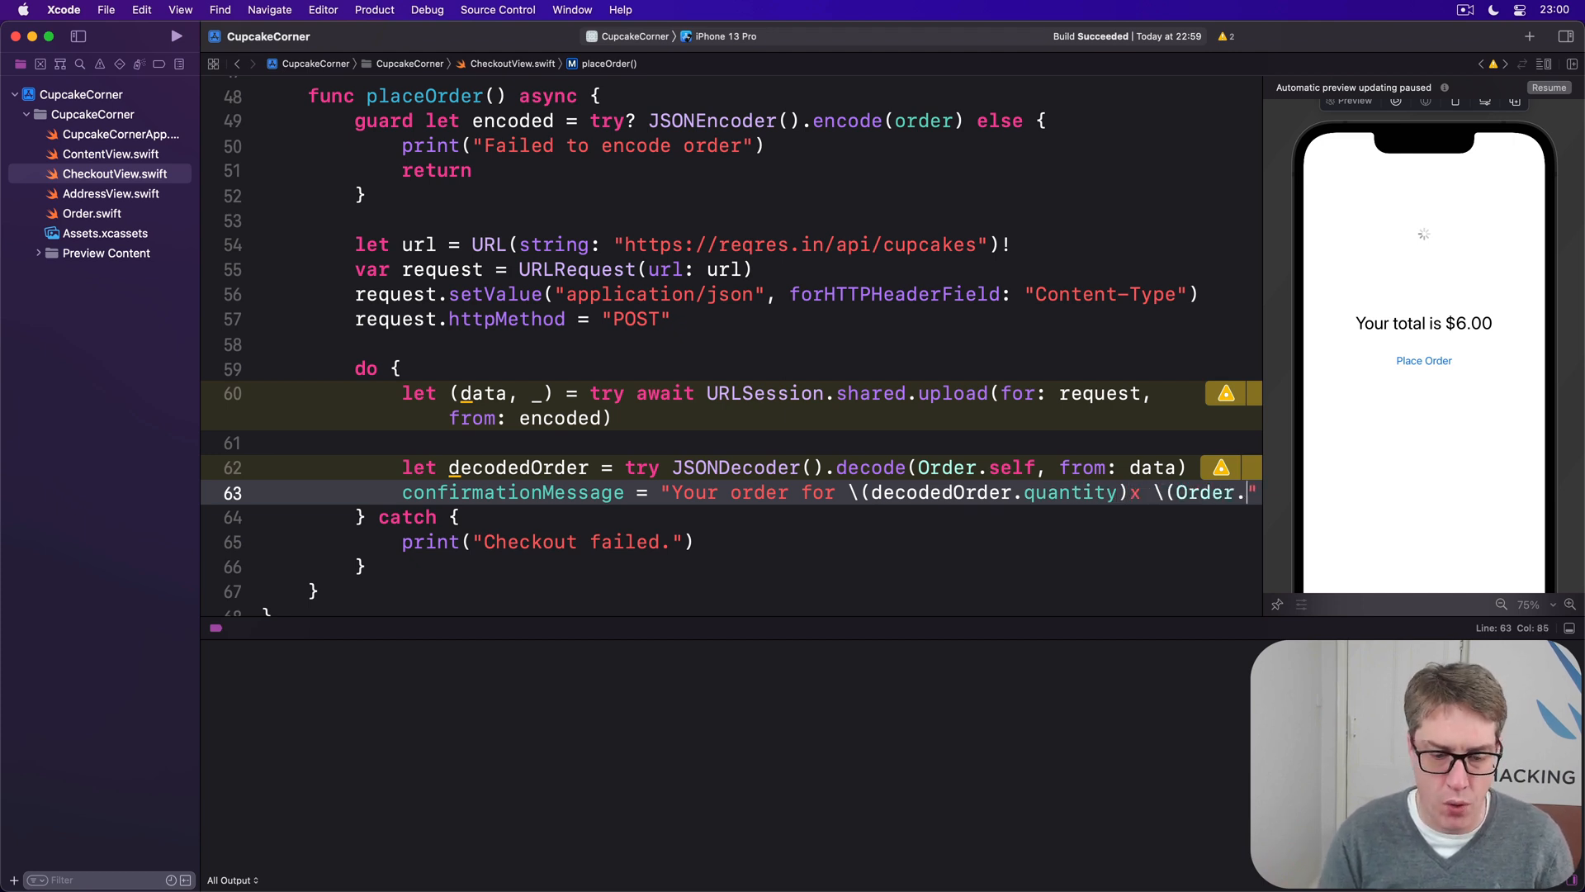
type("types[decodedOrder.typ")
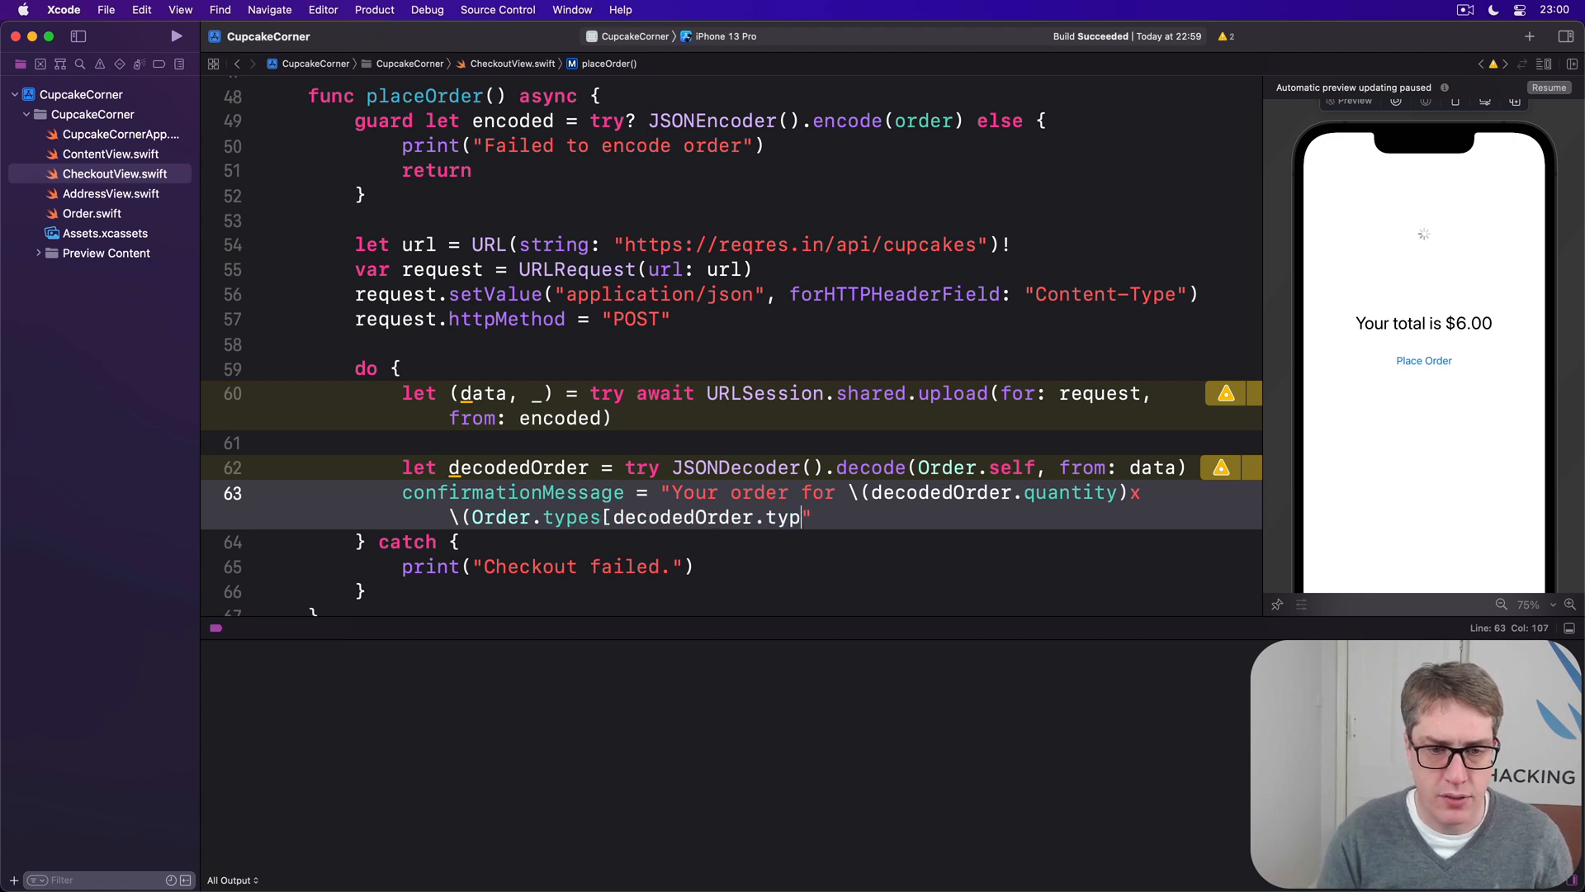
type("e].lw")
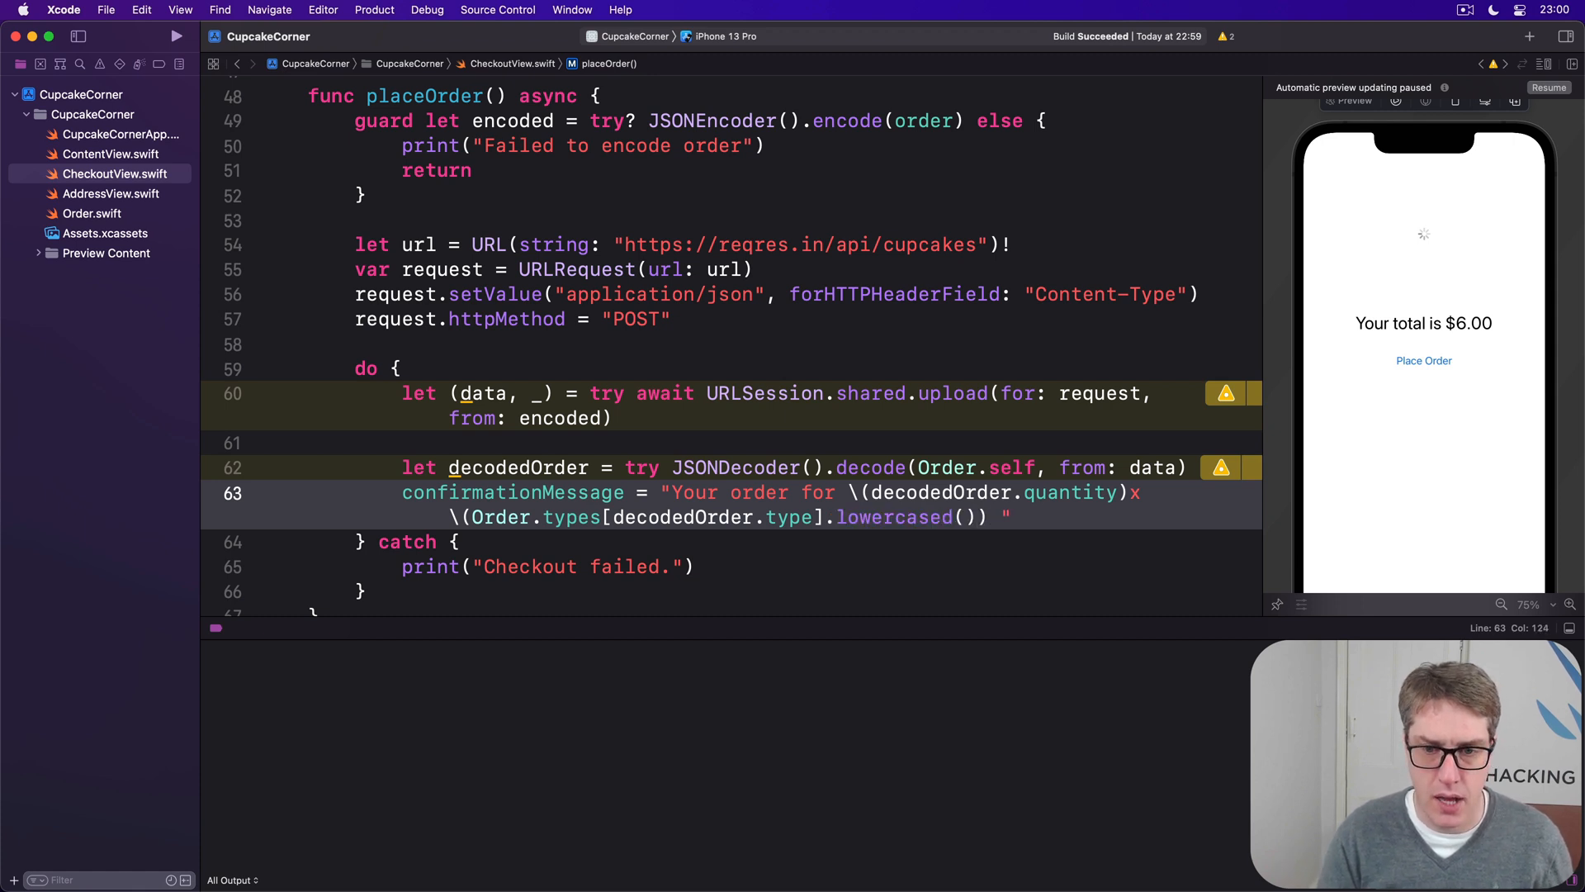
type("cupcakes is on its way!")
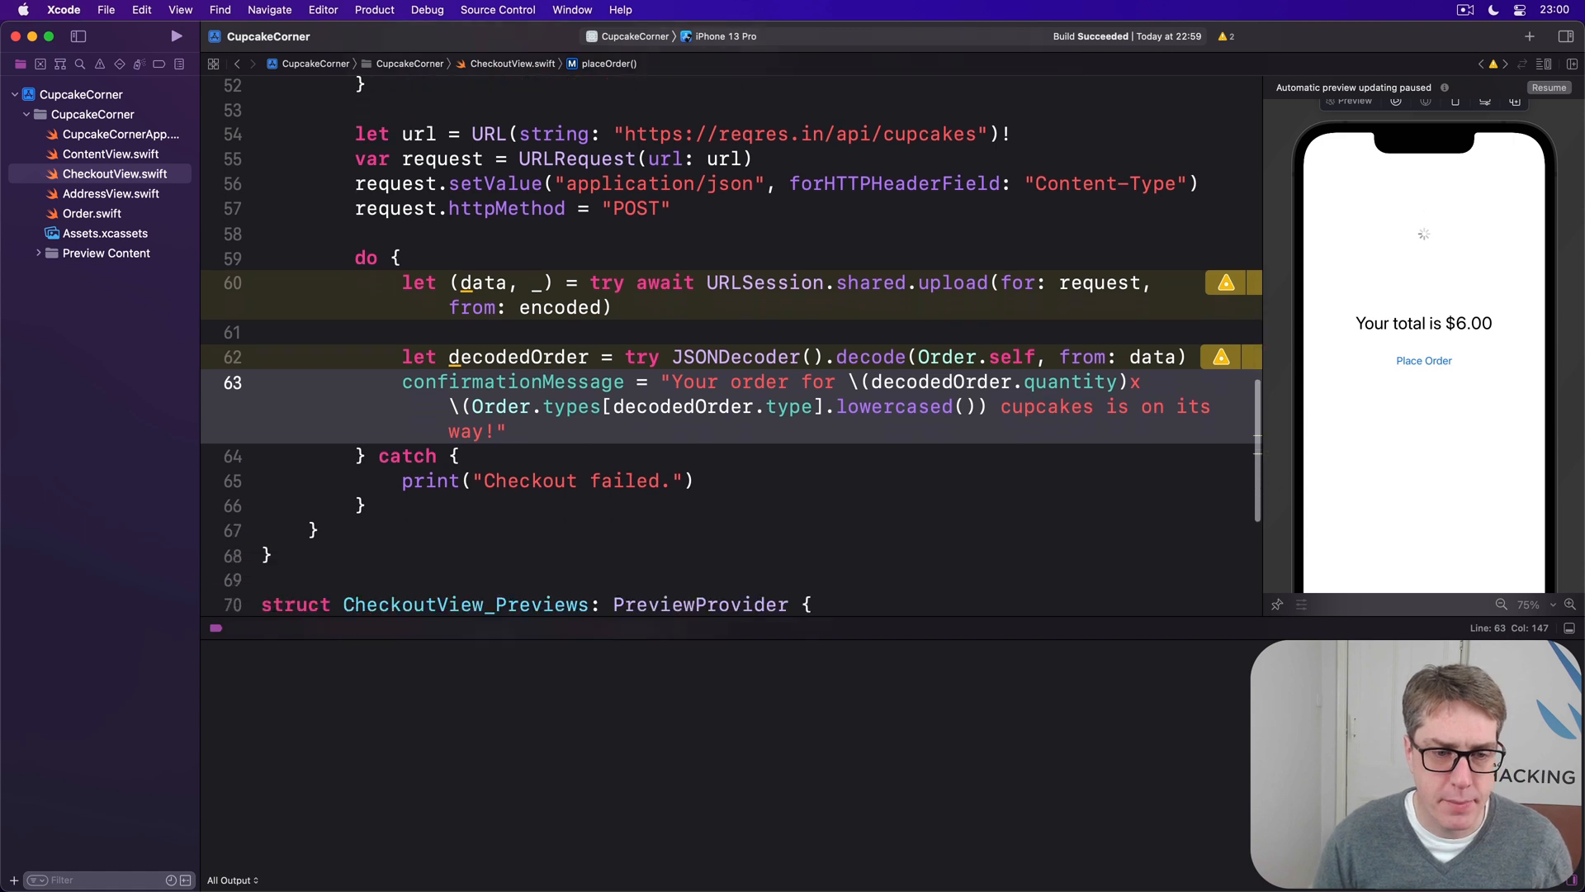
type("shw")
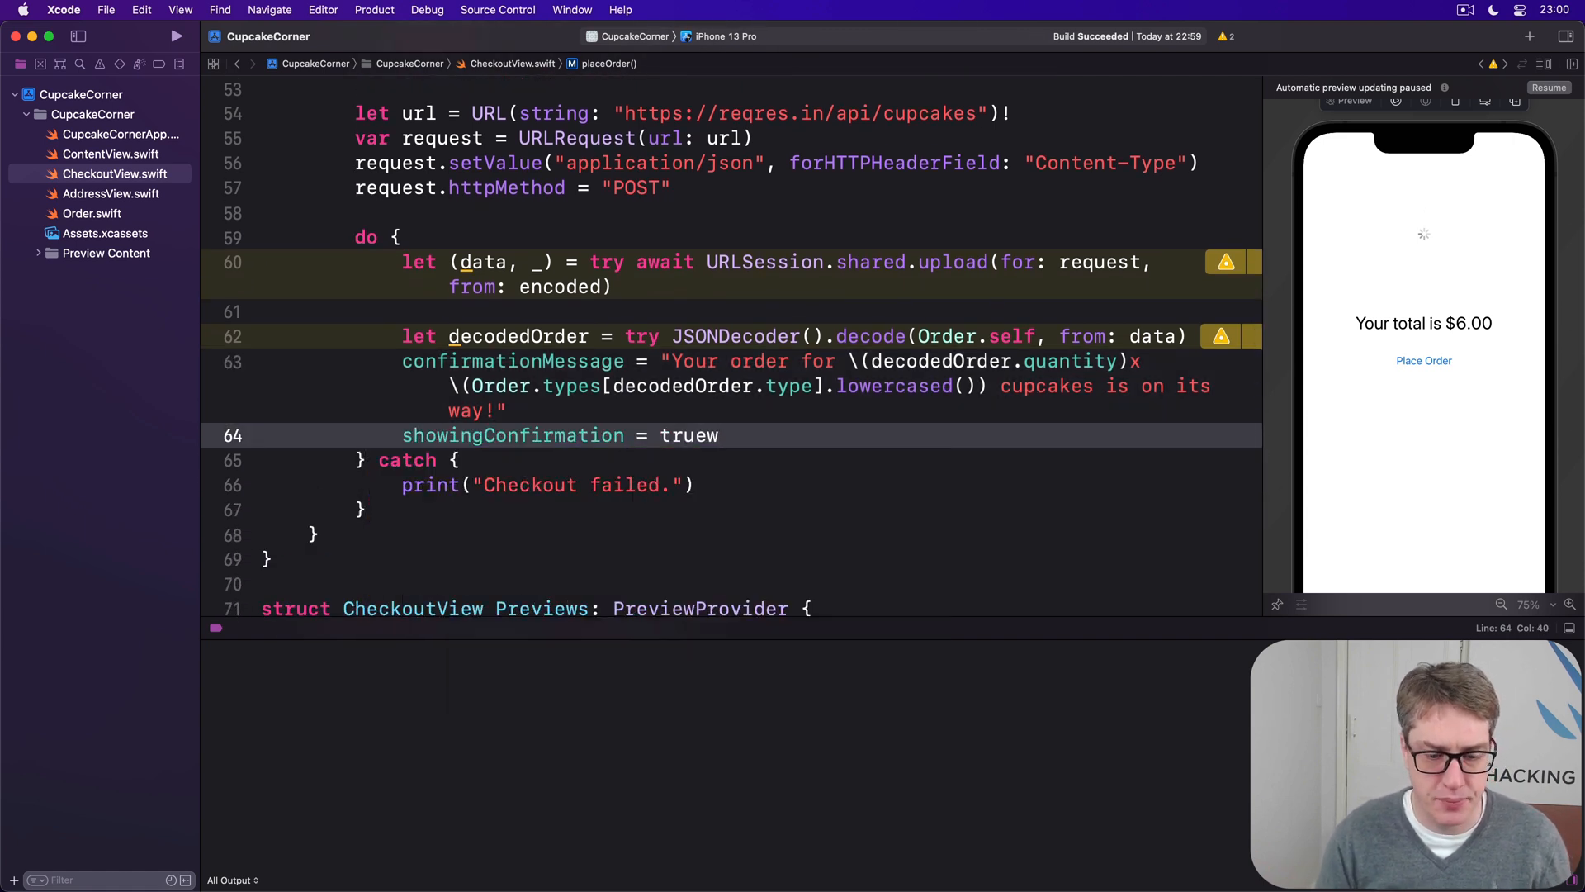
key("Backspace")
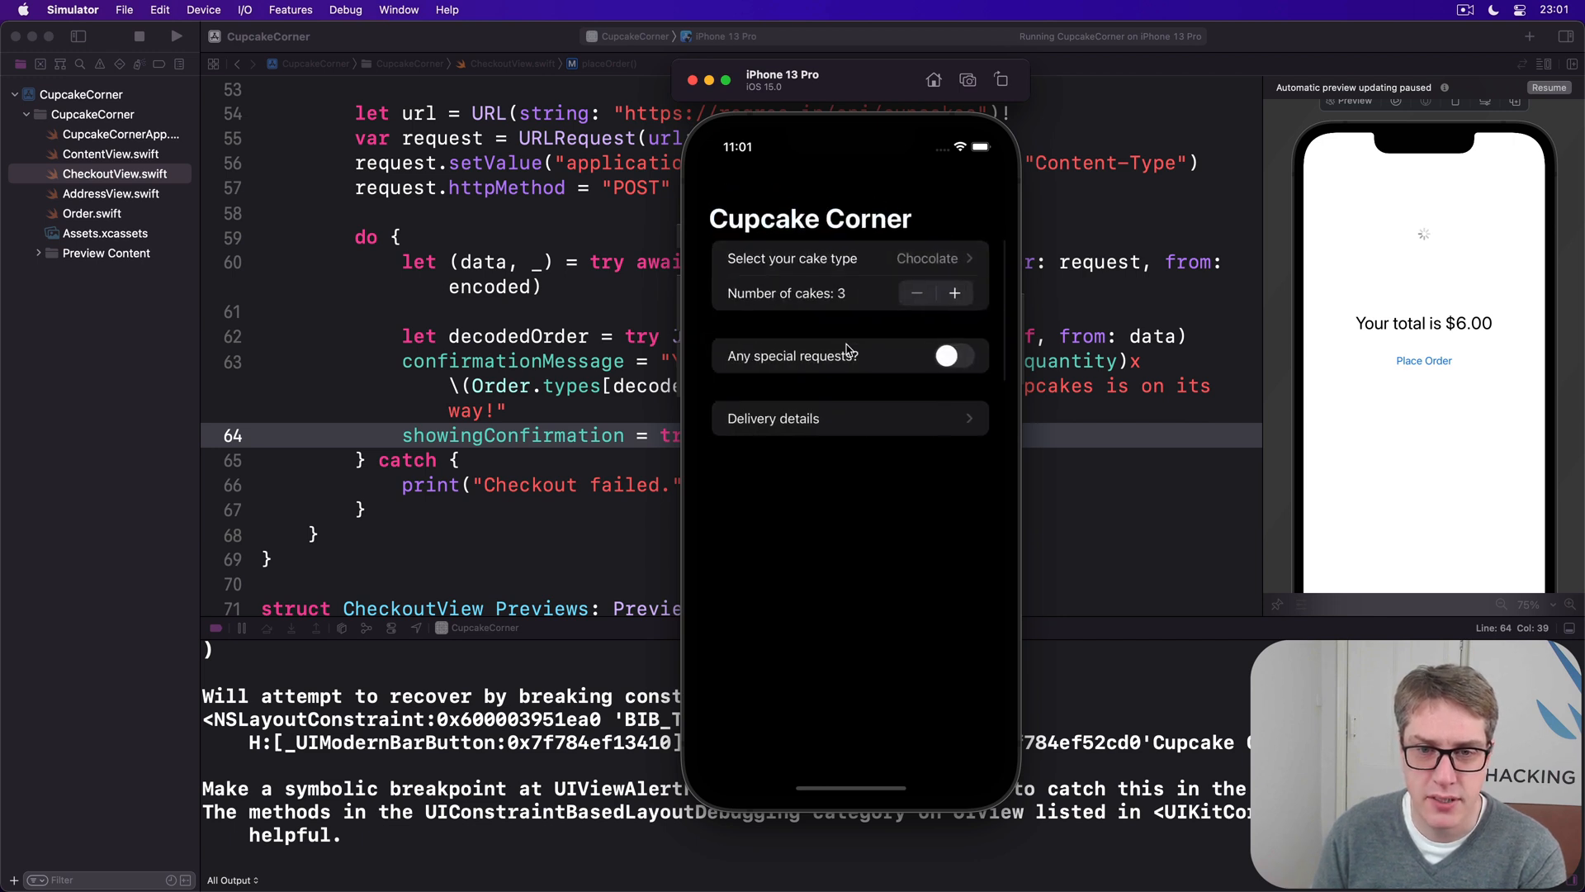
Step: Raise the number of cakes to 5 in the running Cupcake Corner app
left_click(953, 294)
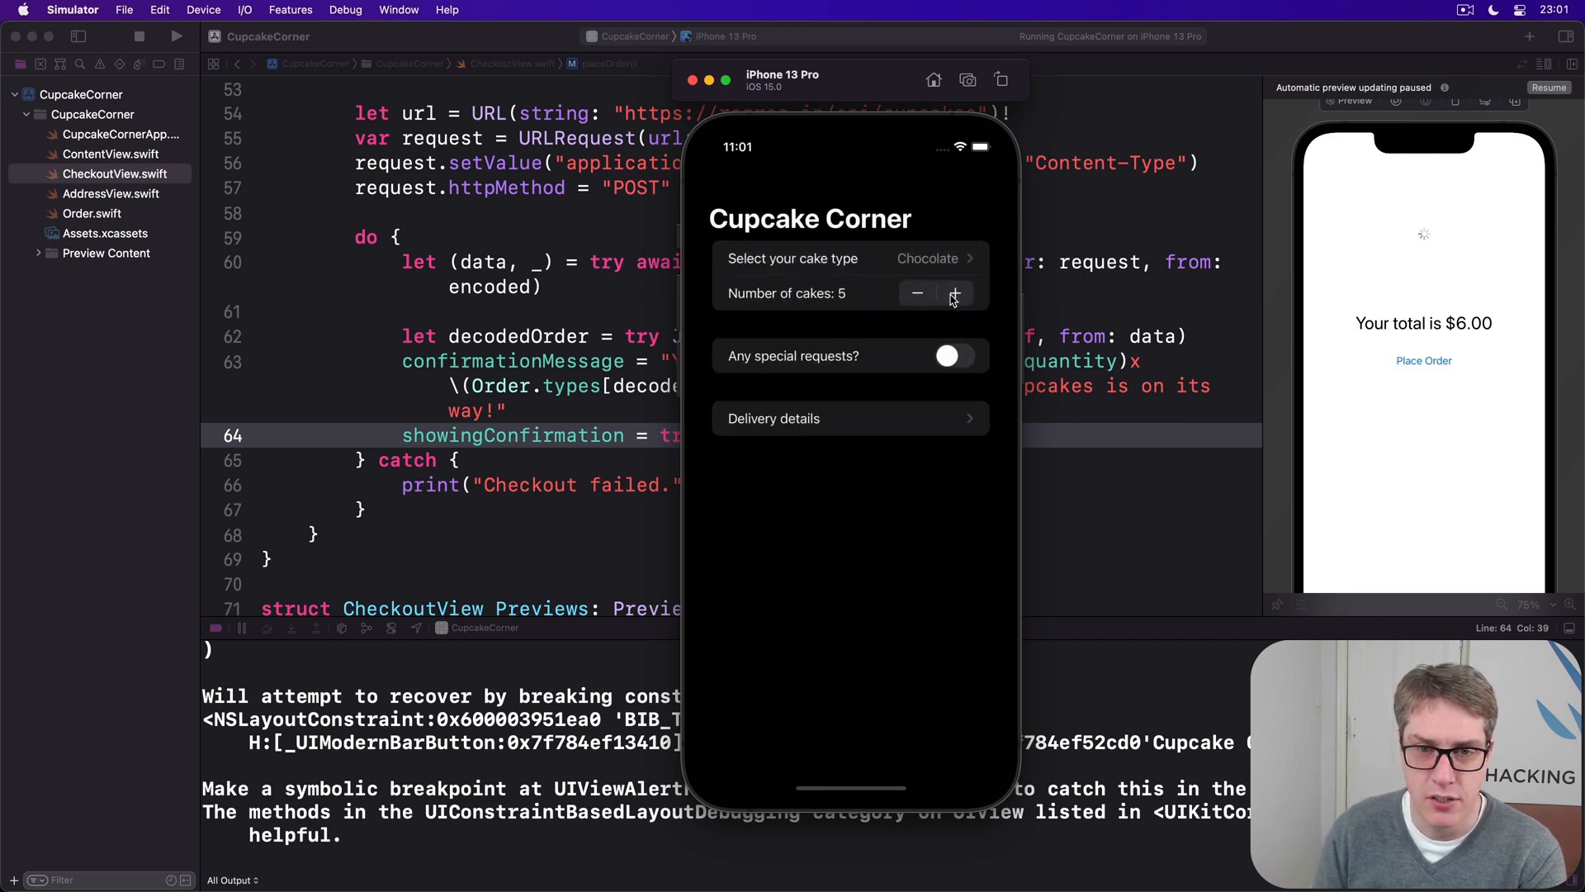
mouse_move(854, 431)
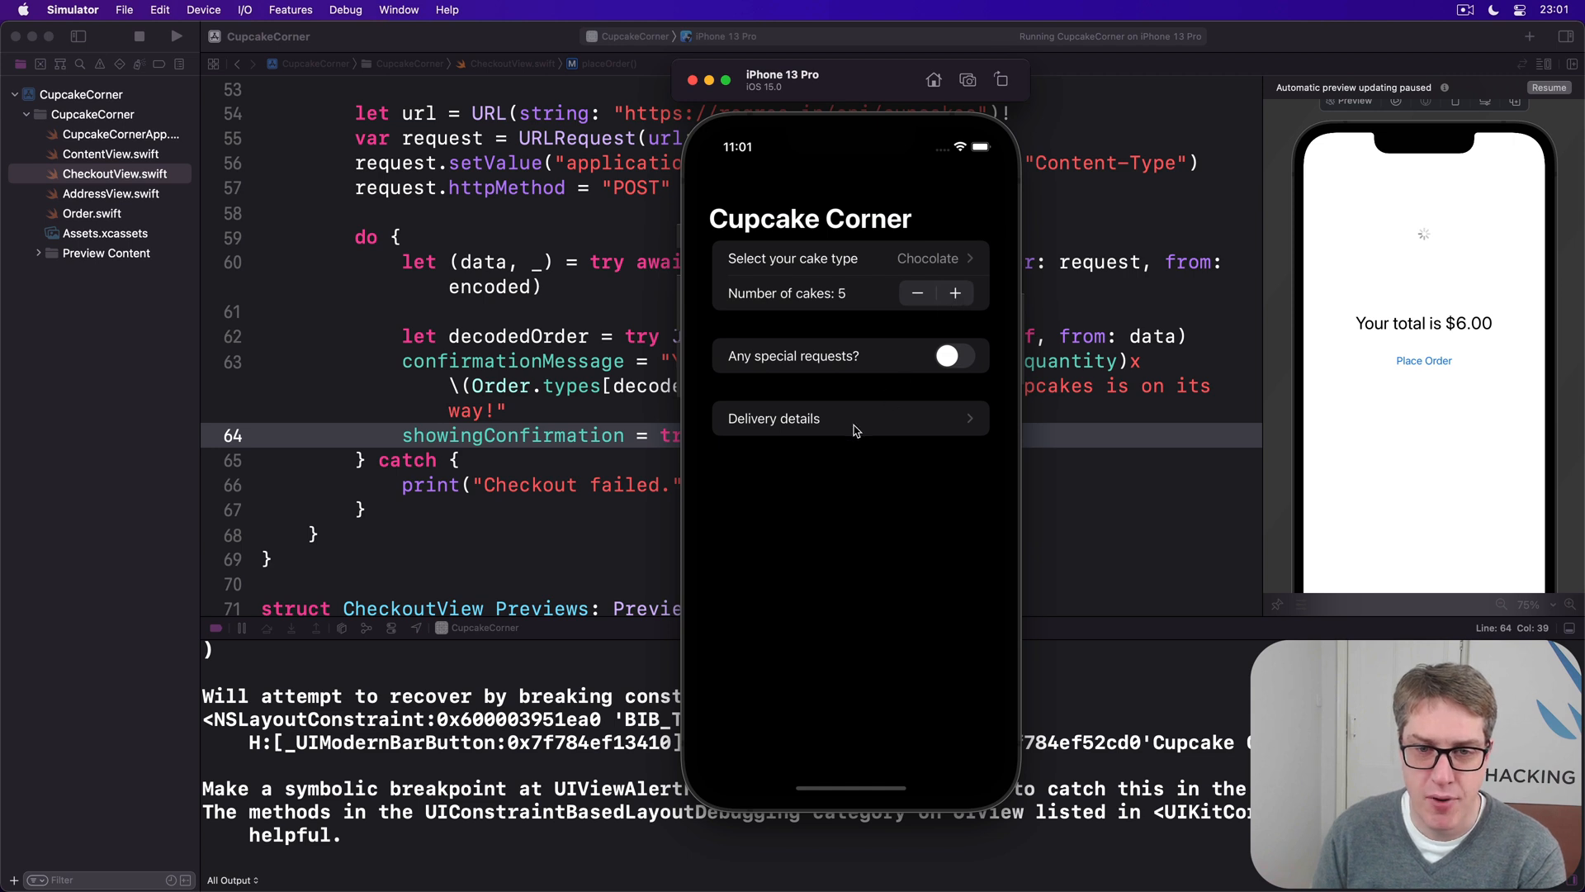
Step: Fill the delivery form's name and street address fields in the Simulator
left_click(849, 418)
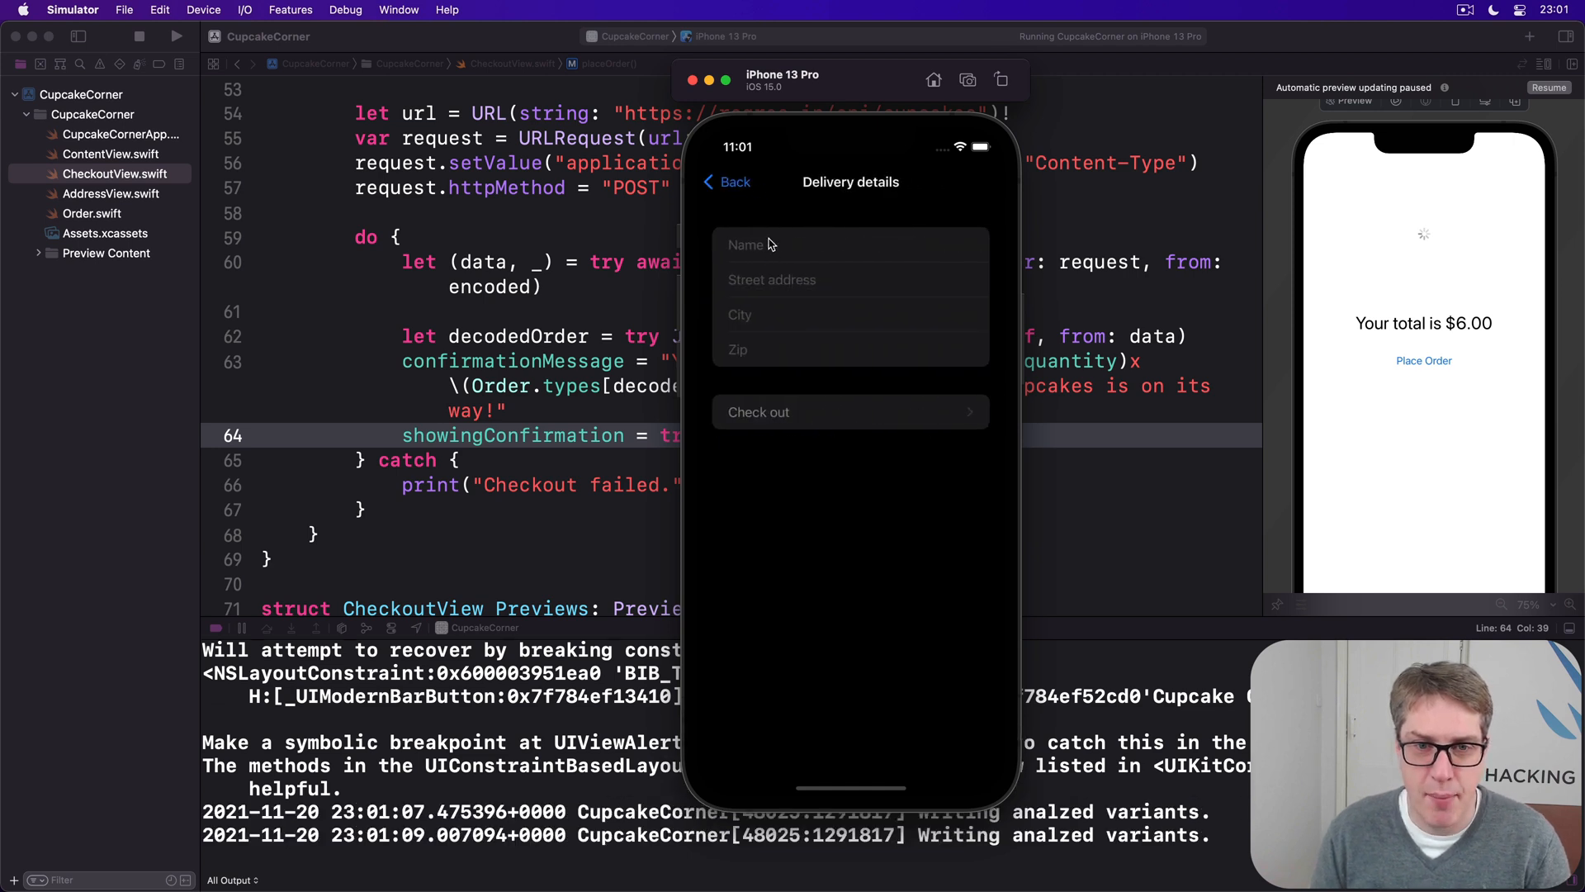
type("Paul Hu")
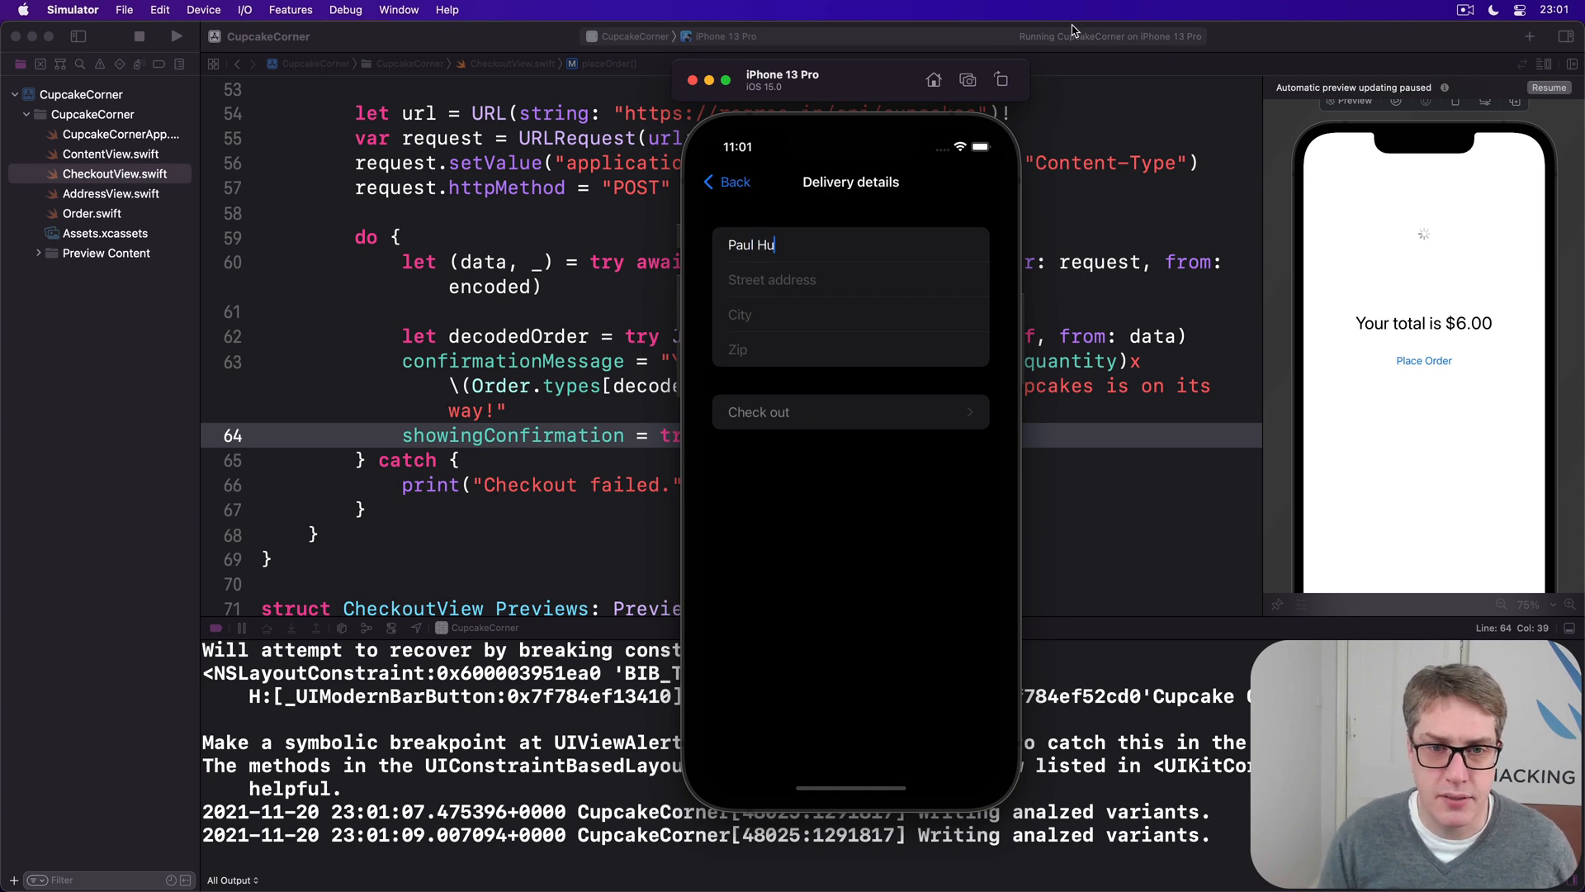
type("dson")
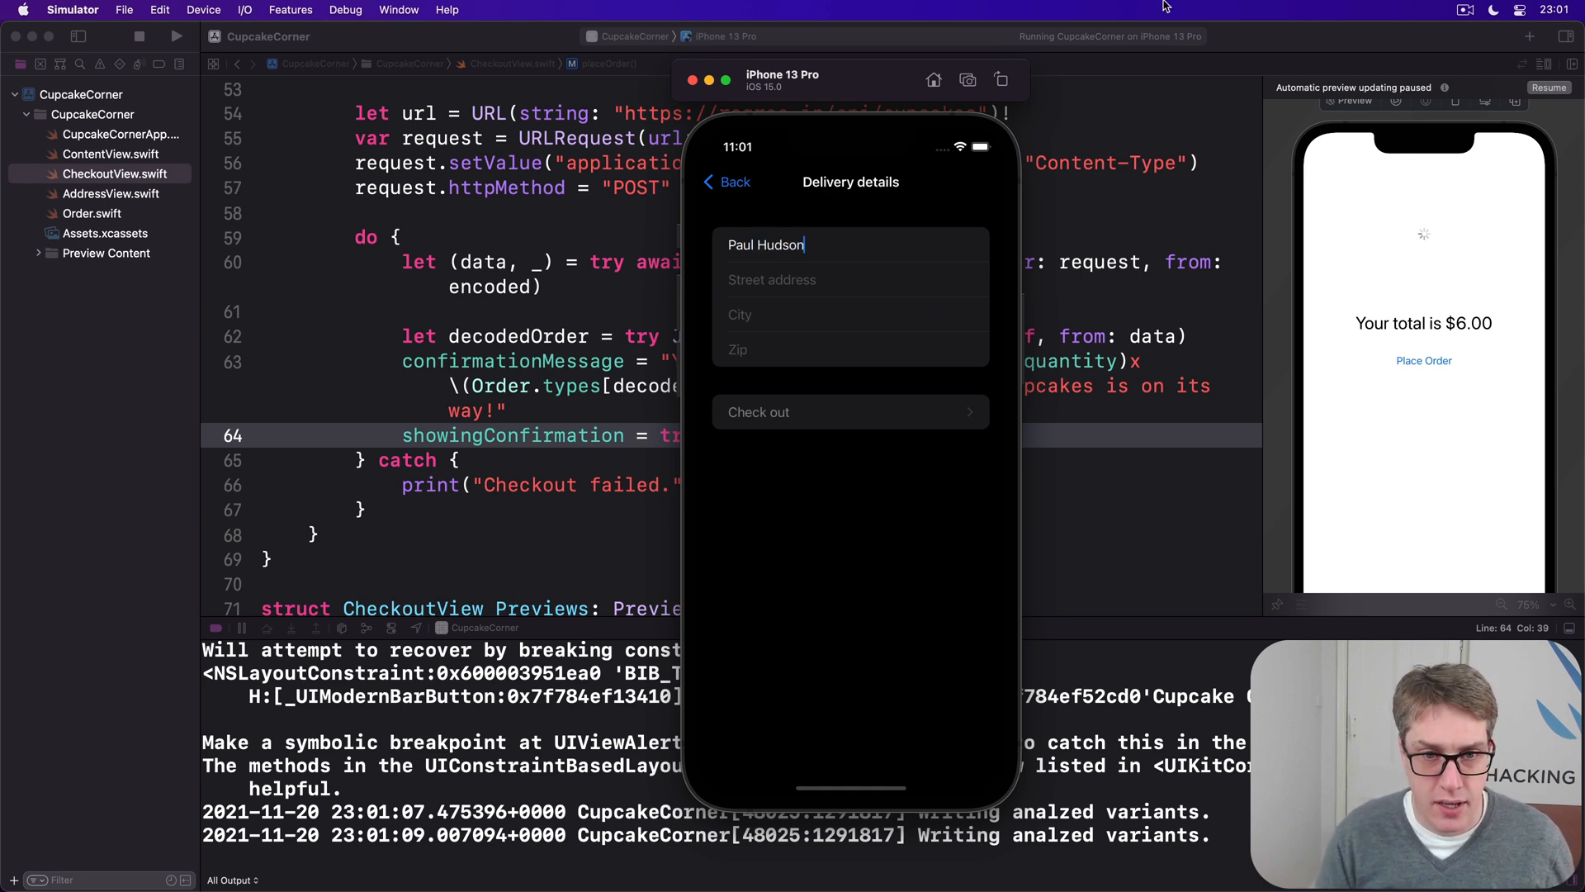
type("555, Tay")
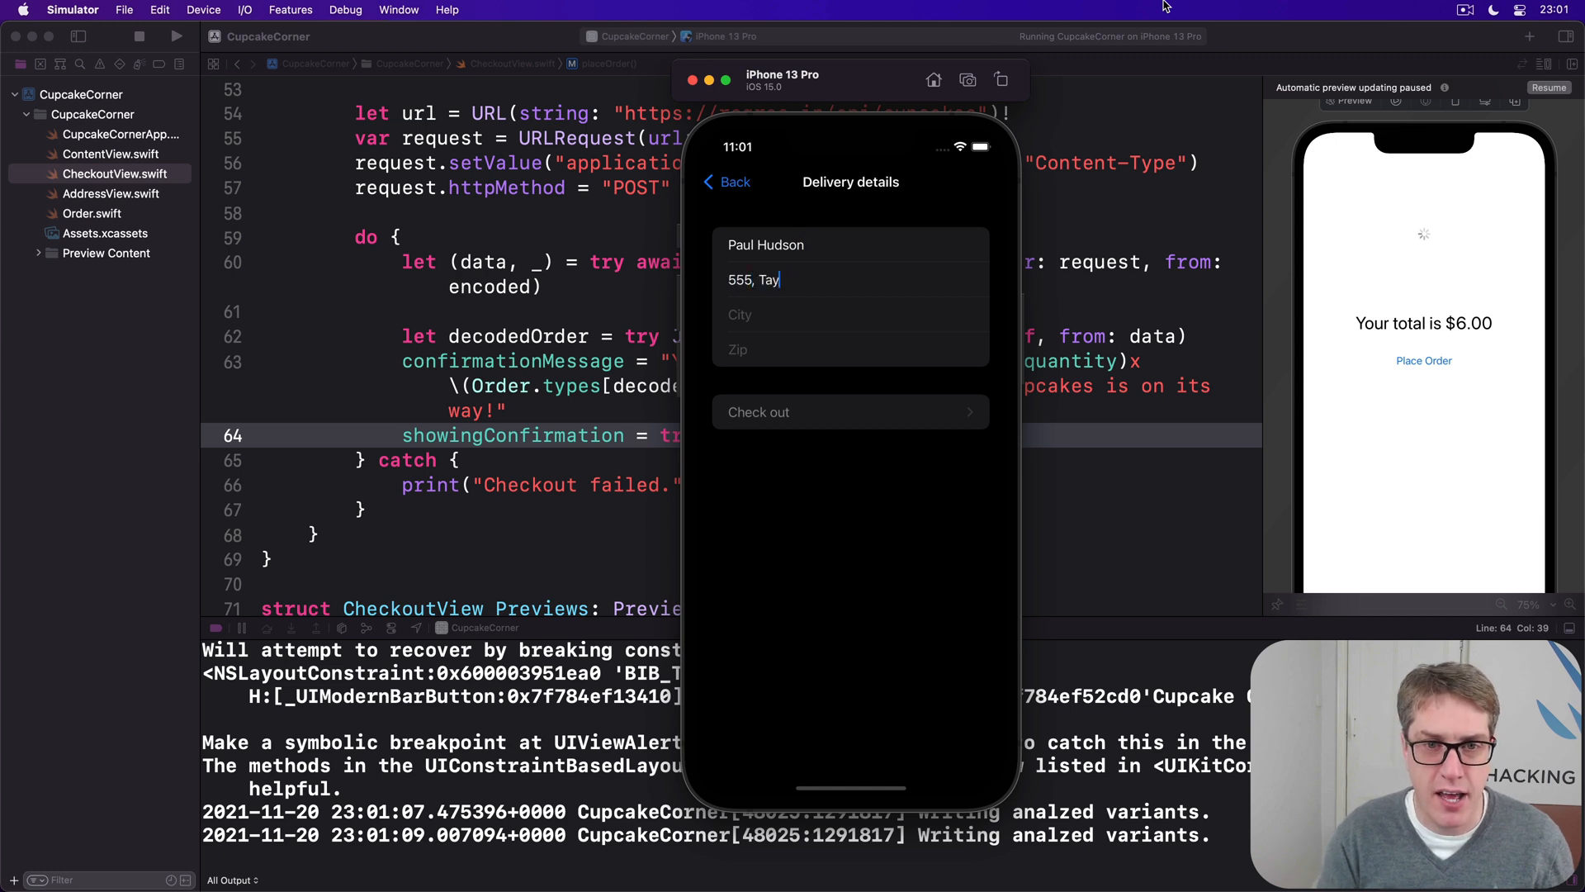
type("lor Swift")
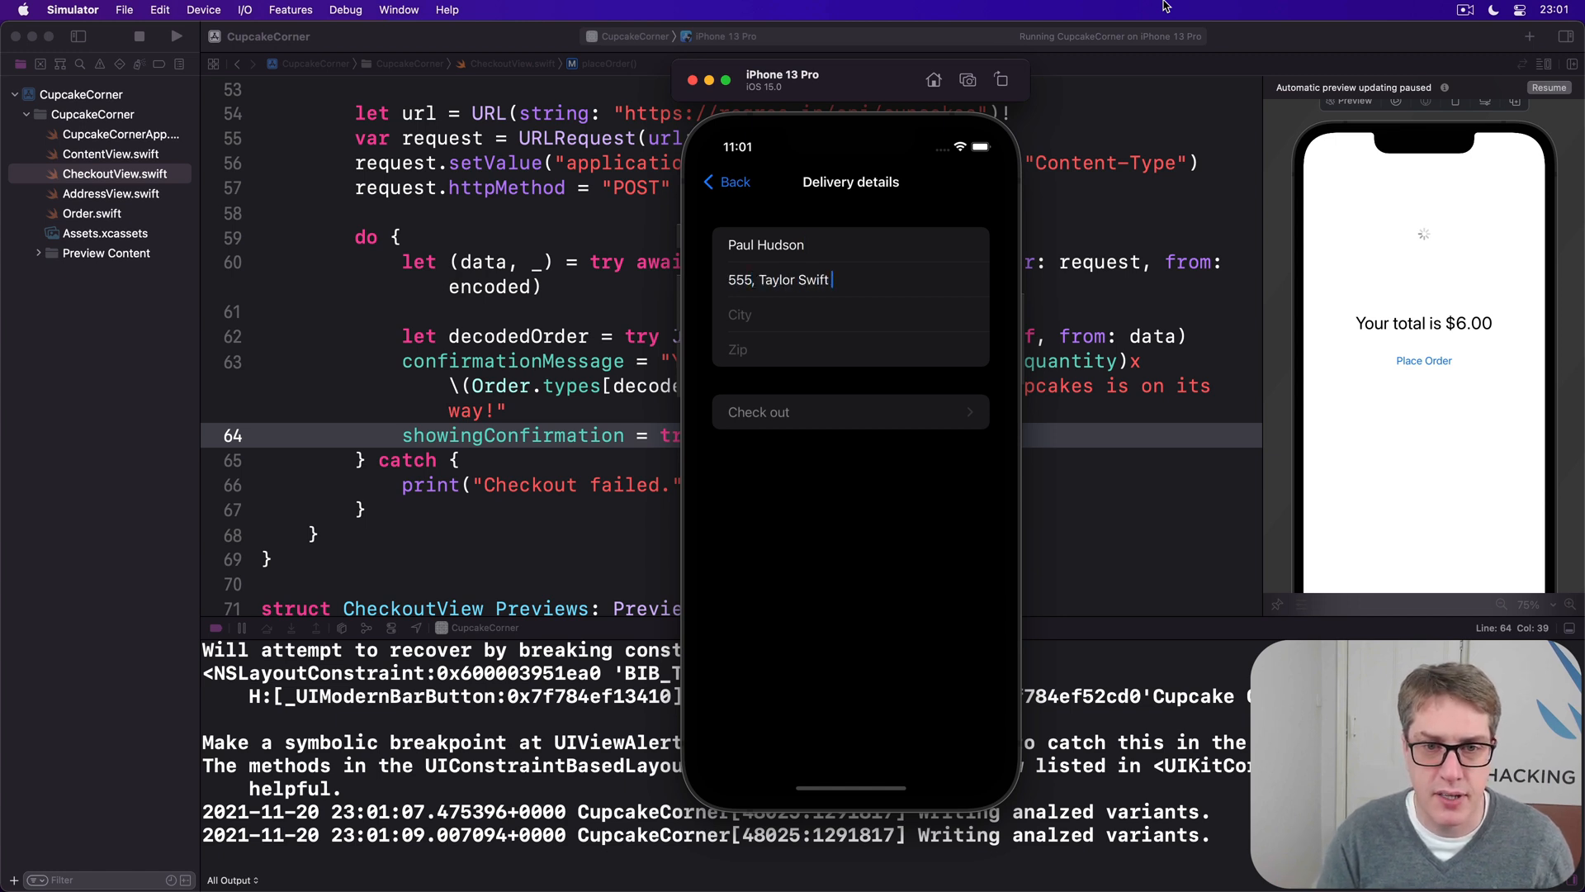
Step: Enter Nashville and zip 11111, then proceed to the checkout screen showing $11.00
type("Nashvill")
left_click(850, 348)
type("Tenness")
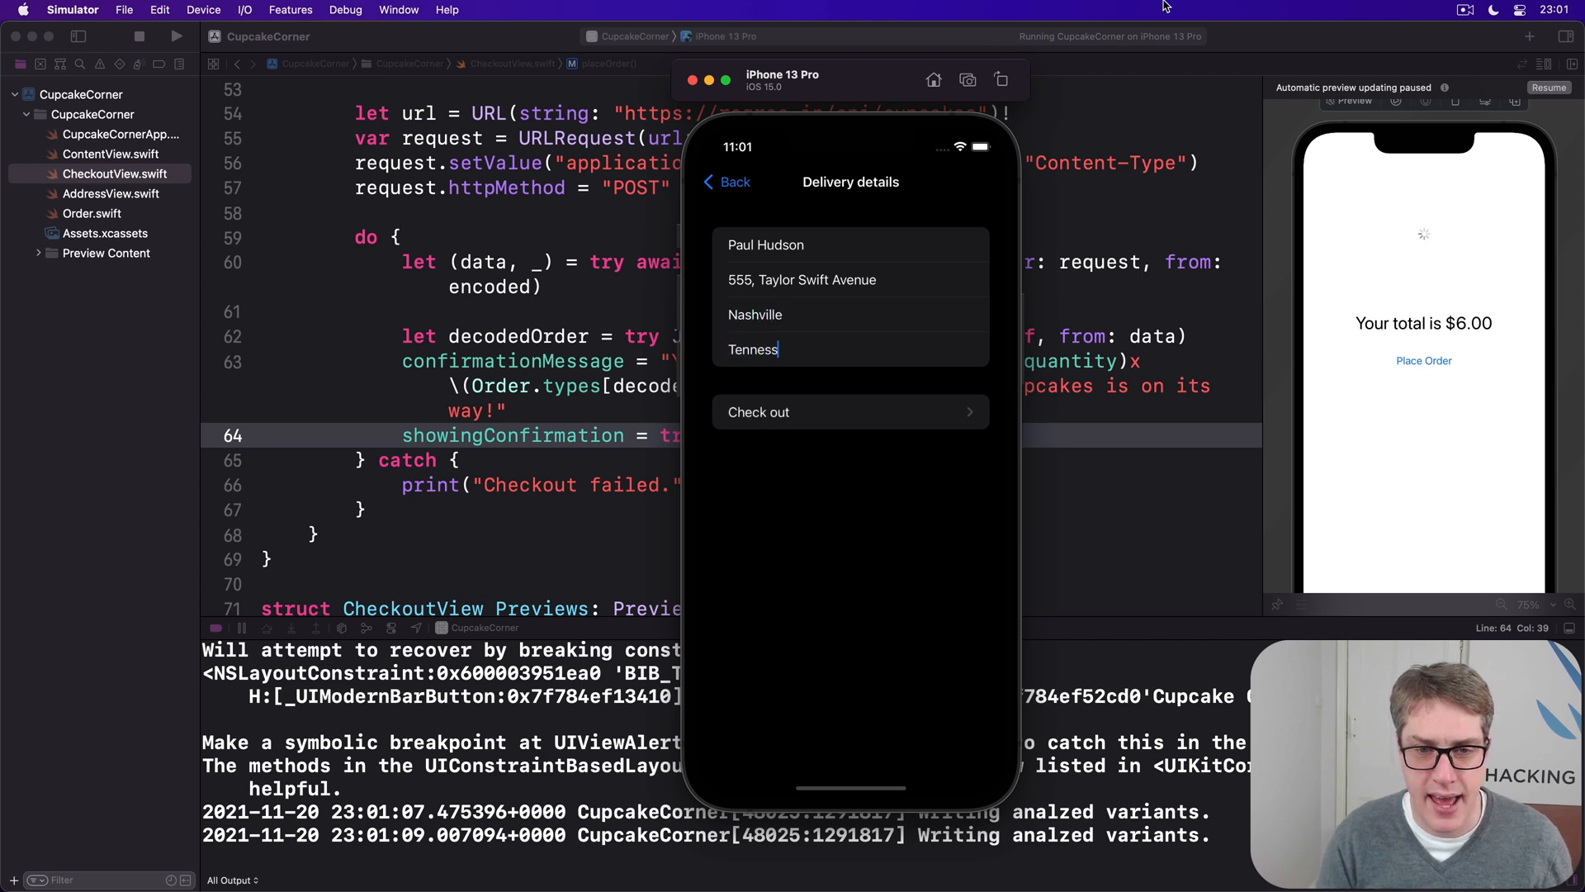
type("ee")
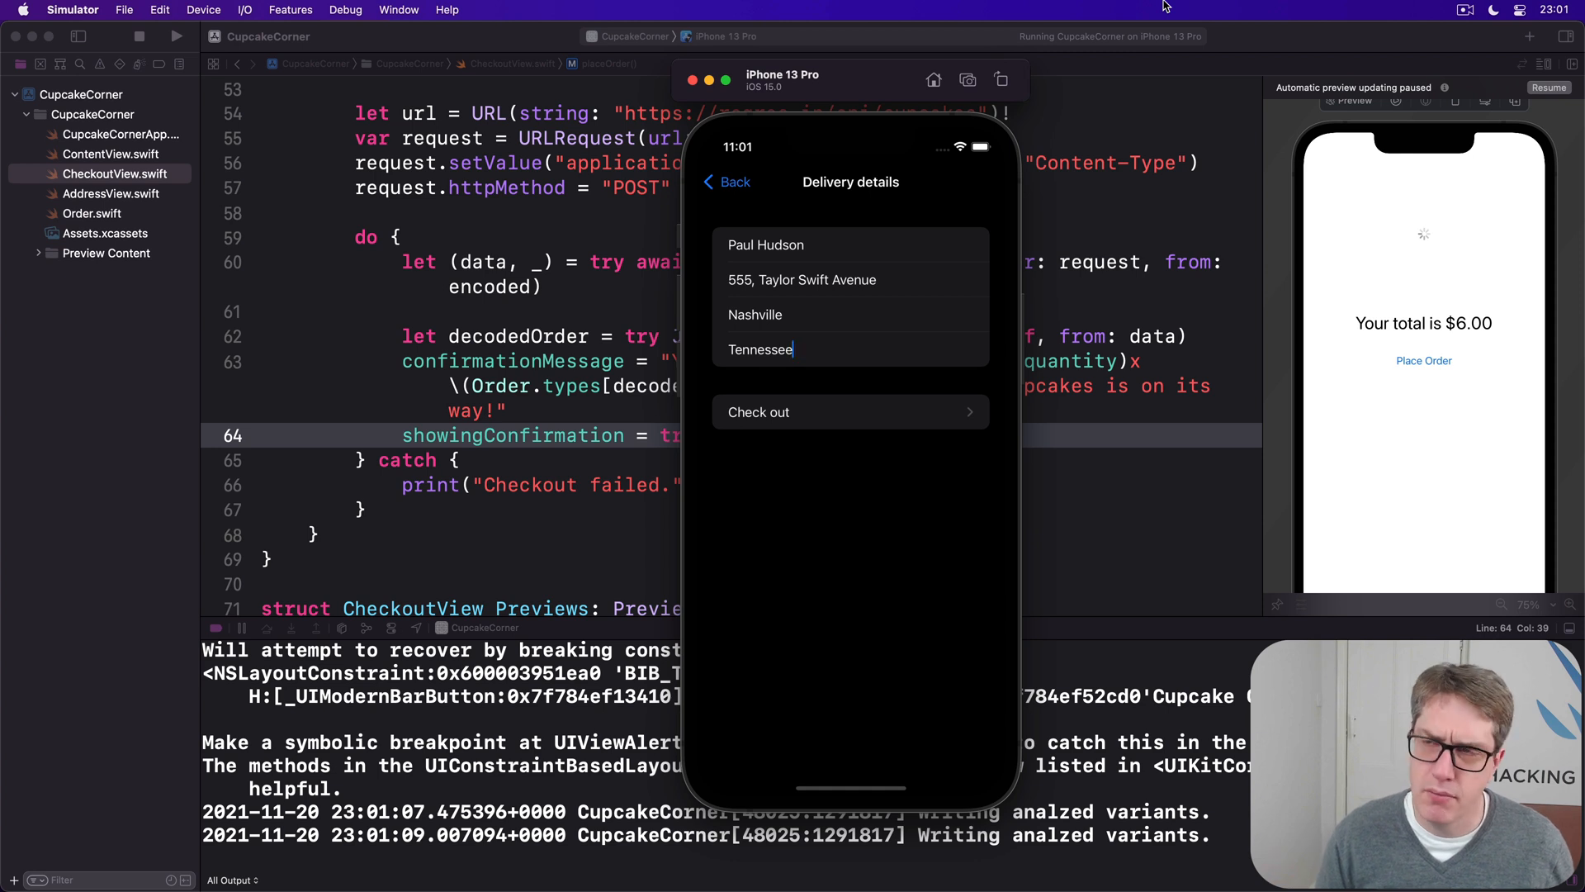
type("11111")
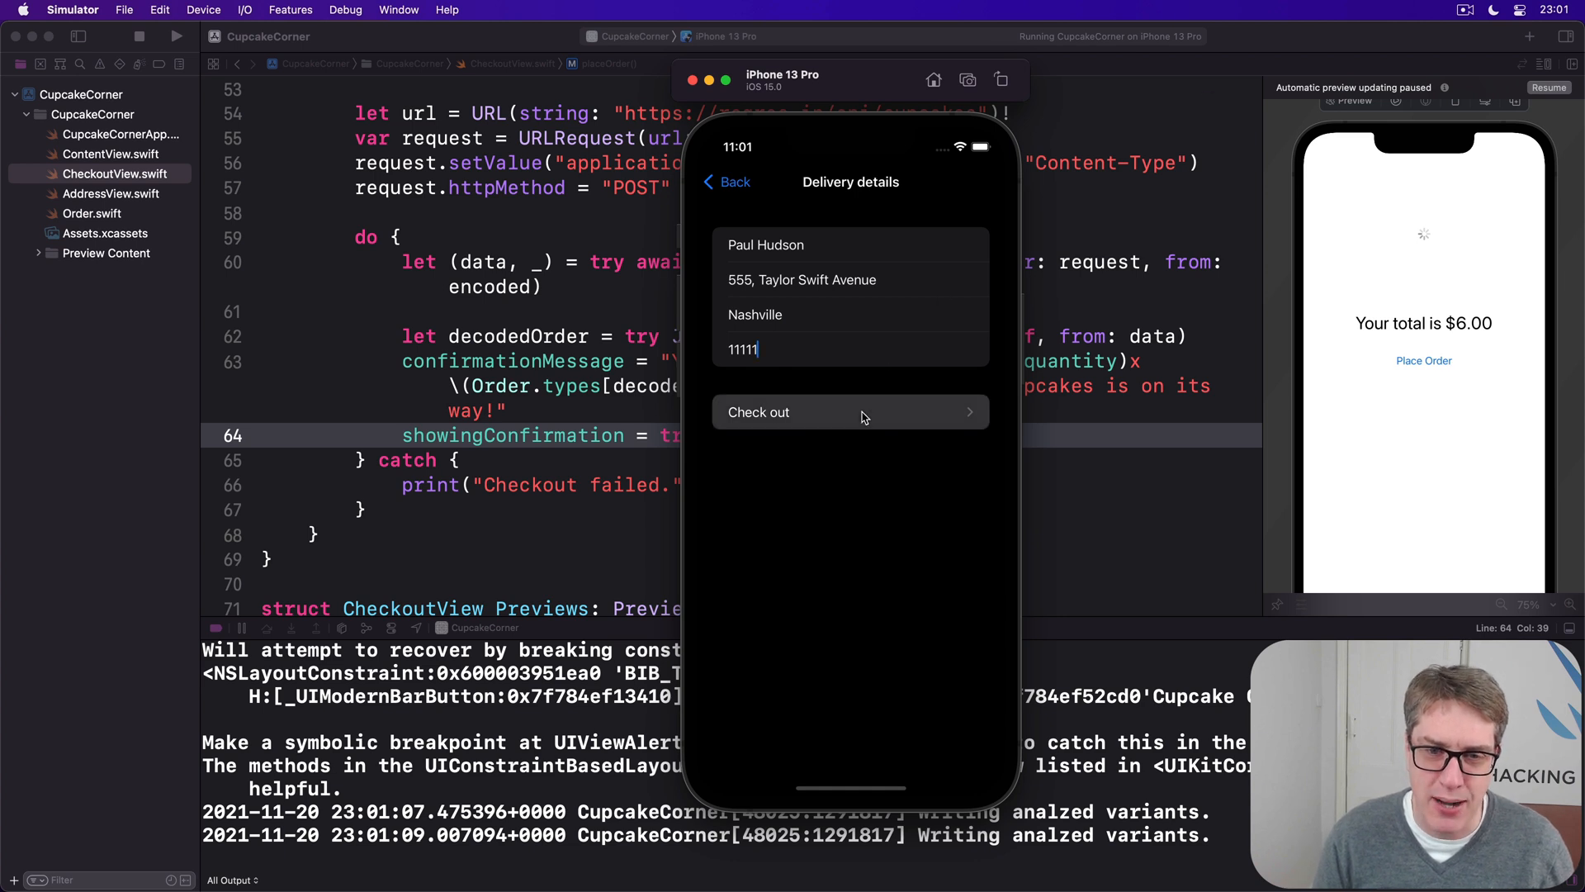
left_click(850, 411)
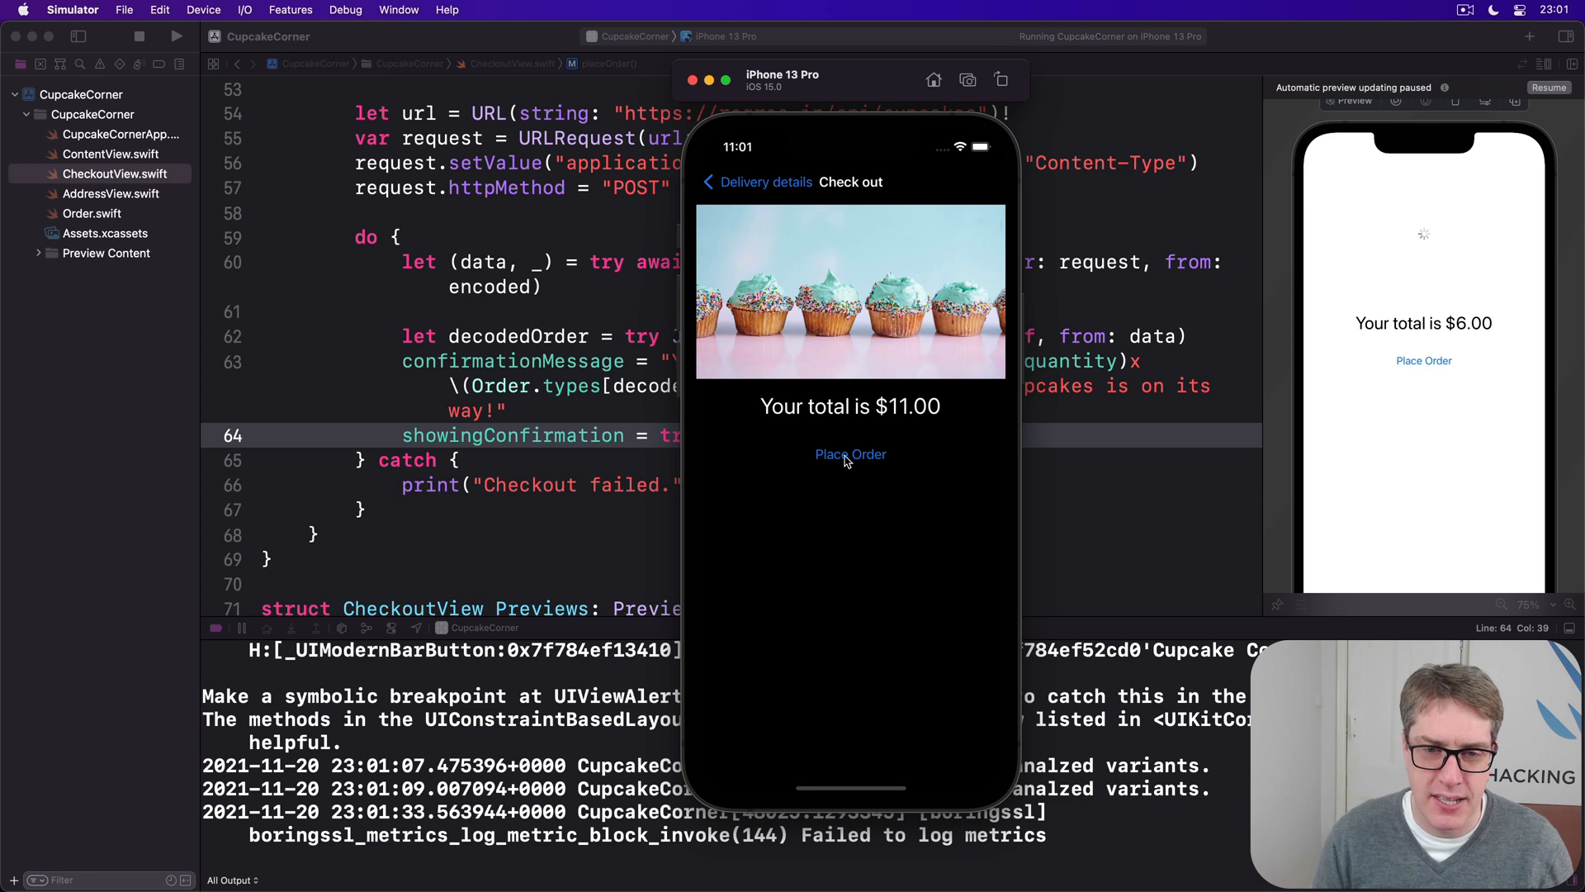
Step: Place the order in Simulator, bringing up the Thank you! alert for 5x chocolate cupcakes
left_click(851, 454)
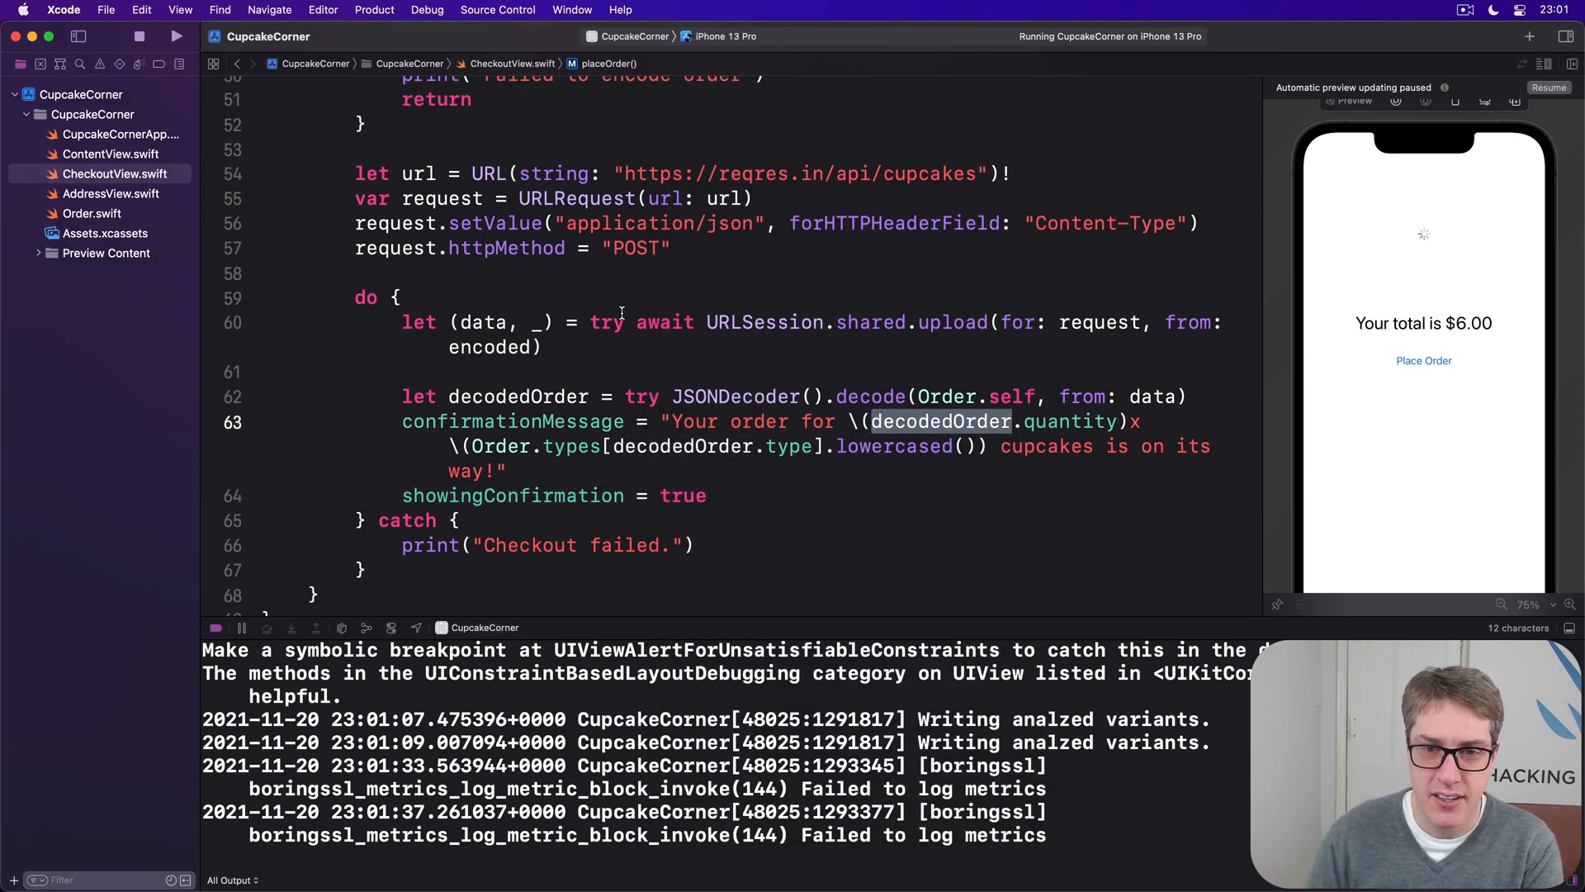
double_click(482, 322)
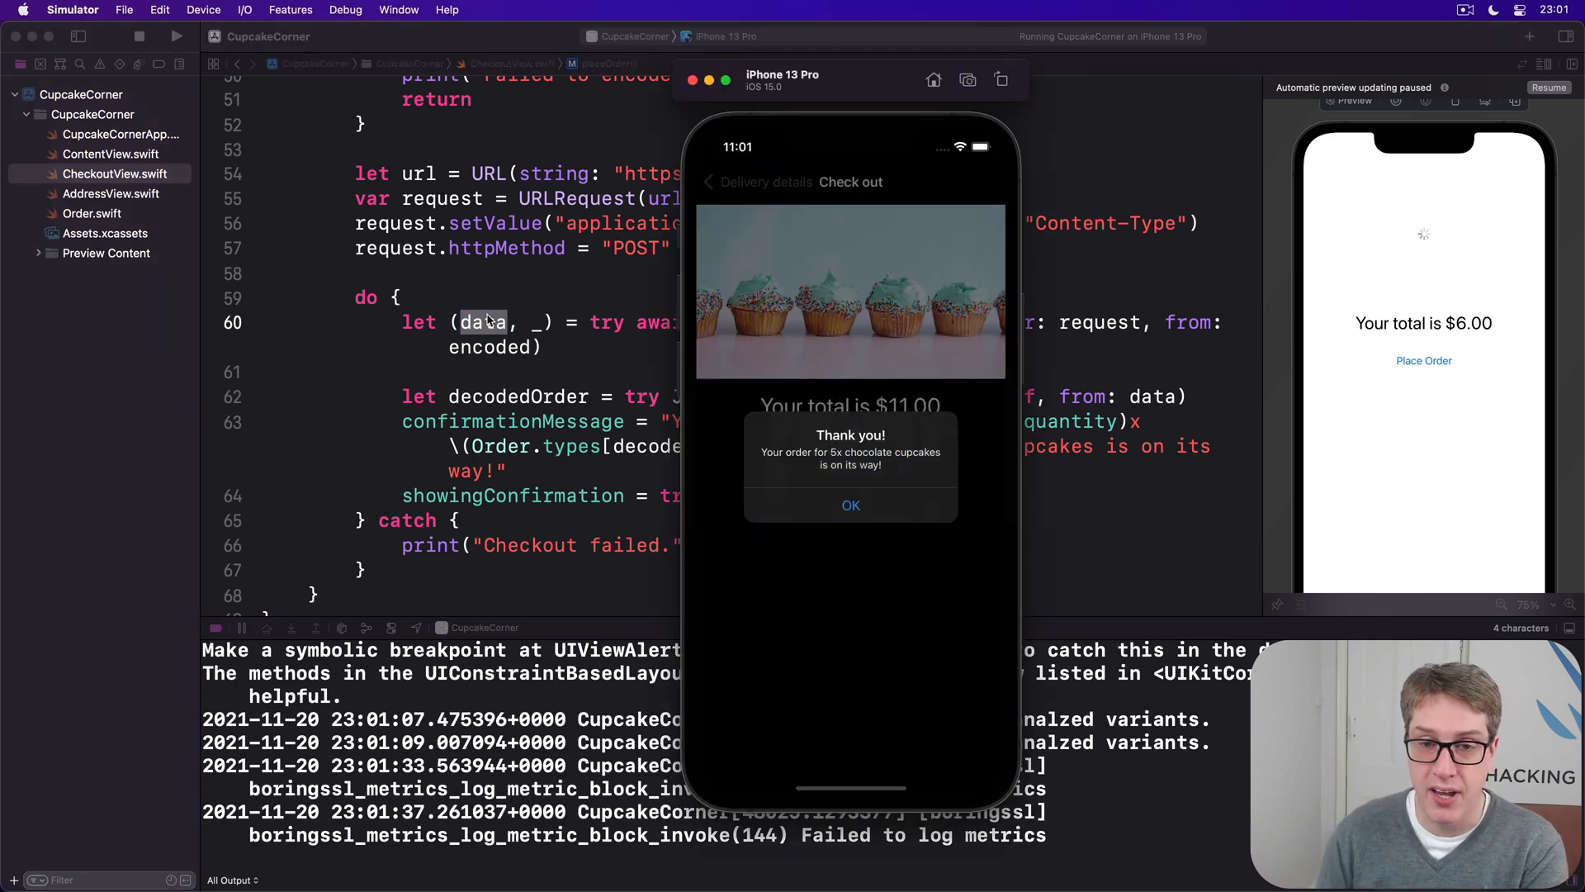
mouse_move(791, 390)
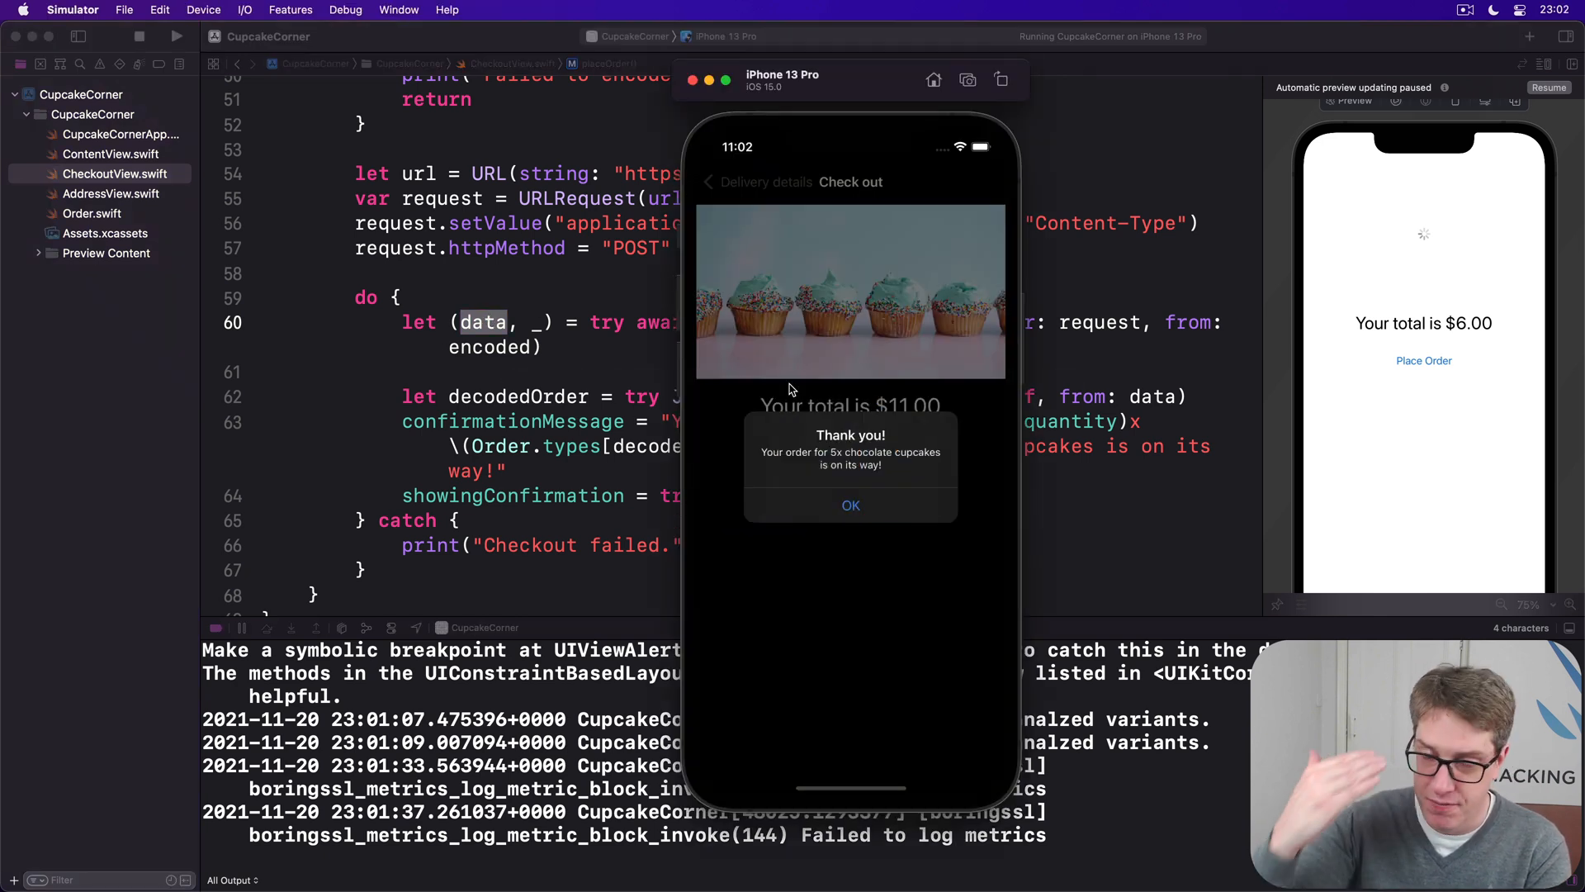